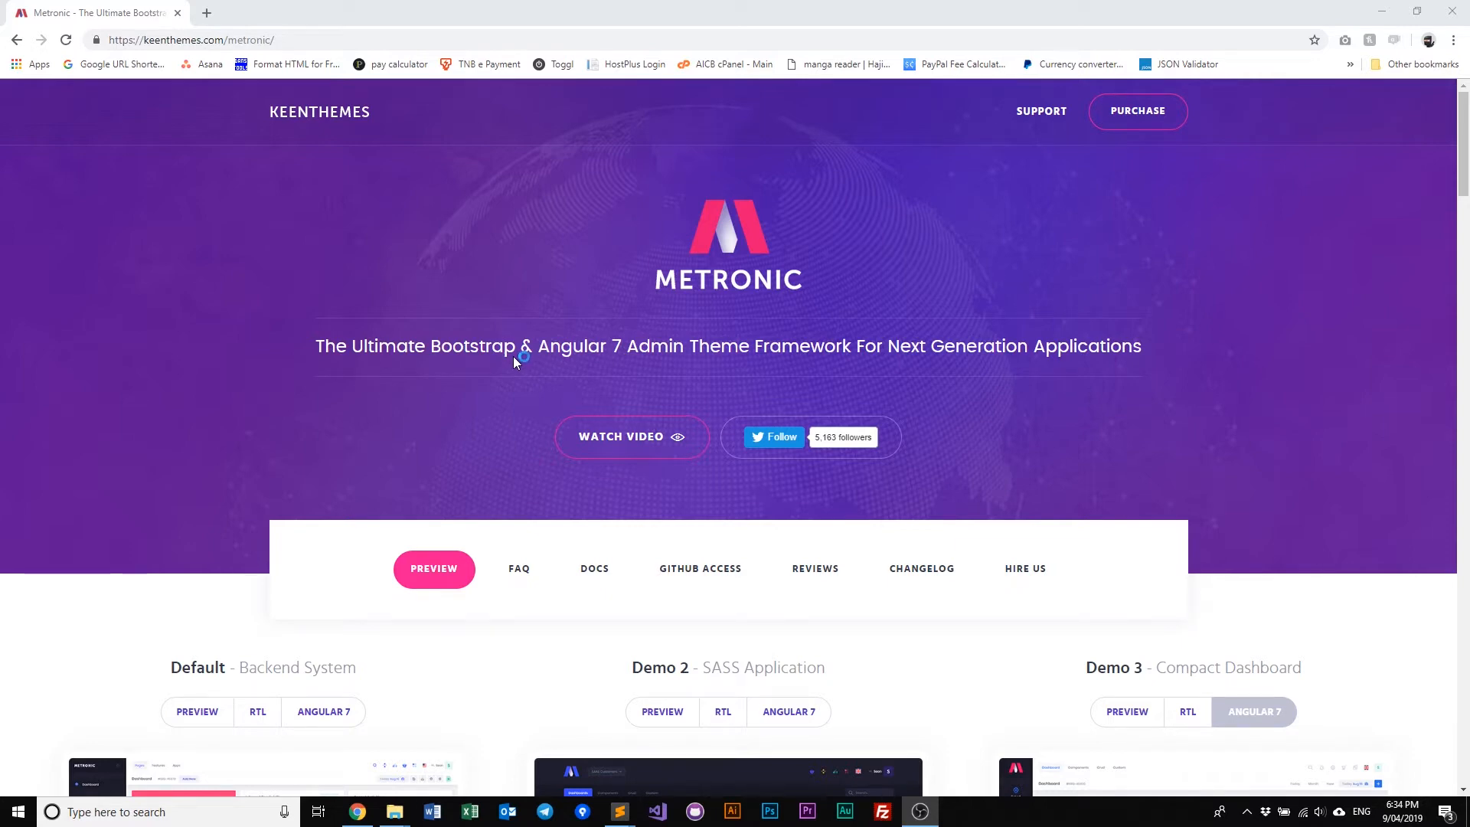
mouse_move(394, 812)
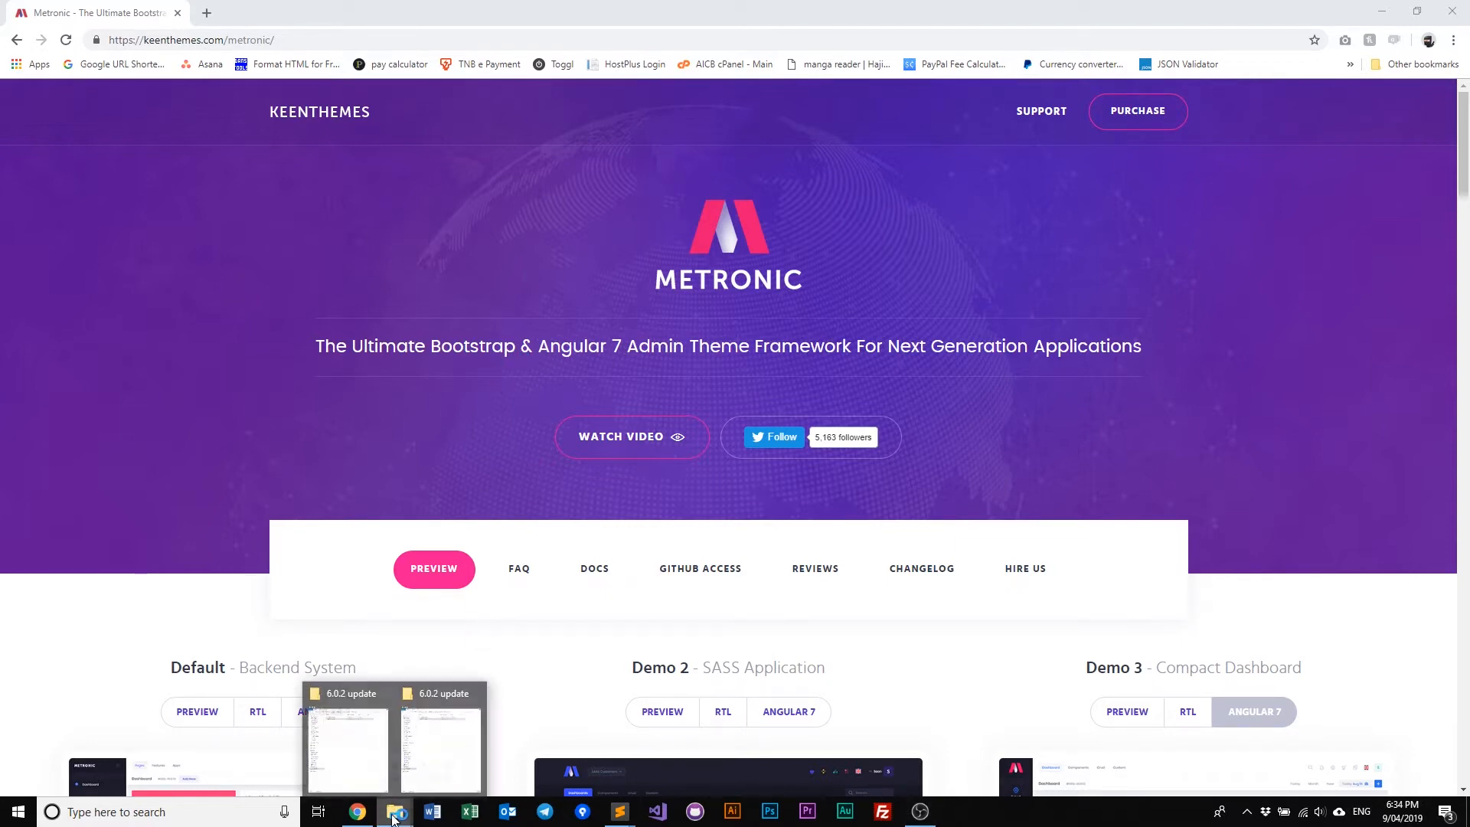
Bring both Explorer windows forward showing psd_and_sketch_files in v6.0.1 and design in v6.0.2.
left_click(393, 811)
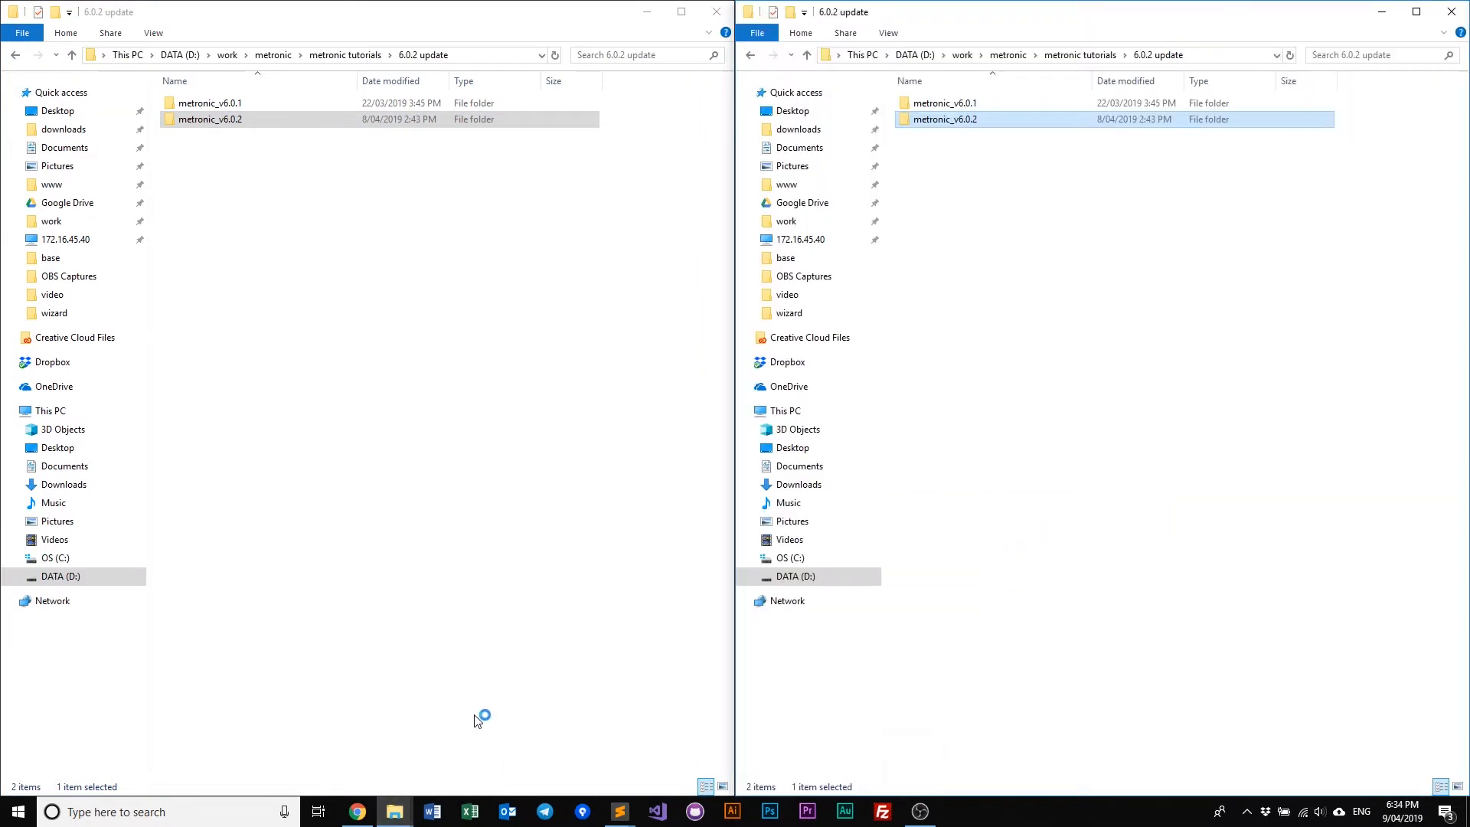
mouse_move(531, 520)
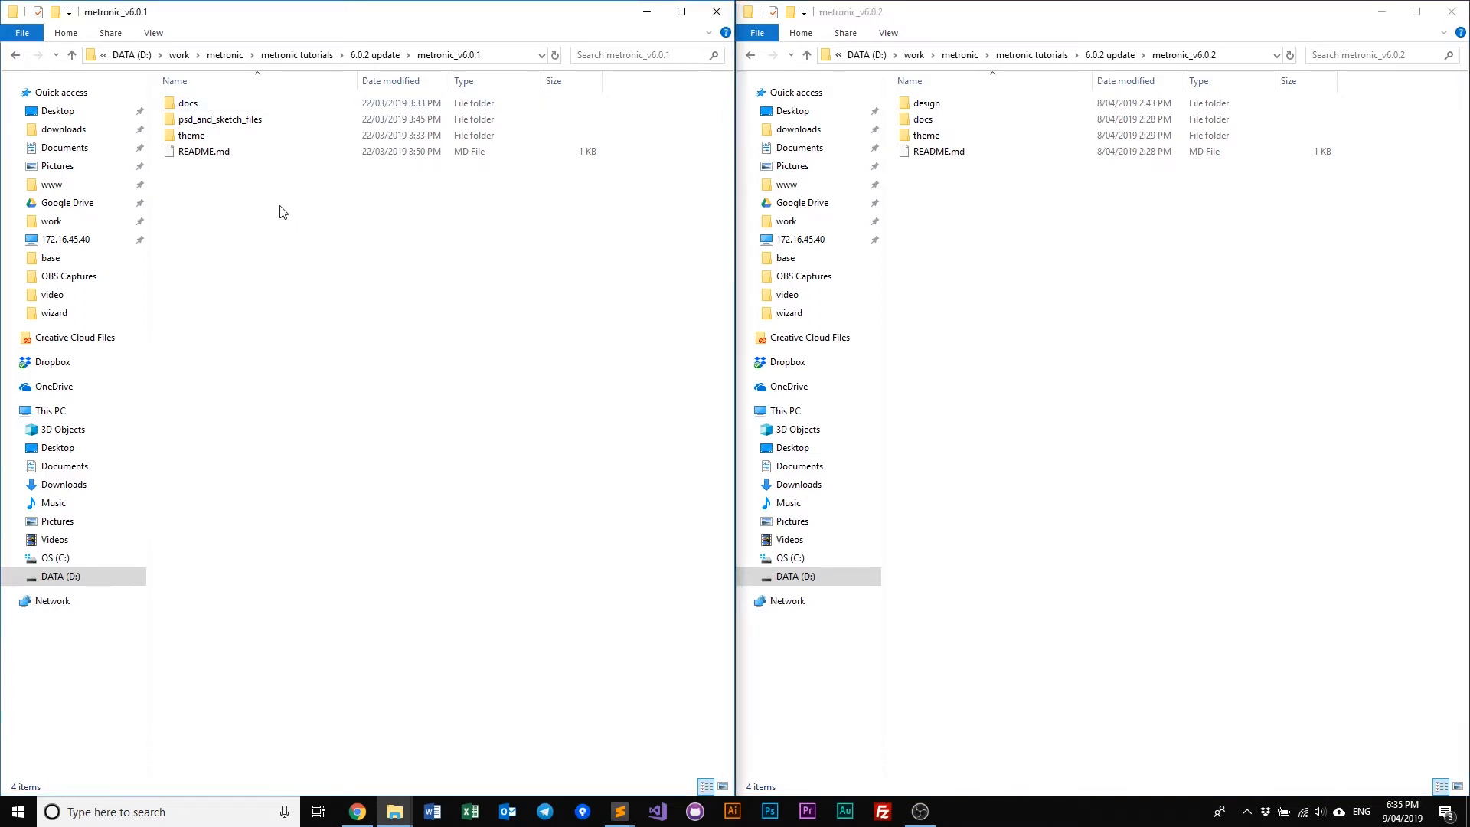
left_click(221, 120)
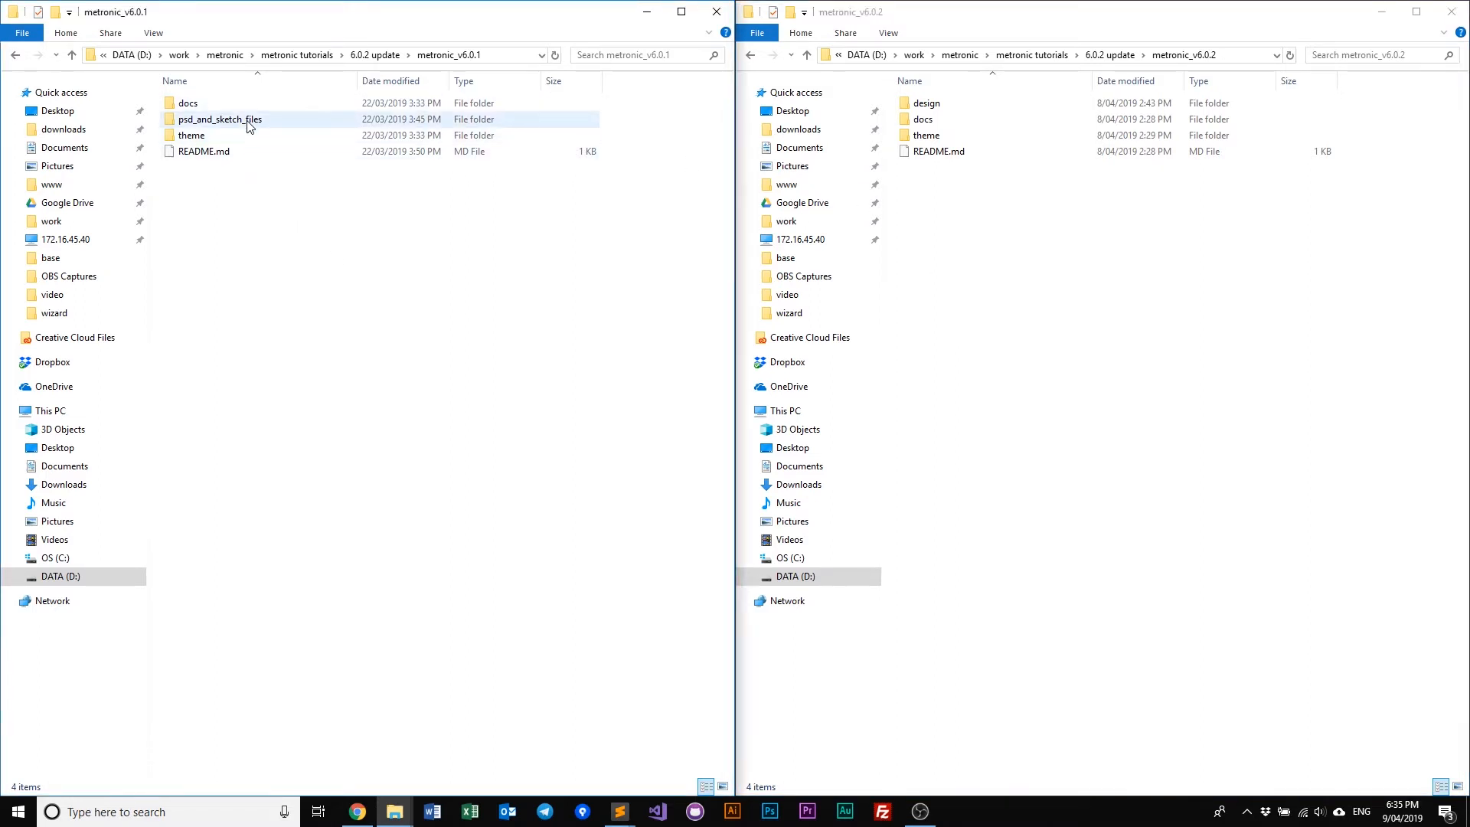
left_click(219, 119)
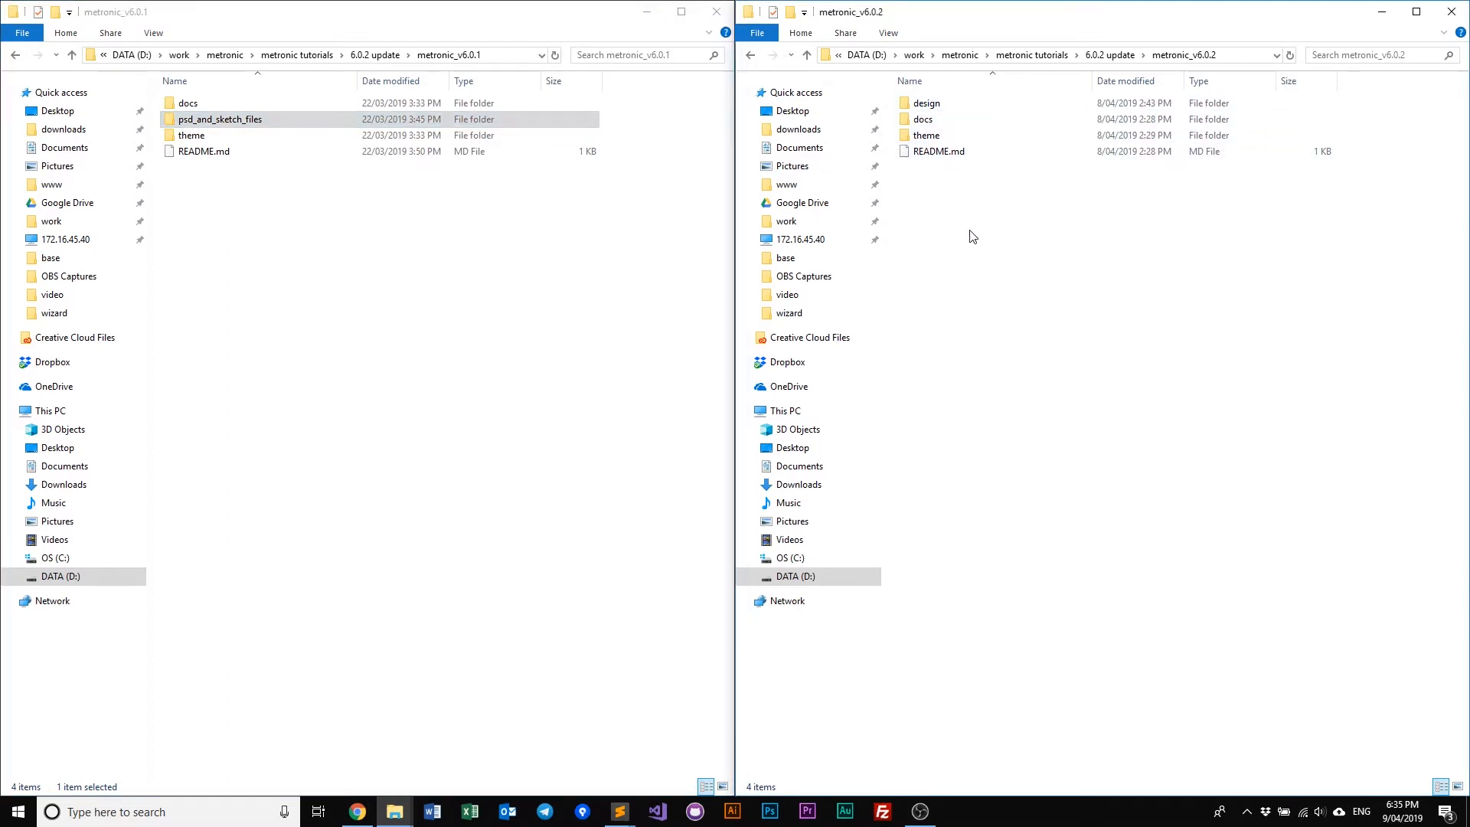
left_click(927, 103)
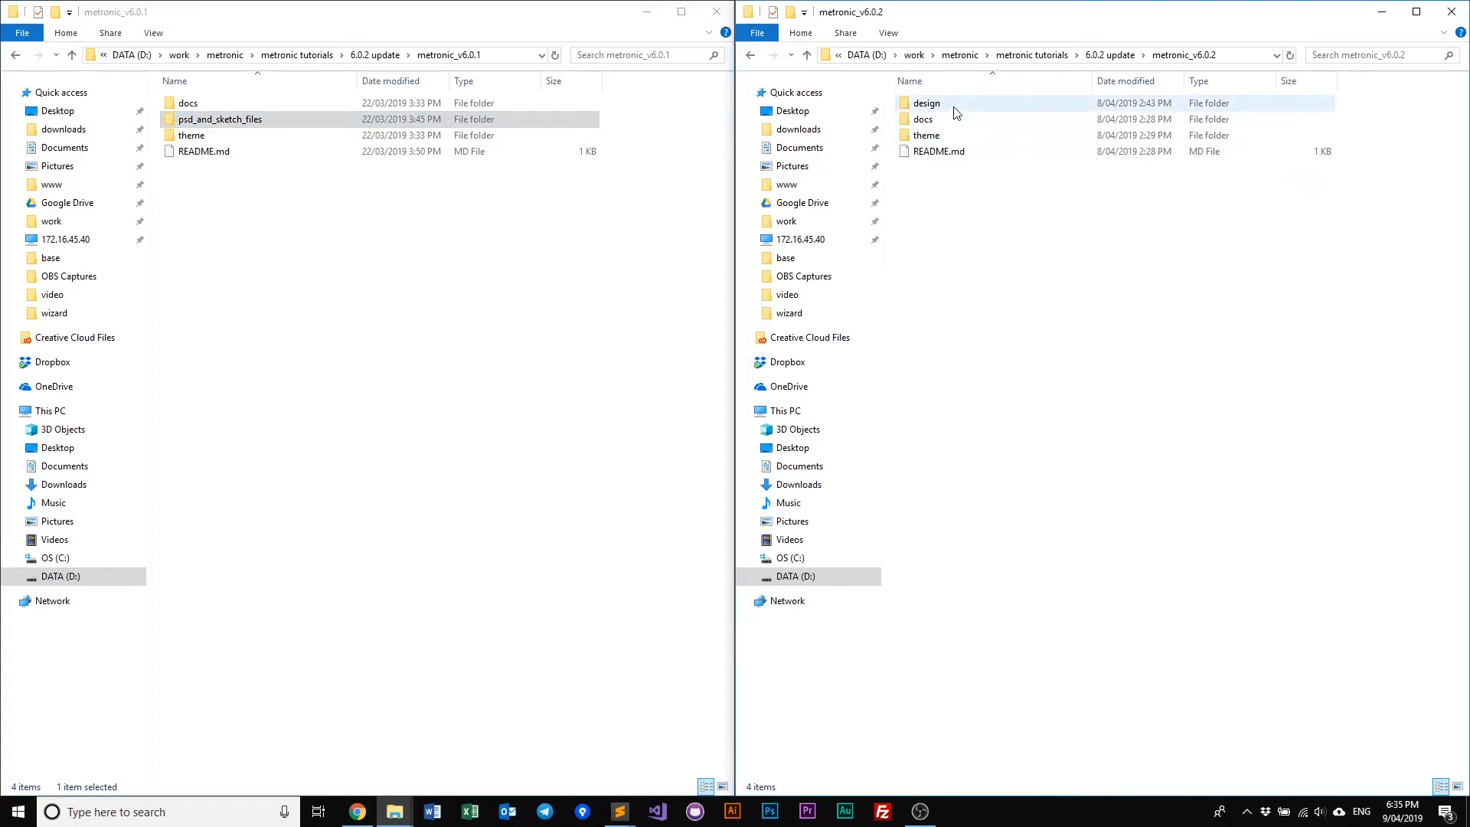
mouse_move(926, 102)
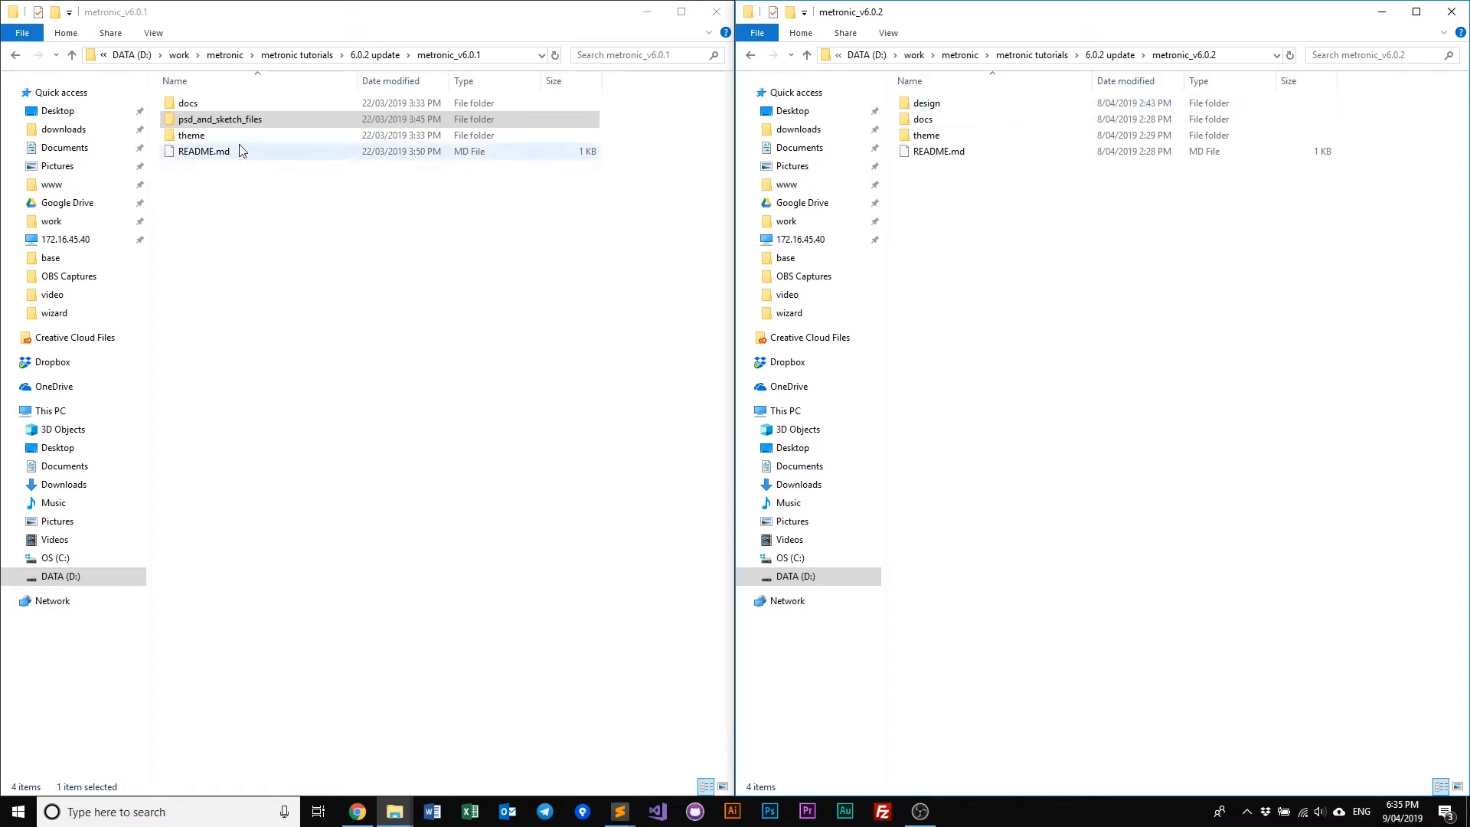
Browse v6.0.1 into theme/default and v6.0.2 into theme/default/src with assets and demo1–demo12.
double_click(192, 135)
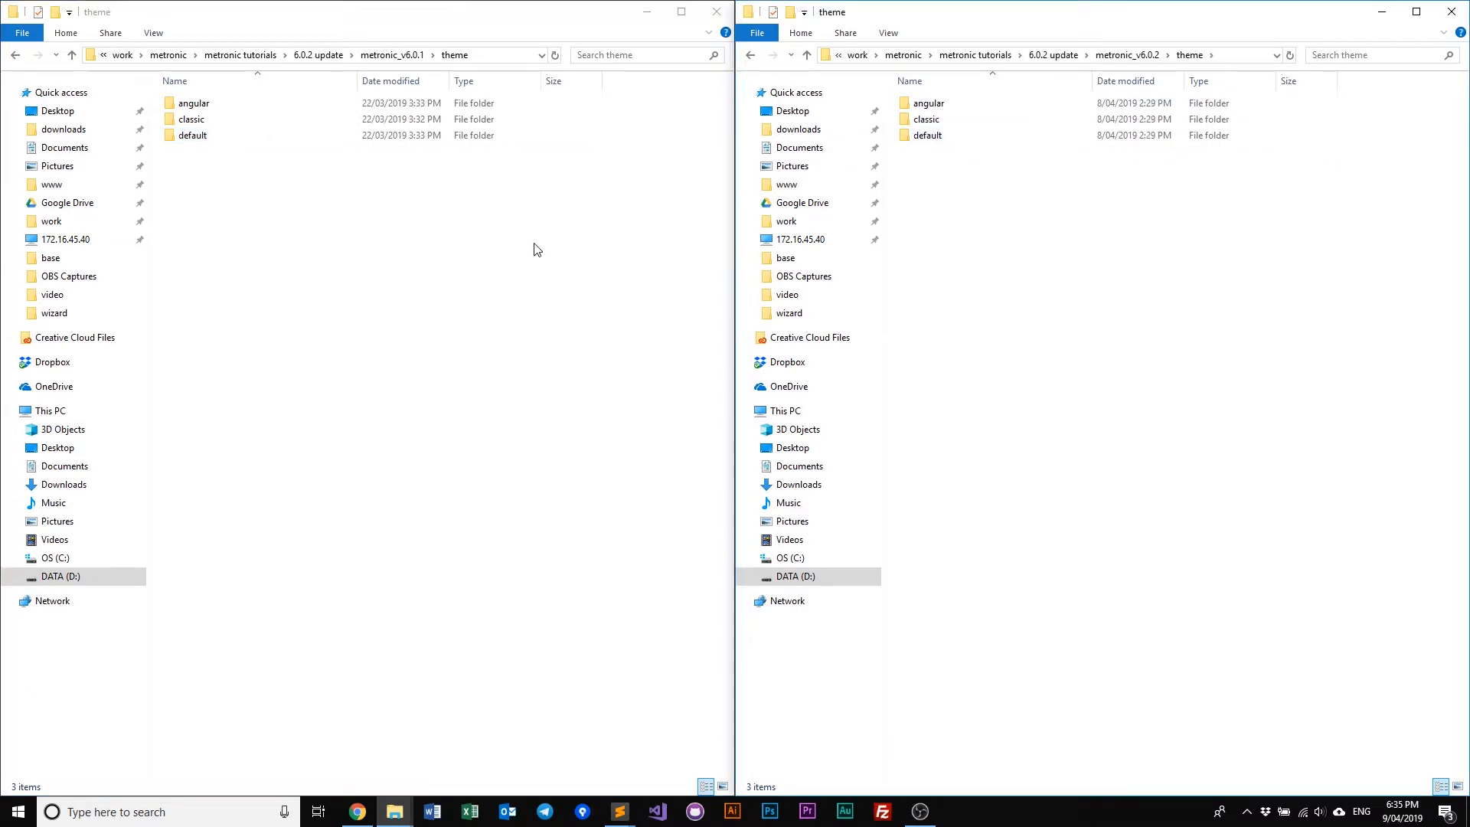
double_click(926, 135)
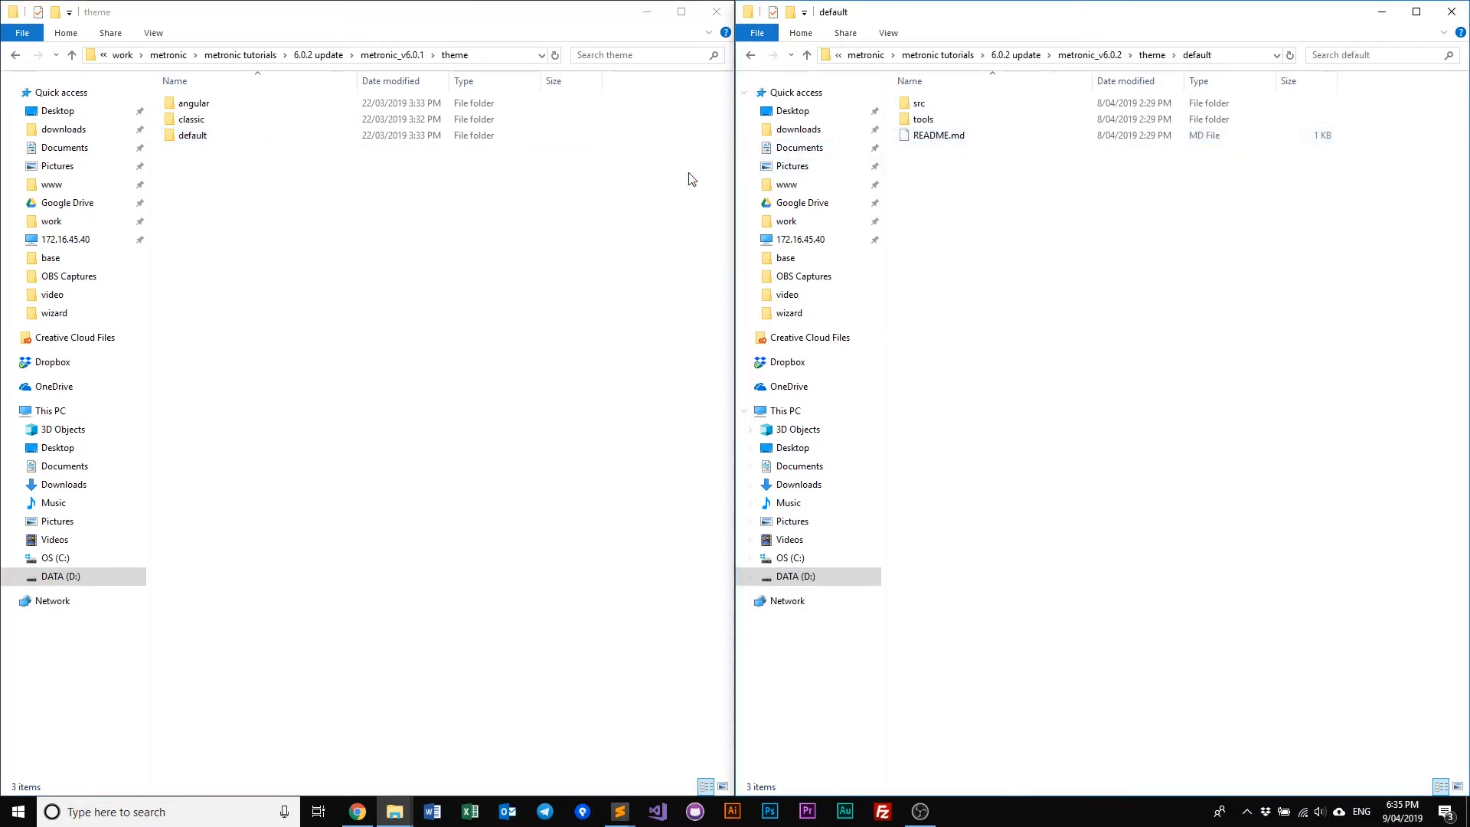
double_click(192, 135)
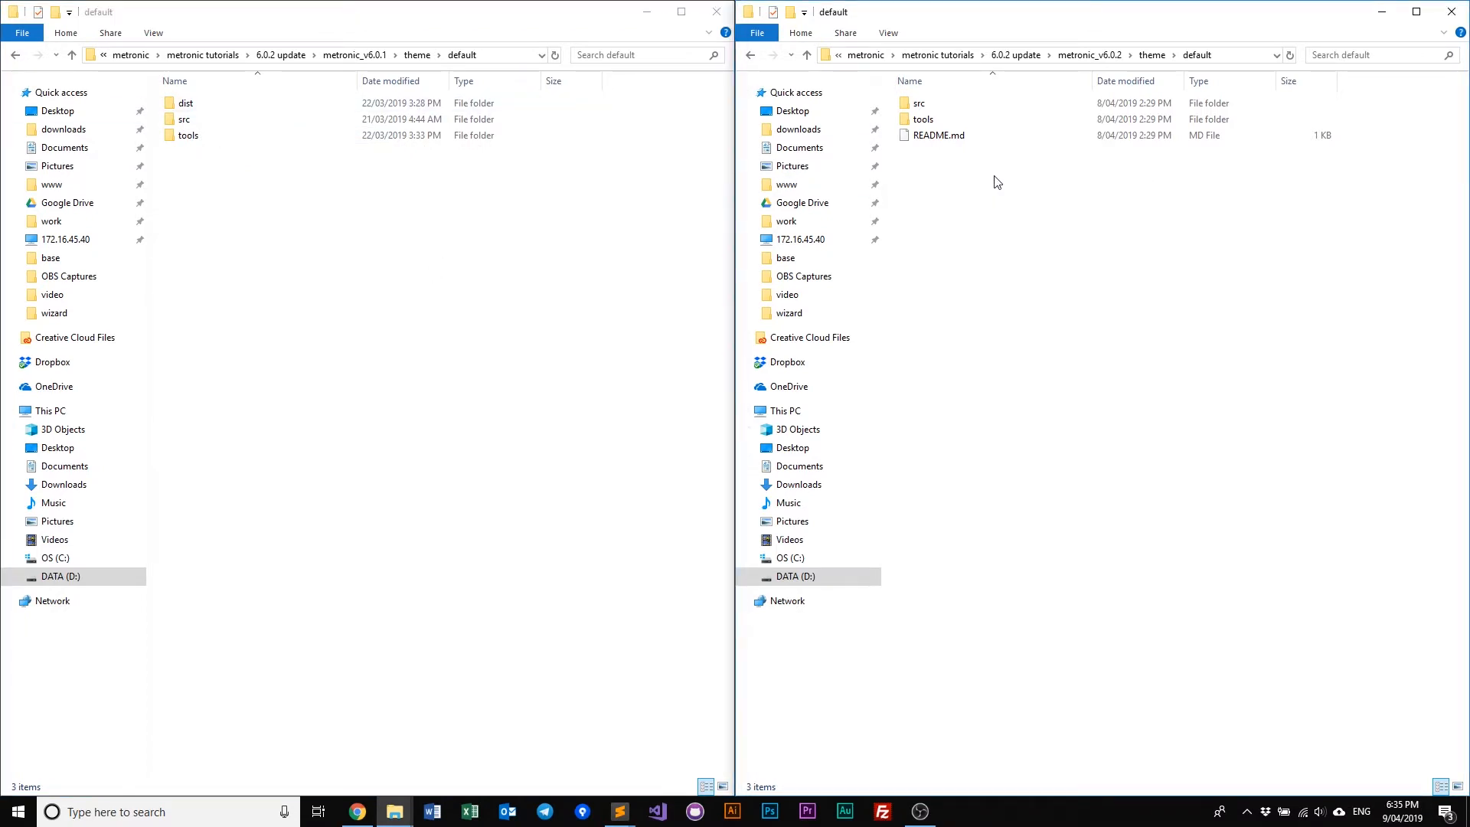
left_click(919, 102)
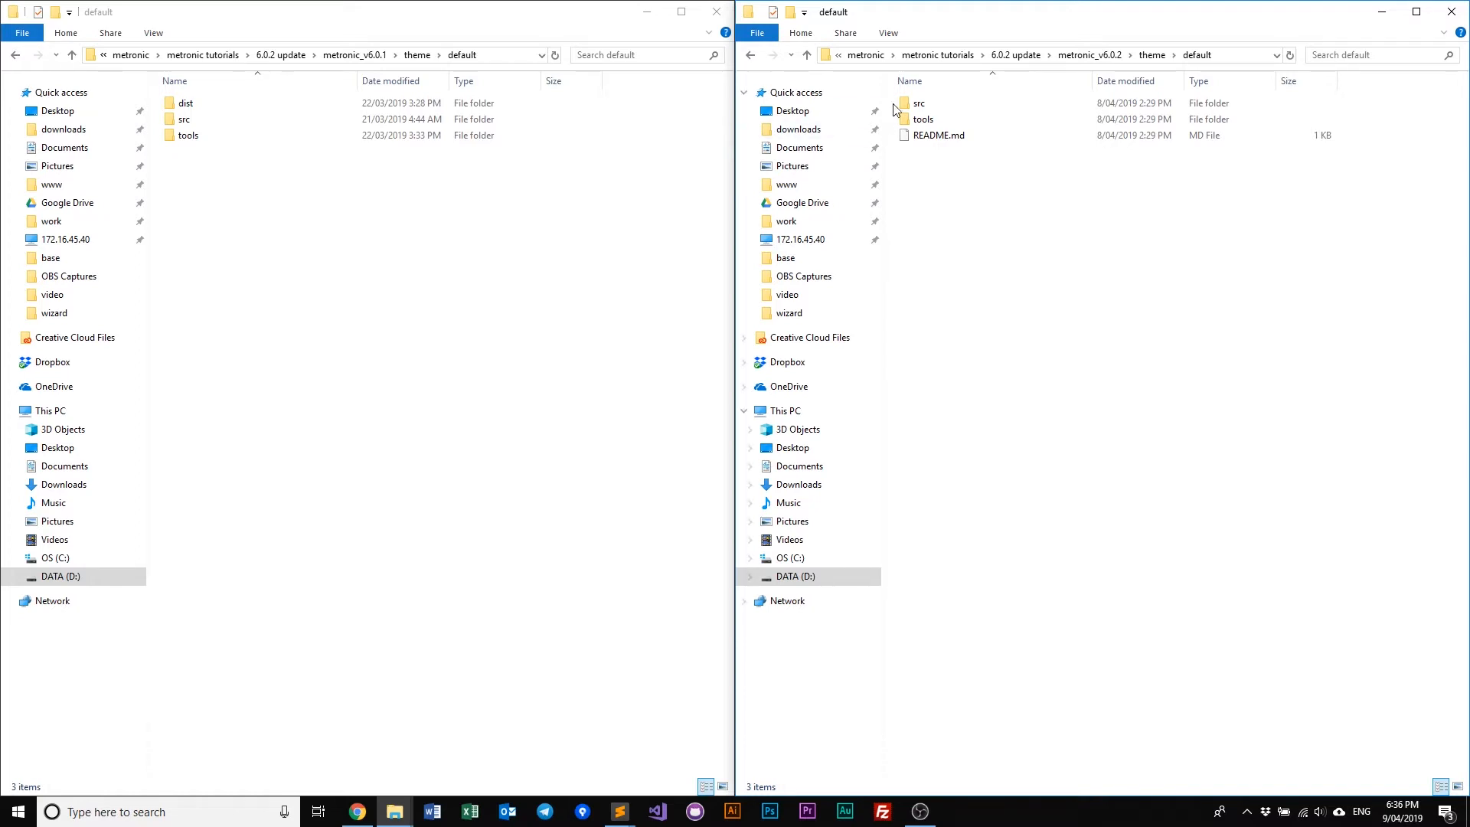
double_click(919, 103)
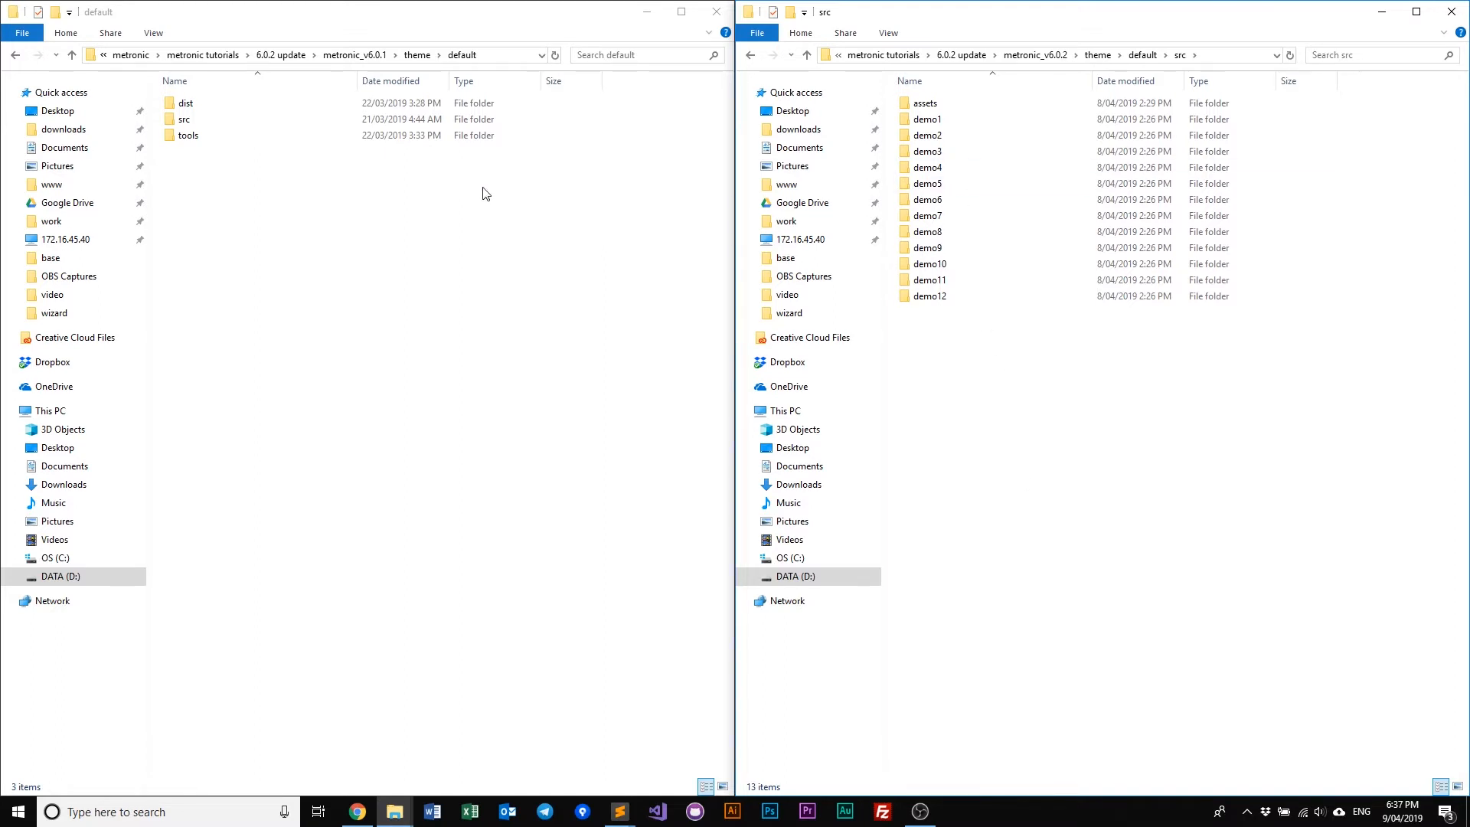
mouse_move(1066, 167)
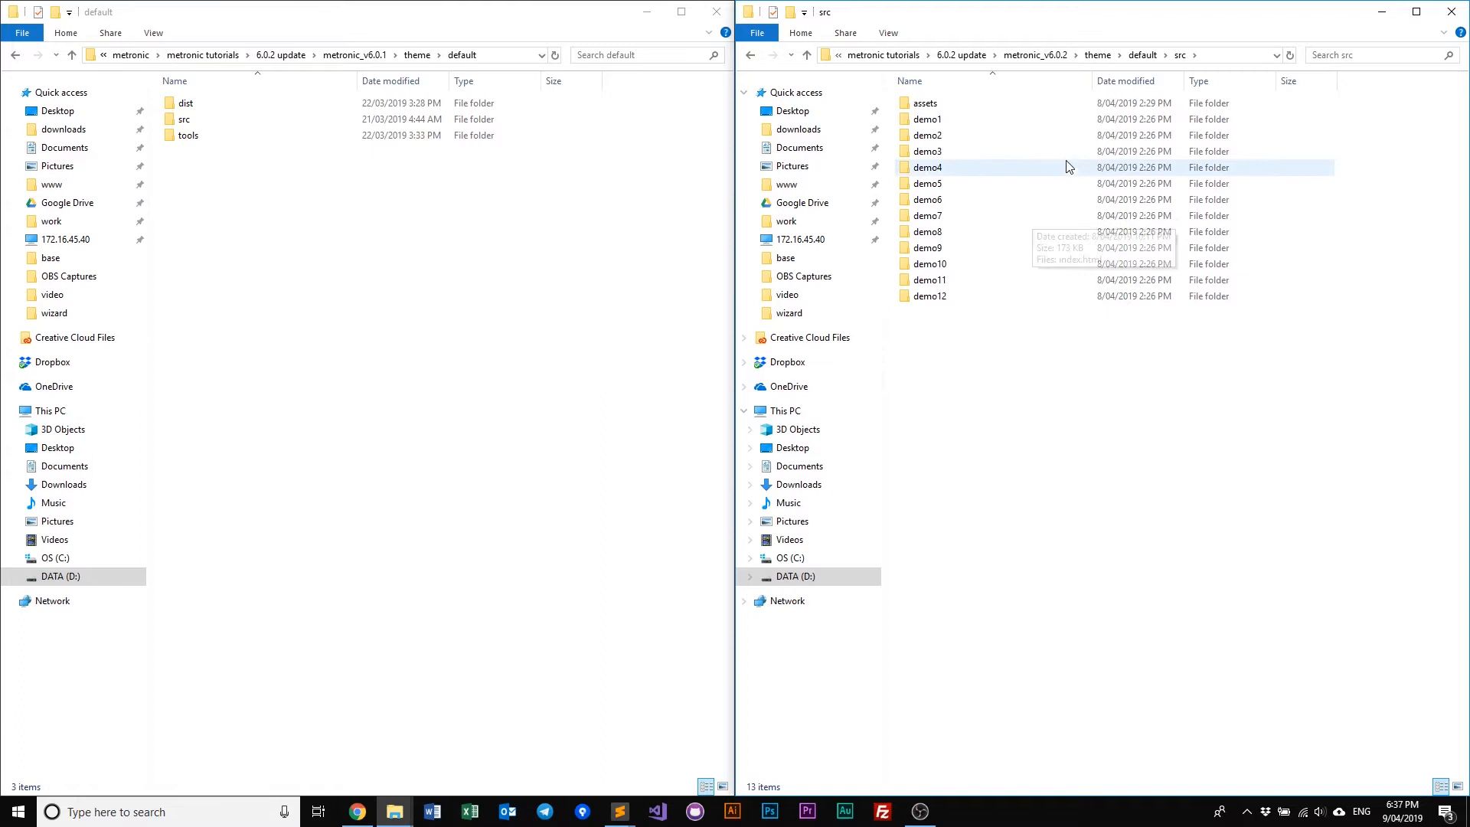
Browse v6.0.1 into src/theme showing app, demo and framework beside v6.0.2's src.
left_click(1143, 55)
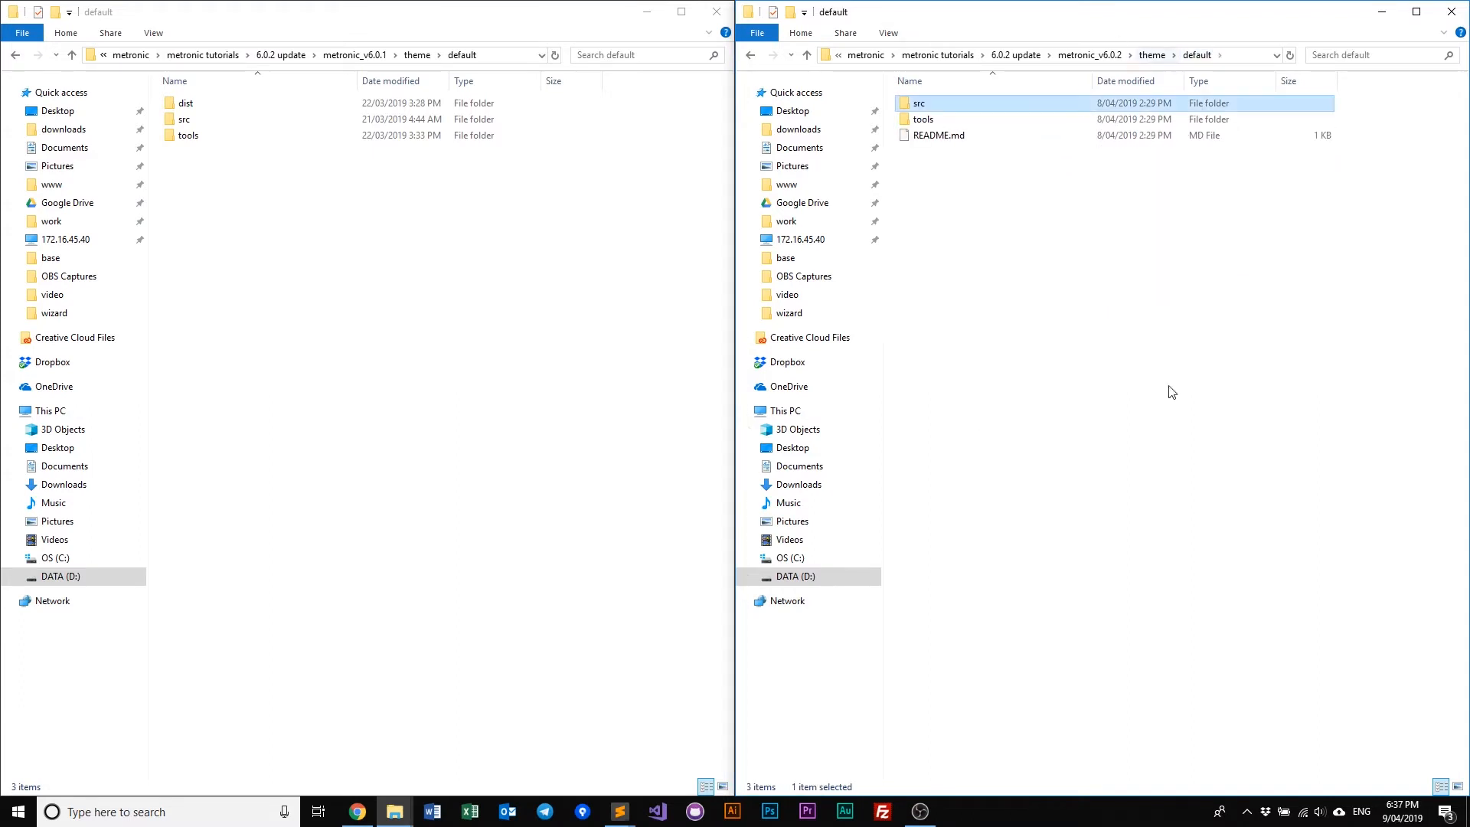
mouse_move(1038, 305)
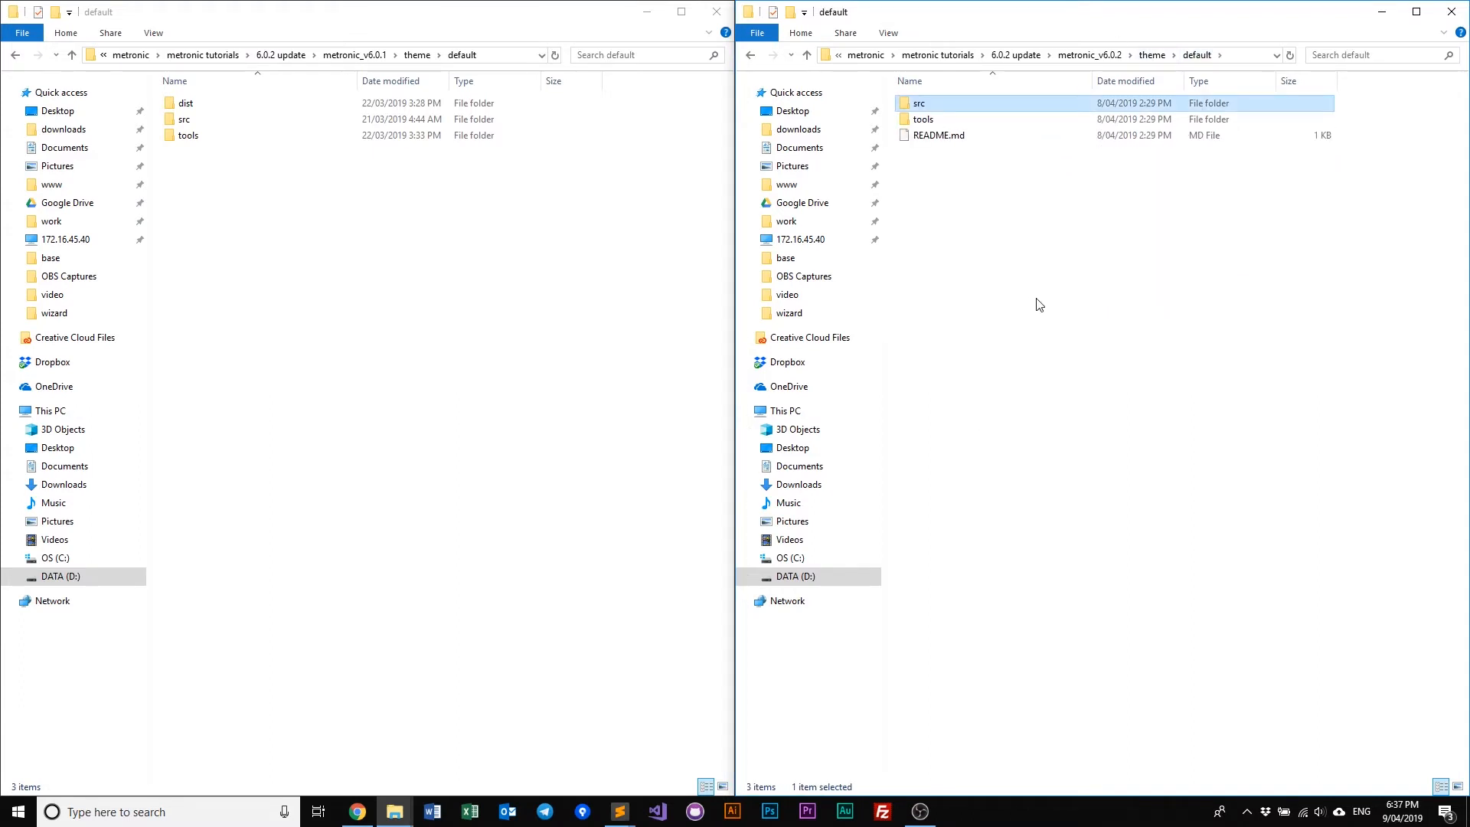
double_click(920, 103)
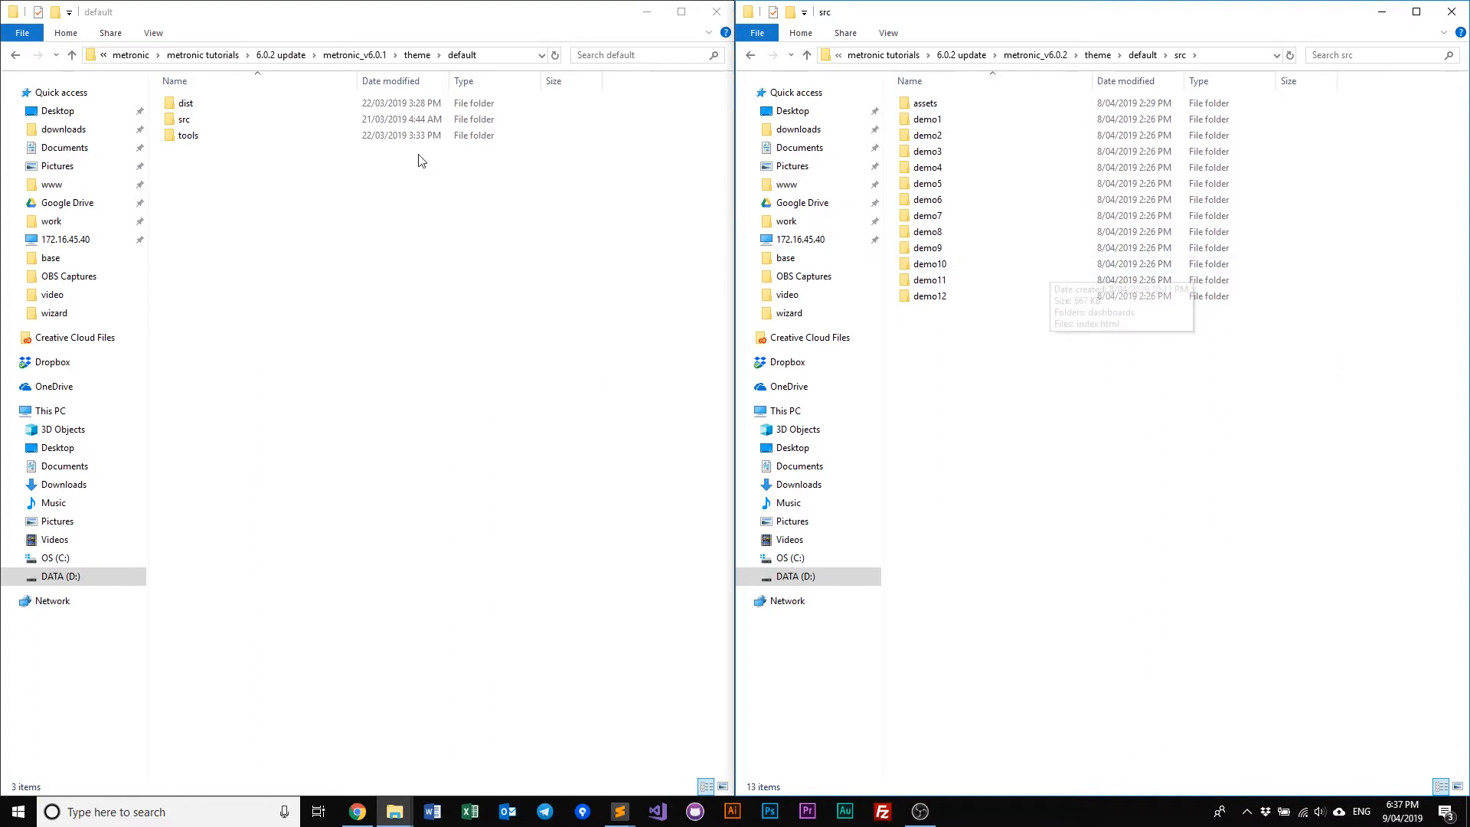
double_click(183, 120)
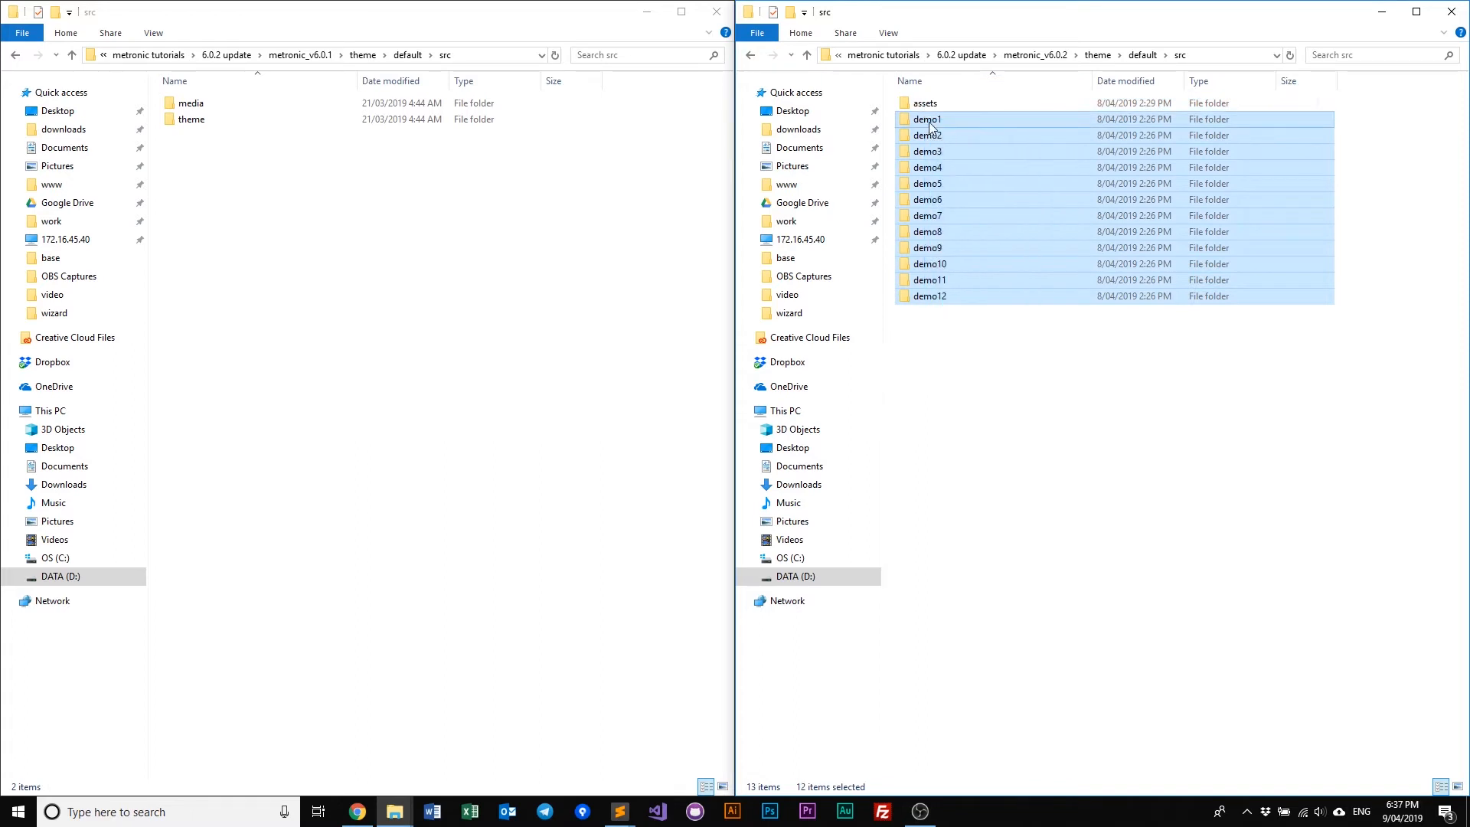
left_click(1011, 360)
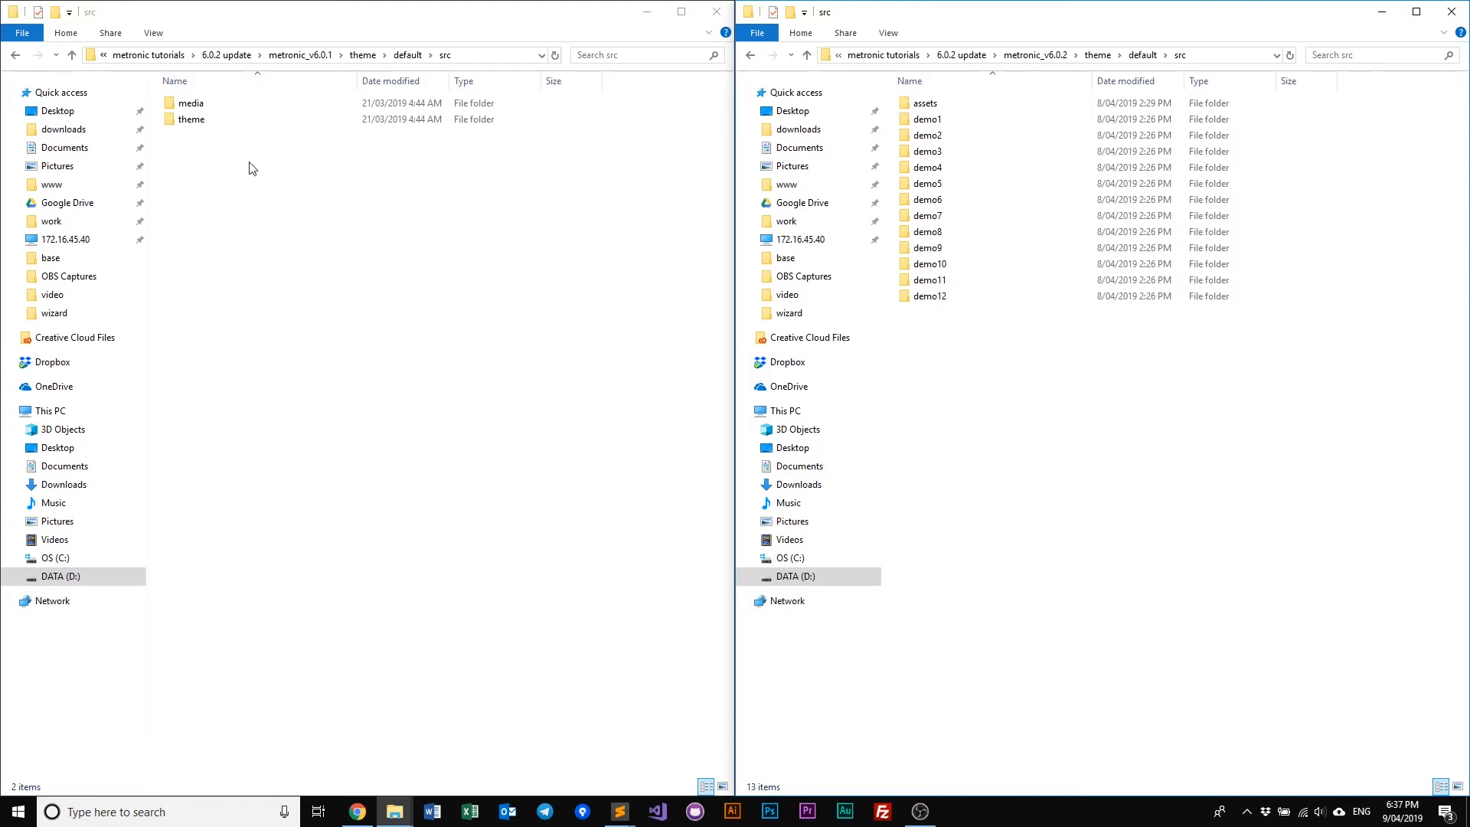
double_click(191, 103)
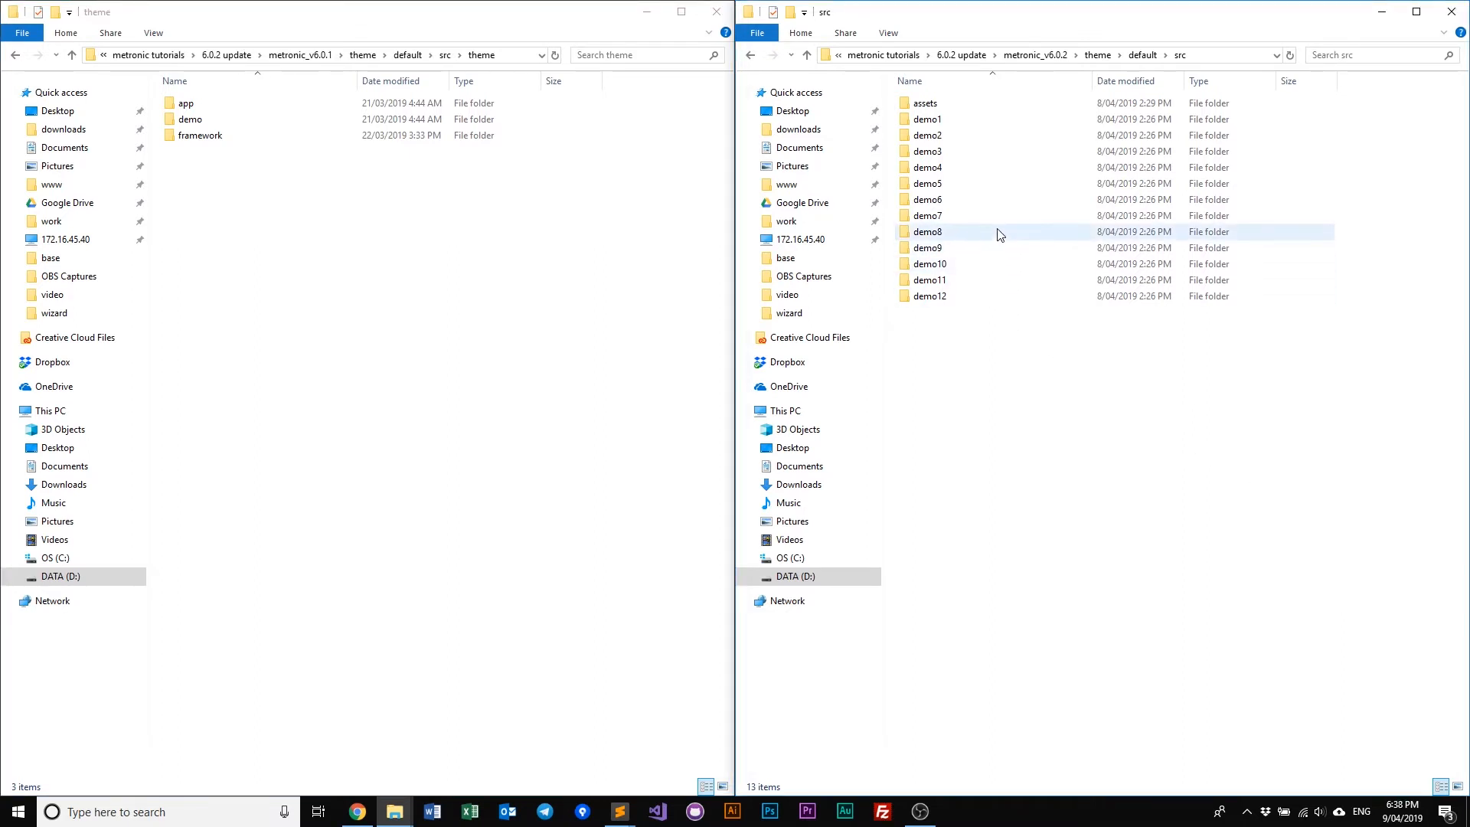
Browse v6.0.2's src assets into js/theme showing core, demos and pages.
left_click(925, 103)
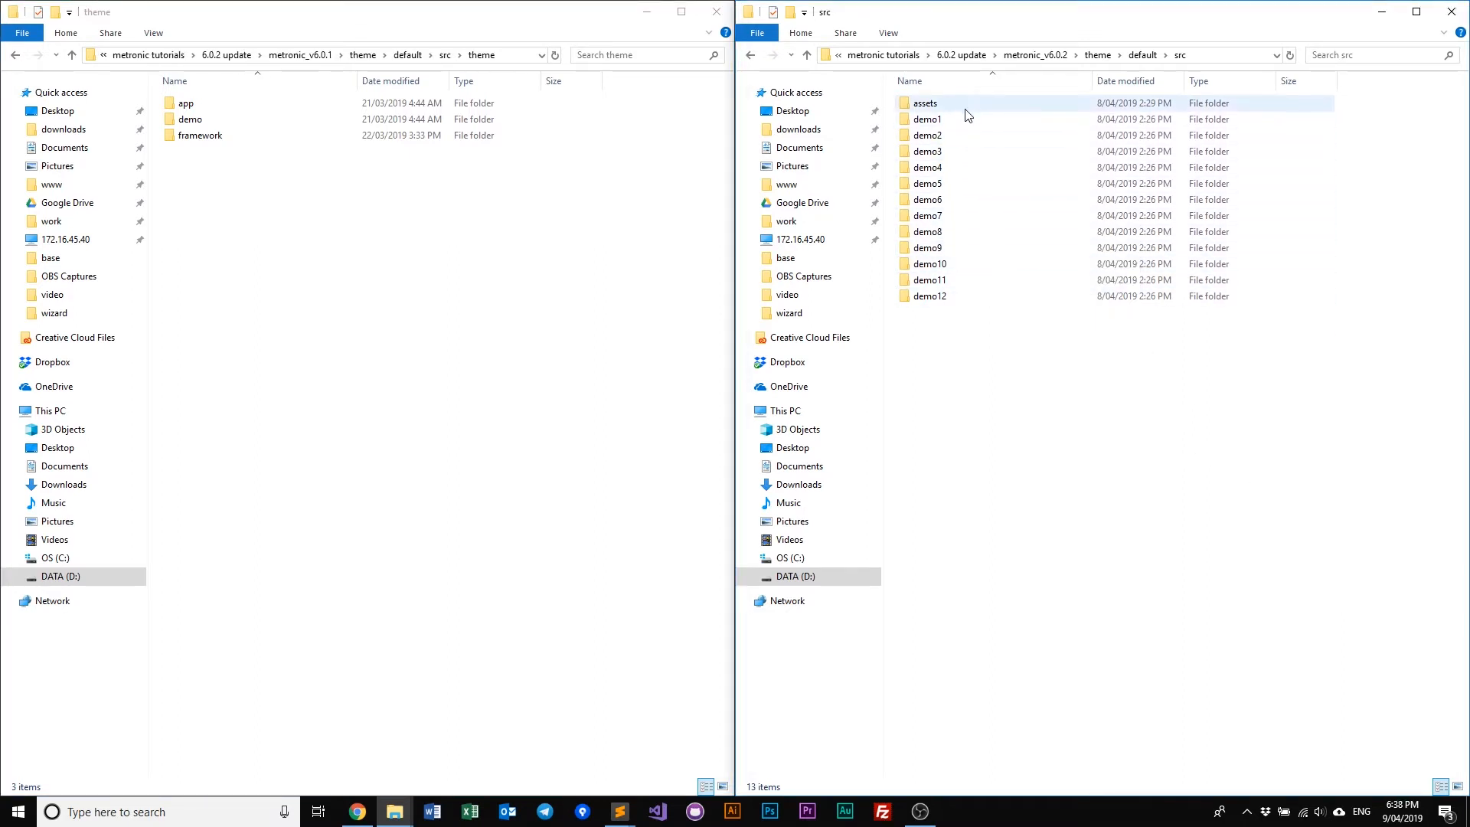
double_click(925, 102)
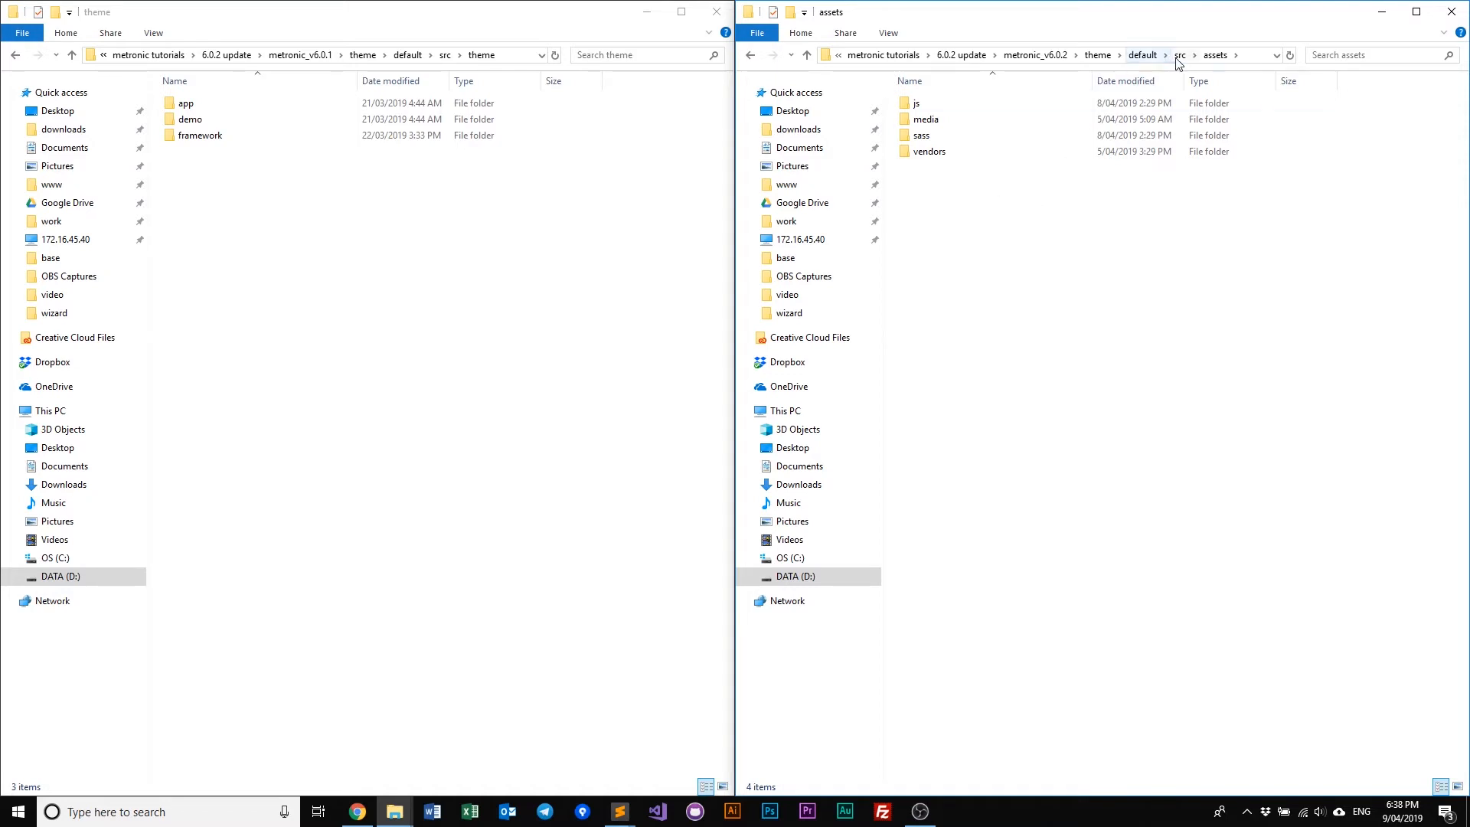
left_click(917, 102)
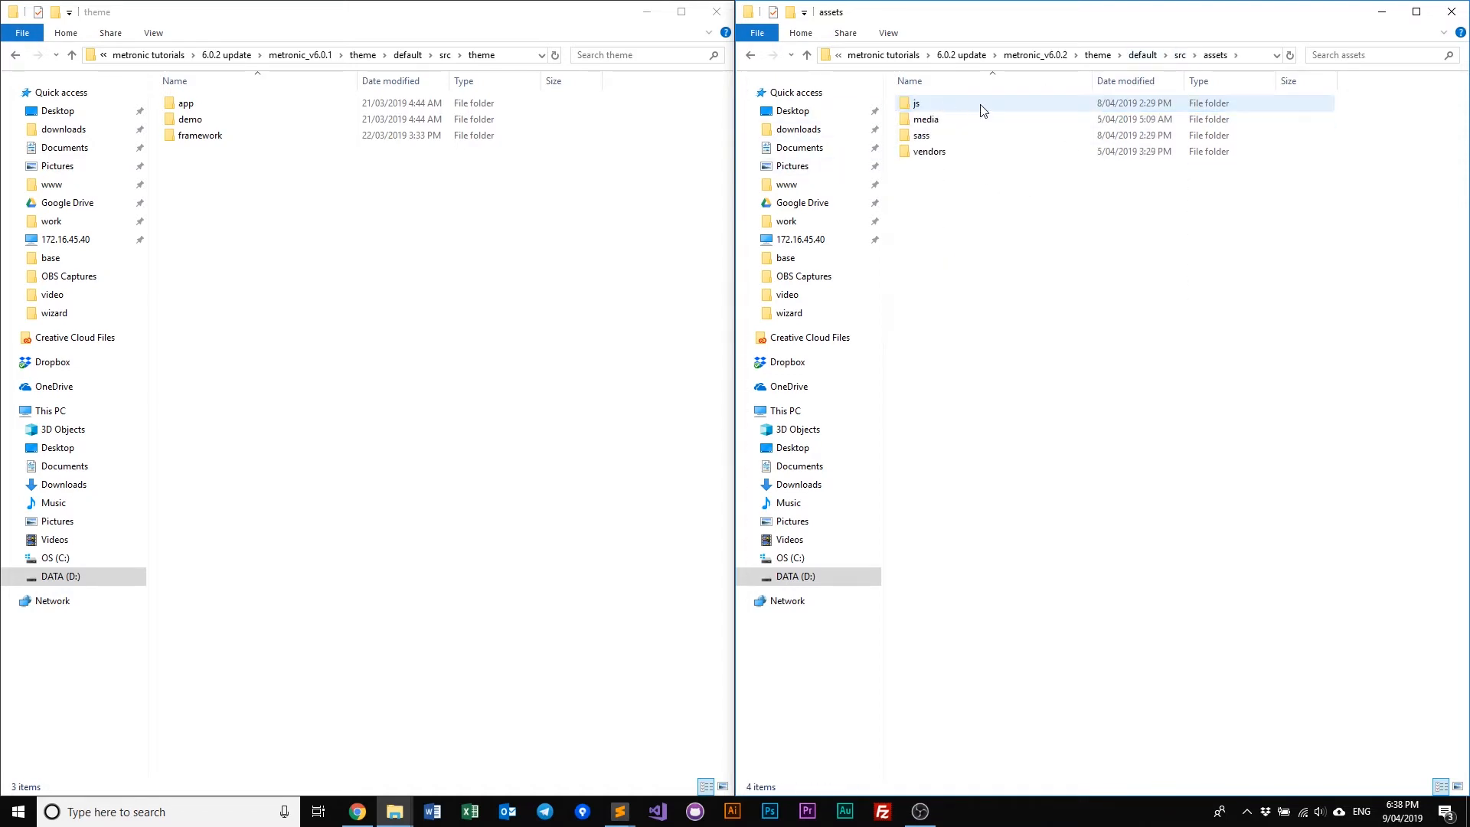
left_click(925, 119)
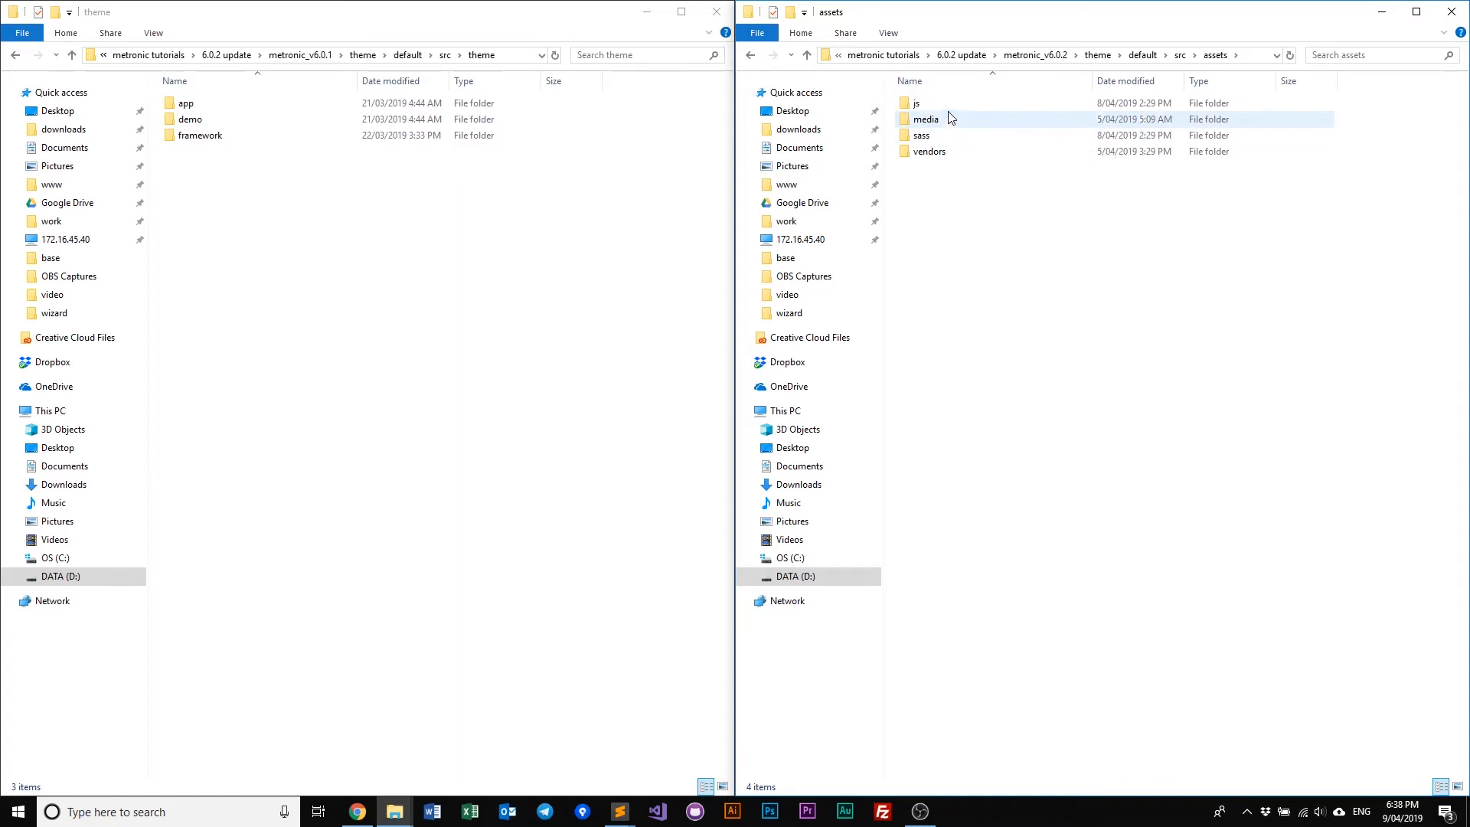
left_click(916, 102)
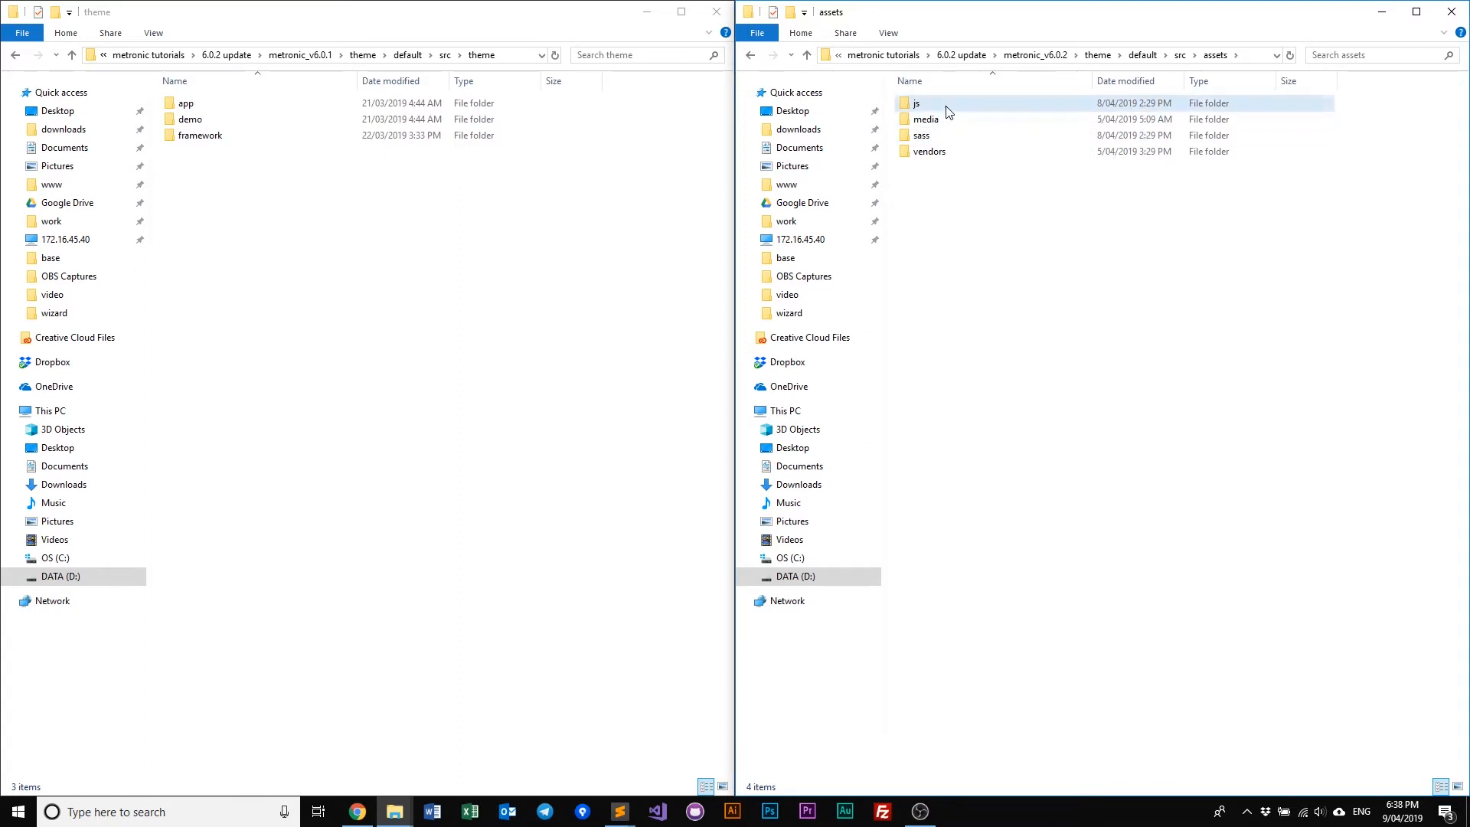
double_click(918, 103)
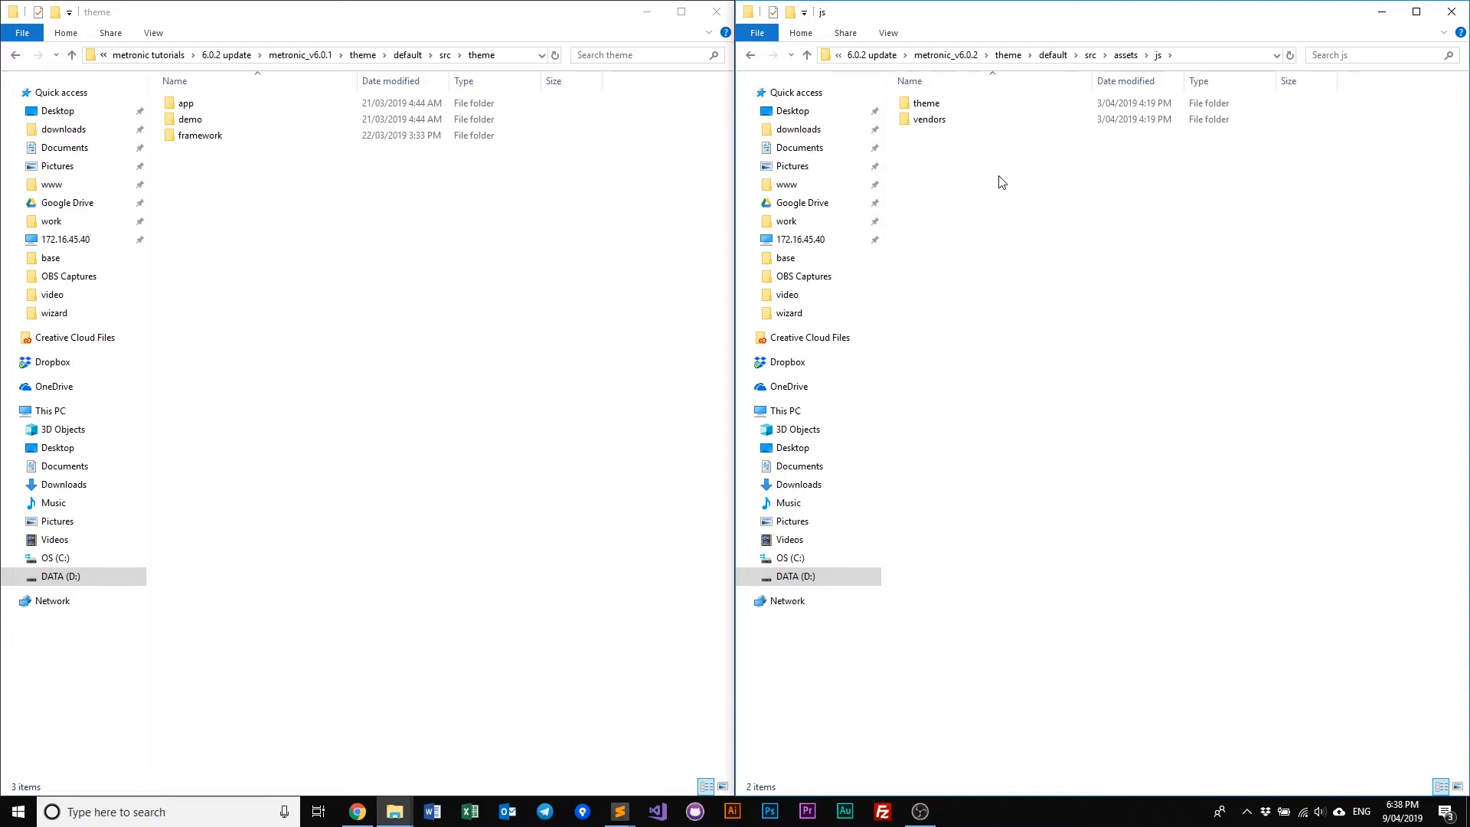
double_click(926, 103)
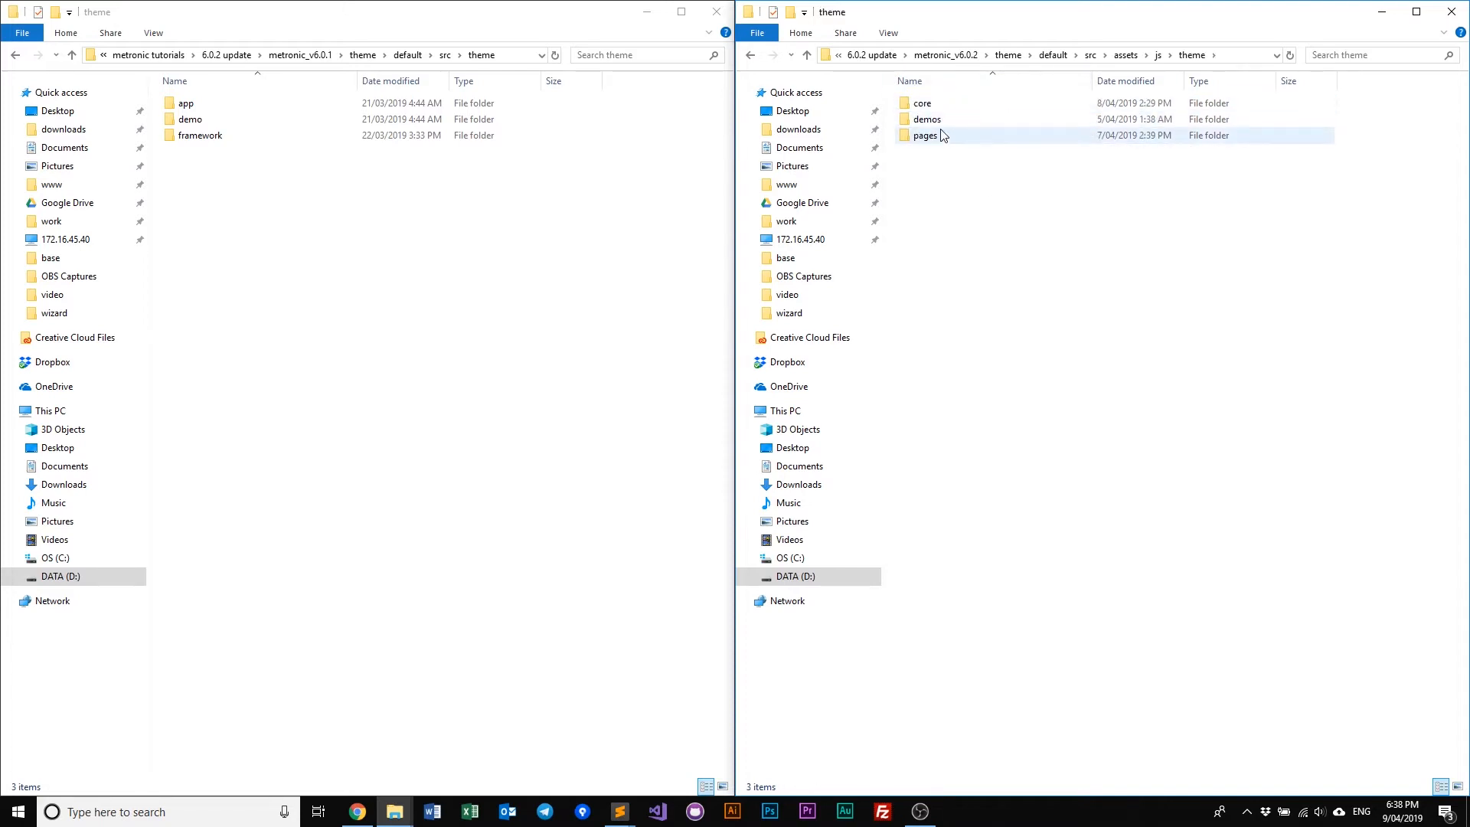
double_click(926, 120)
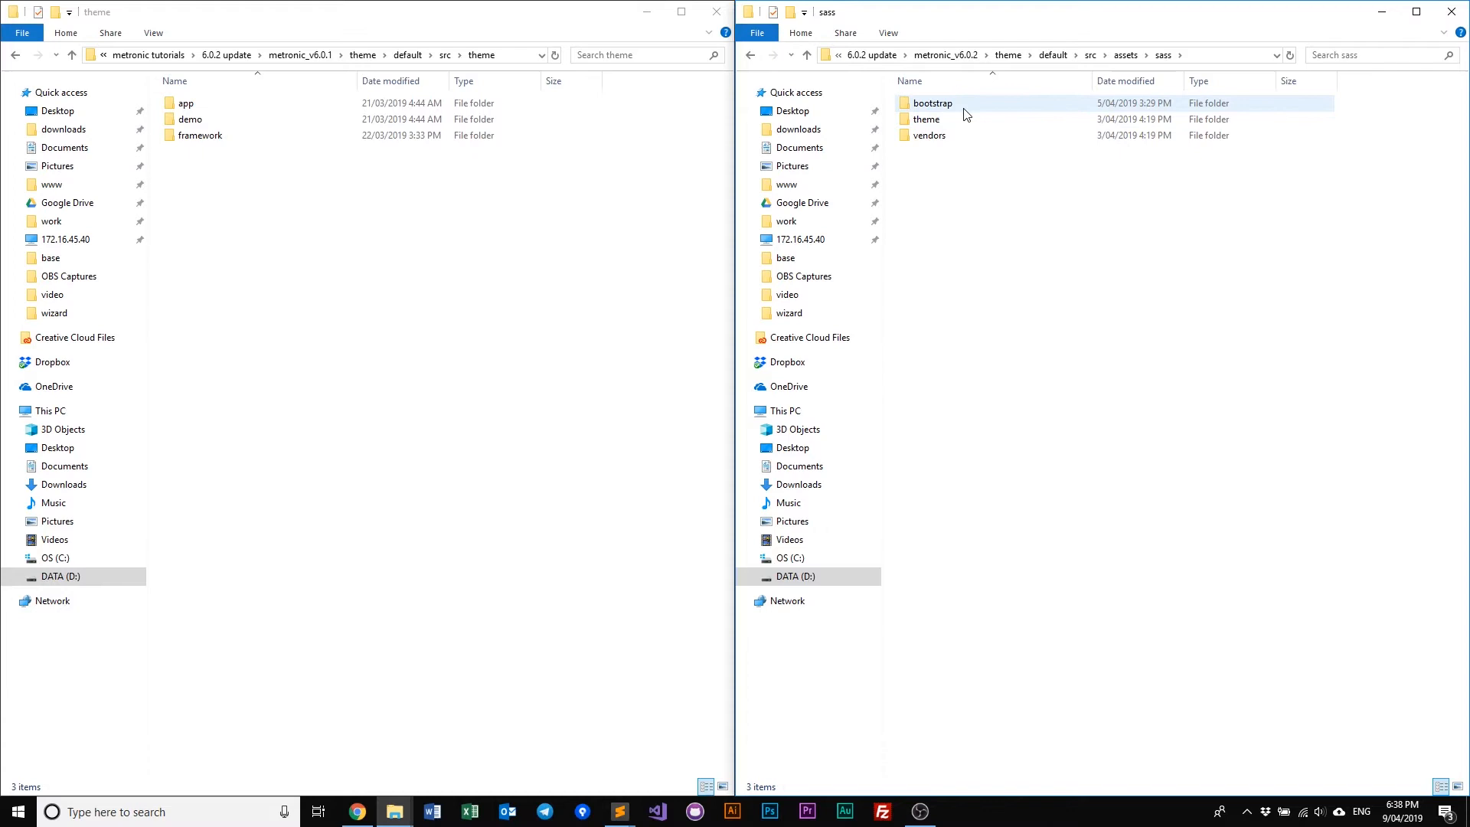
Inspect sass theme/demos/demo1 styles in v6.0.2, then return to the default theme folder.
left_click(928, 134)
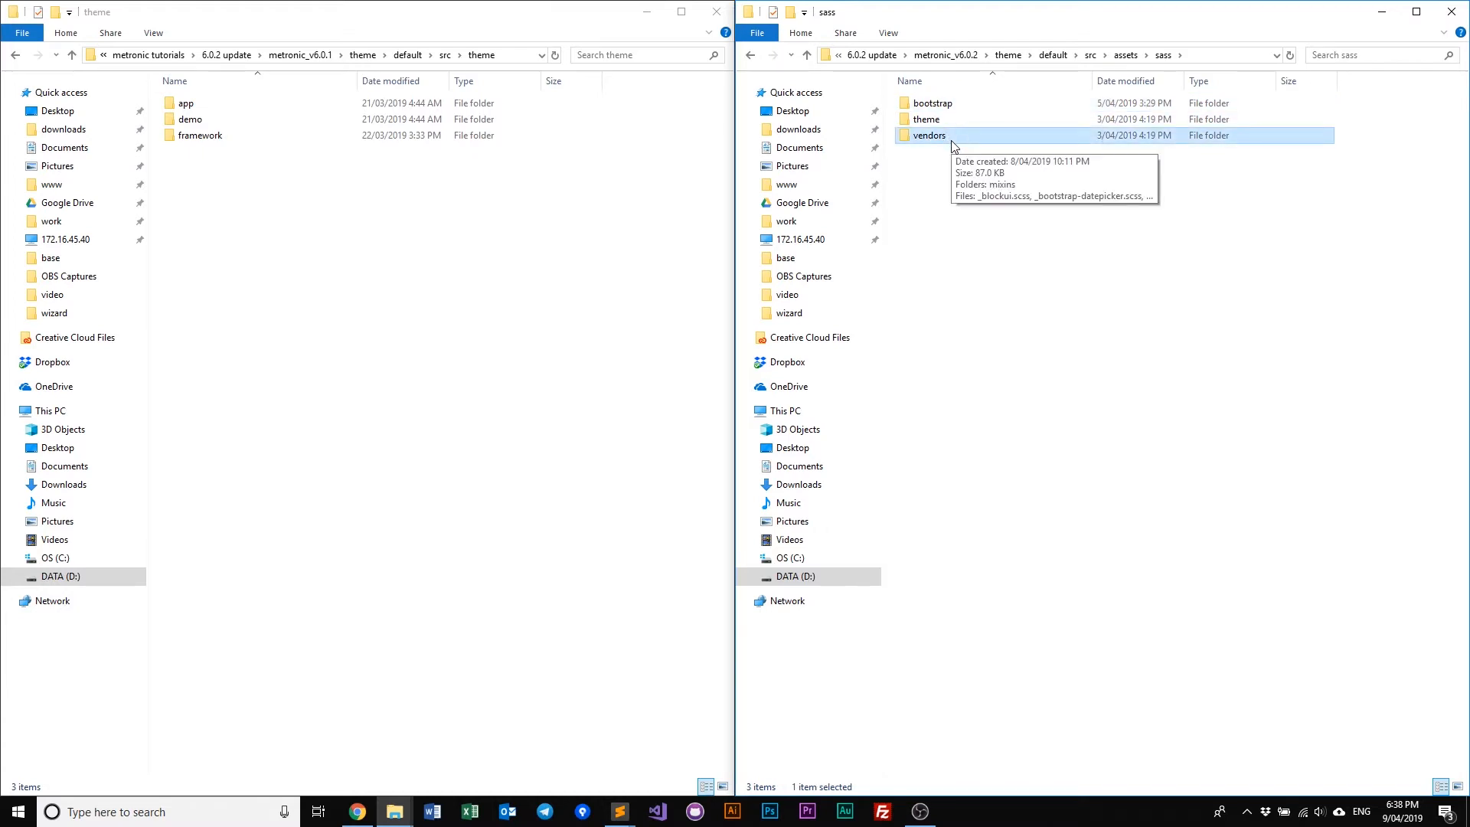
mouse_move(959, 132)
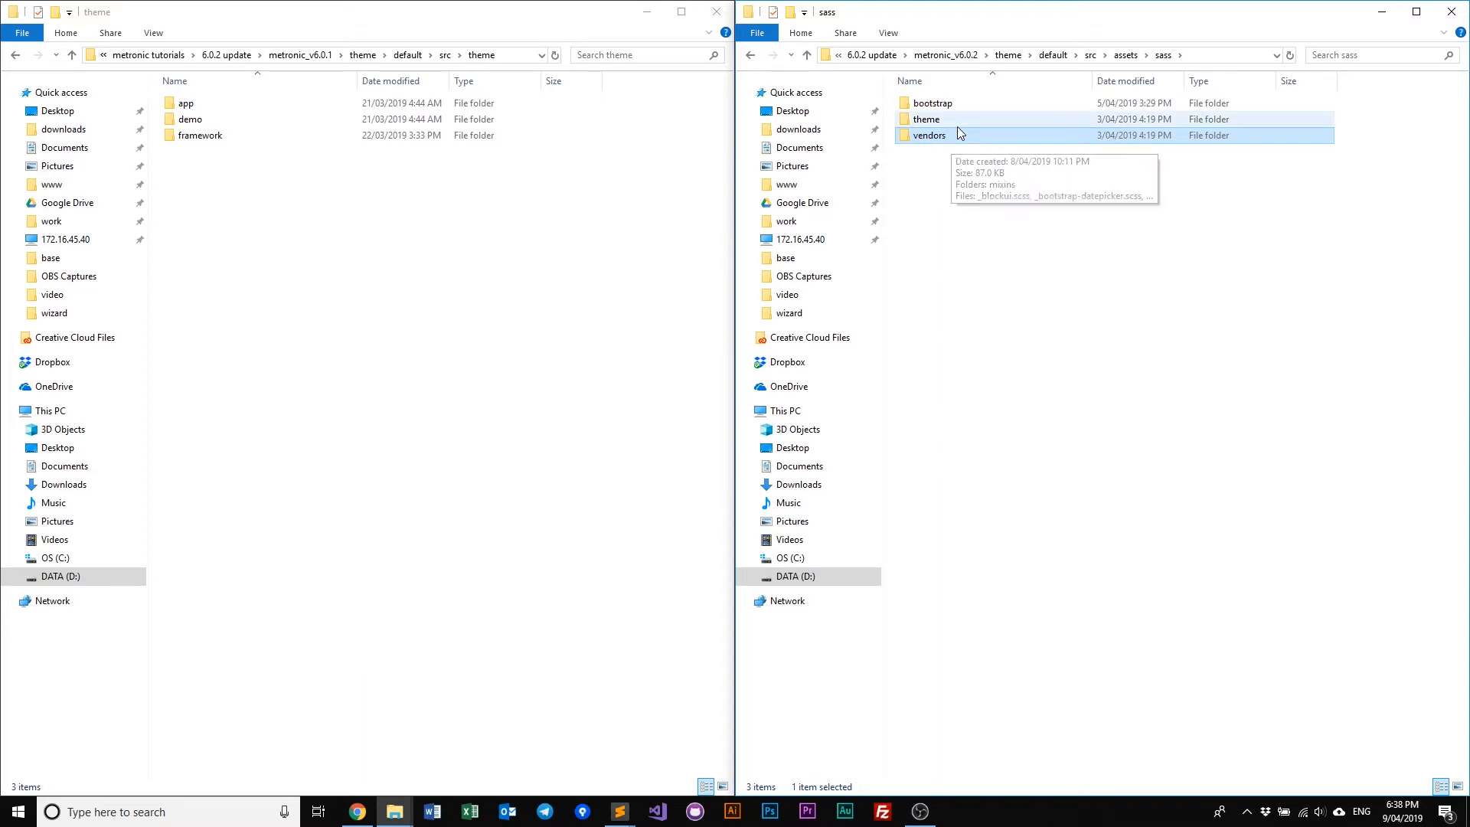
double_click(925, 119)
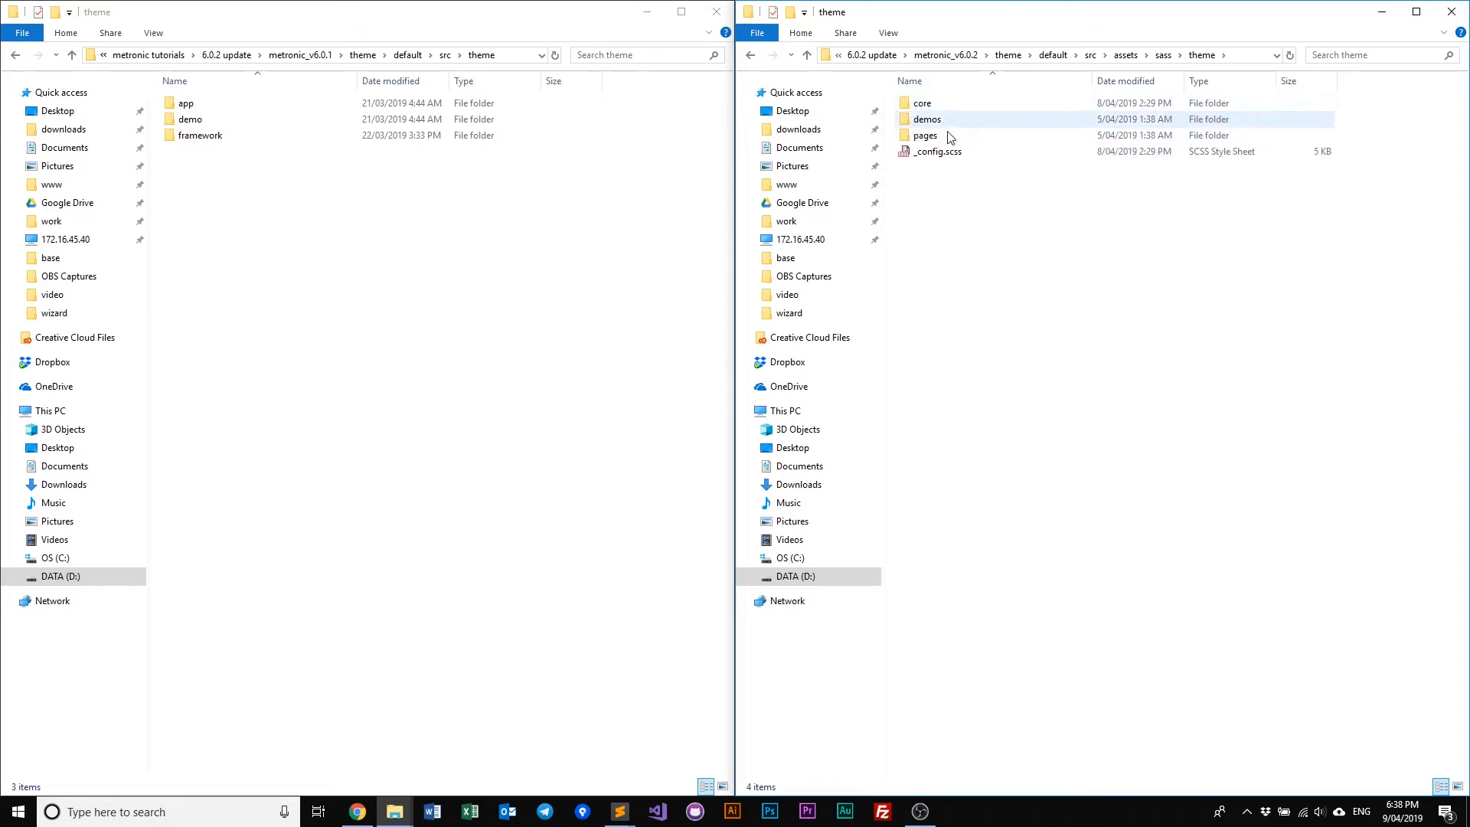
double_click(925, 135)
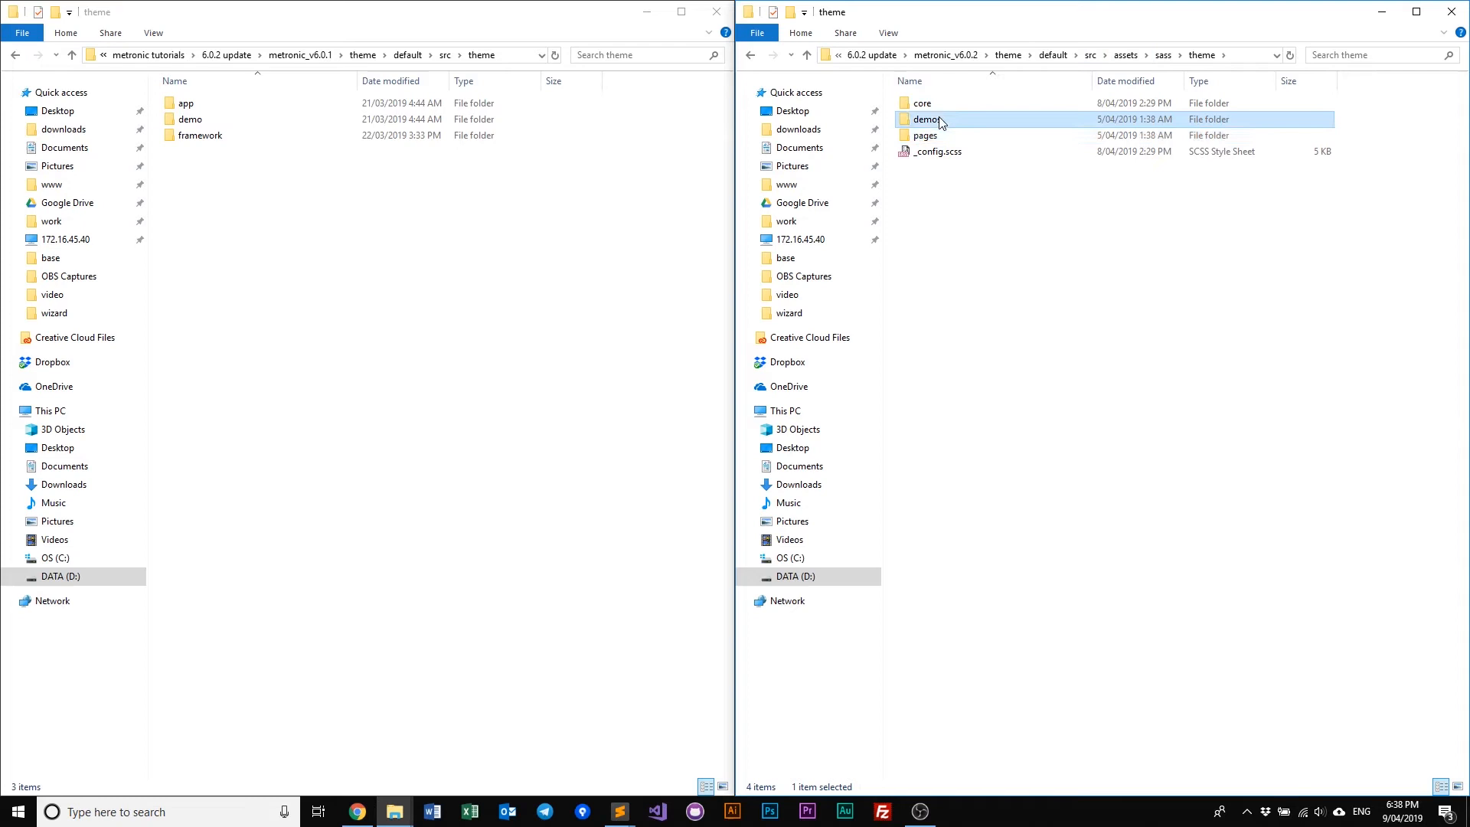
double_click(928, 120)
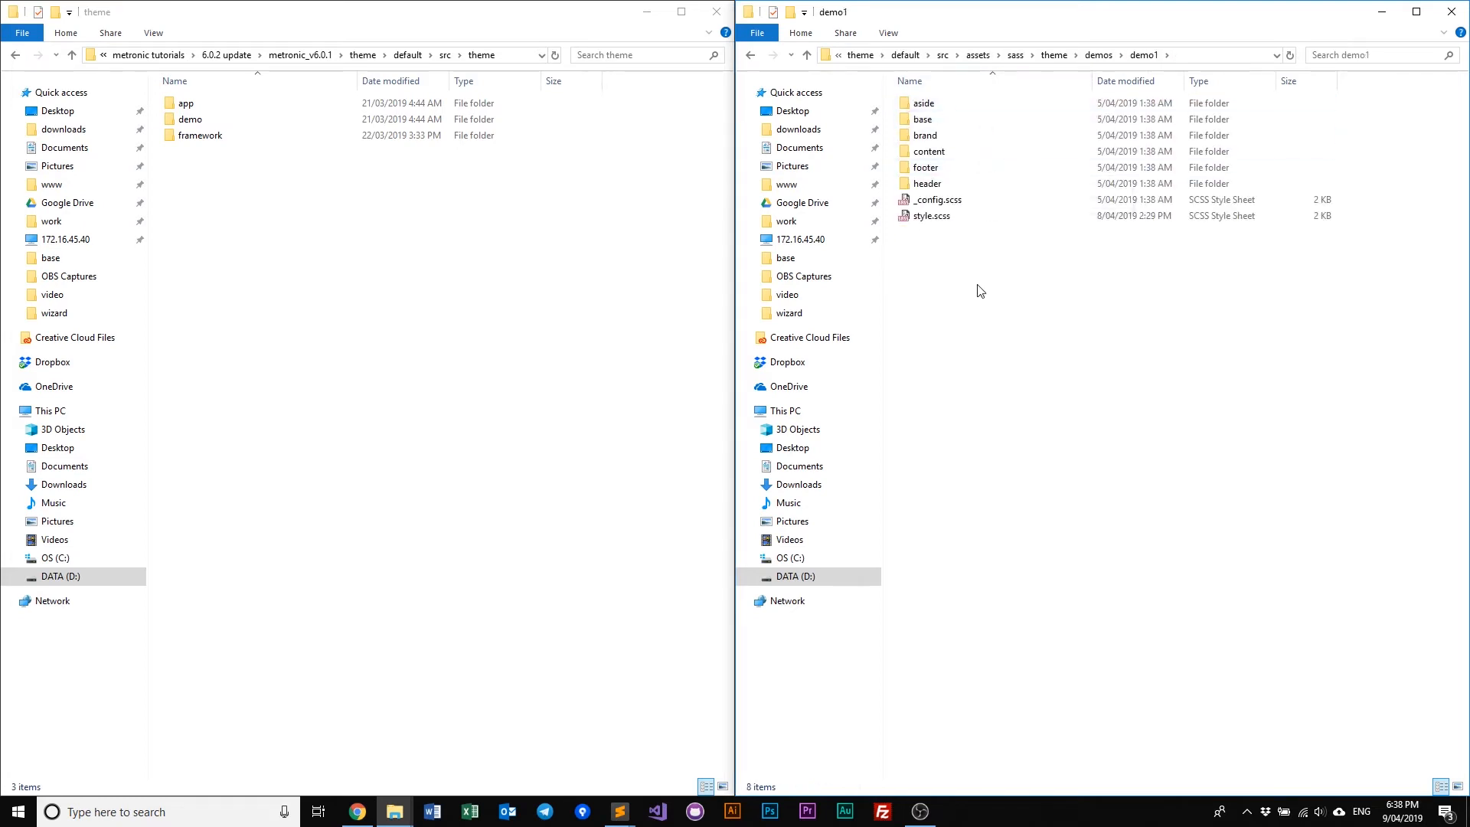
mouse_move(1037, 238)
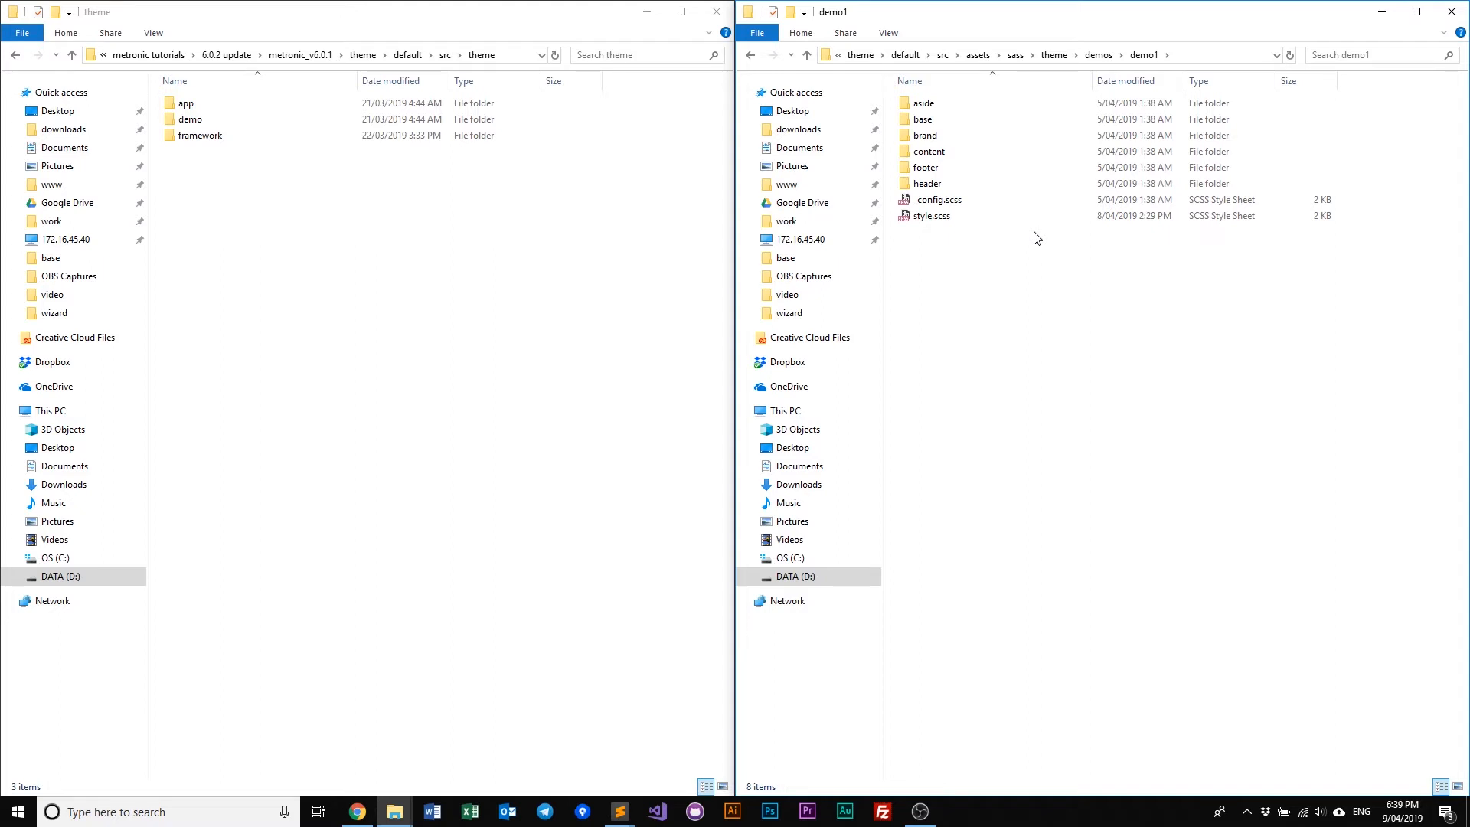
left_click(1098, 55)
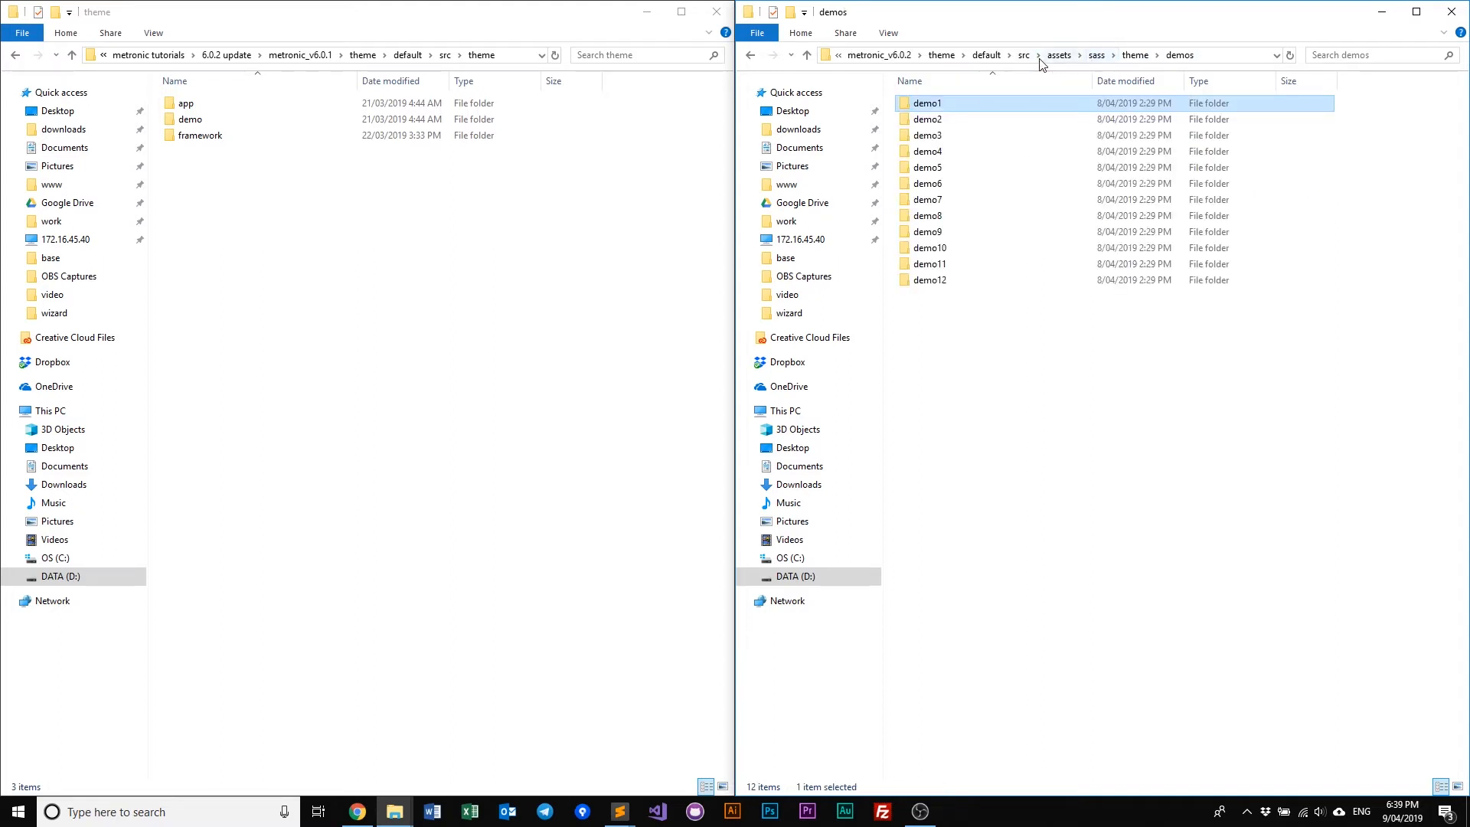
left_click(1216, 55)
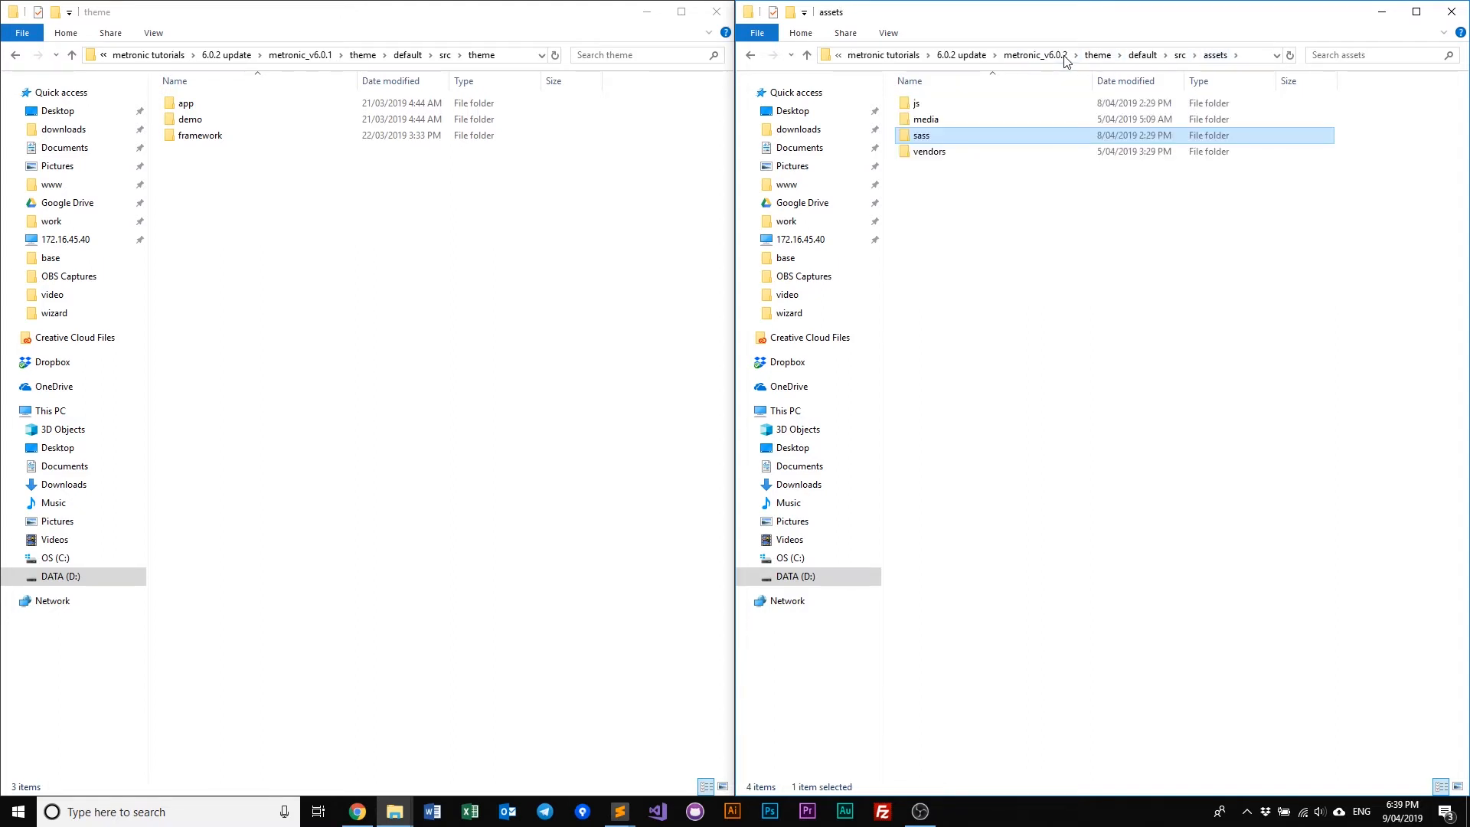
left_click(1143, 55)
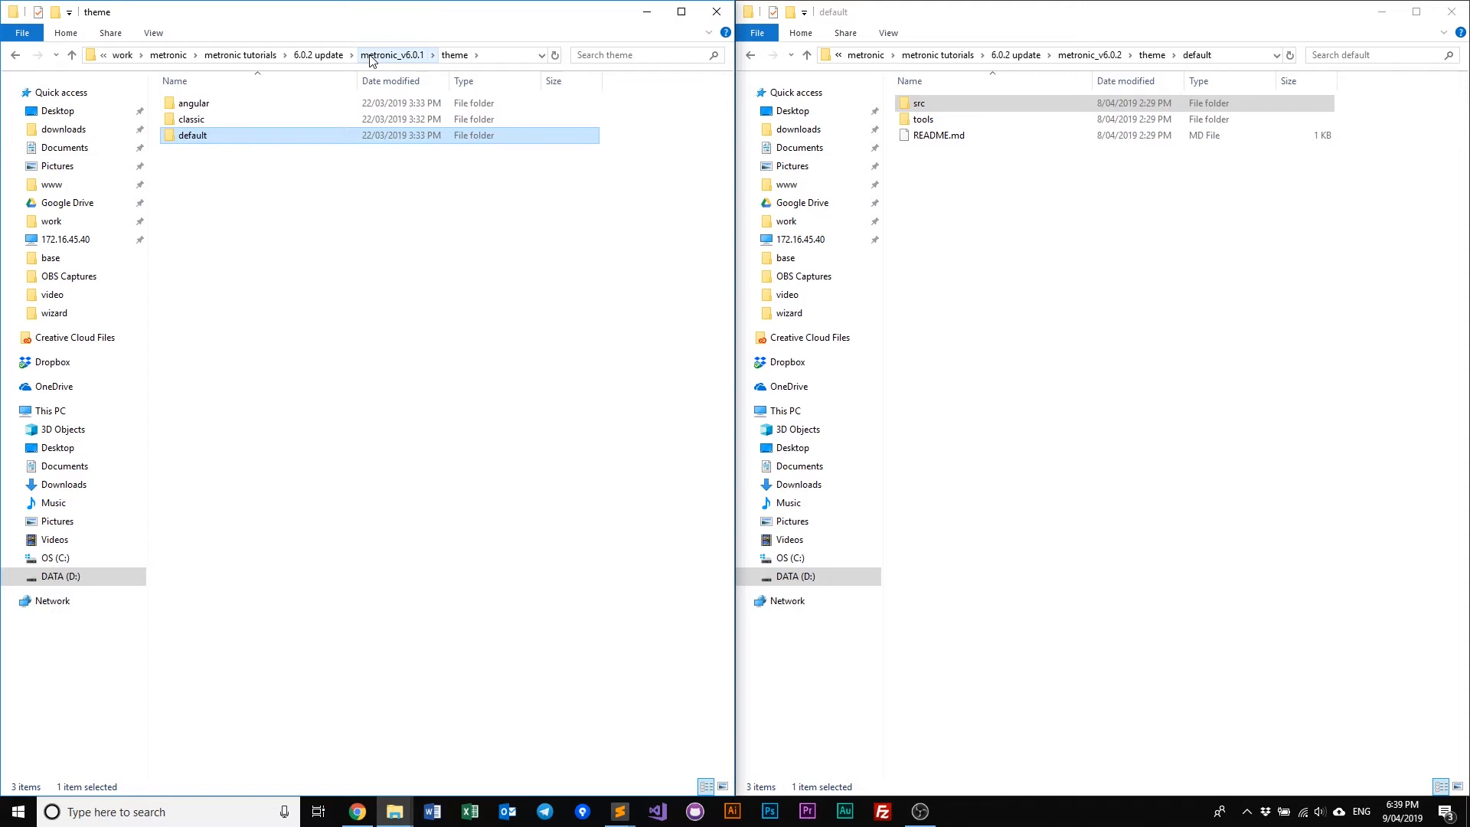
Show both tools folders side by side, the v6.0.1 conf folder, and load v6.0.2's build.json in Sublime Text.
double_click(193, 135)
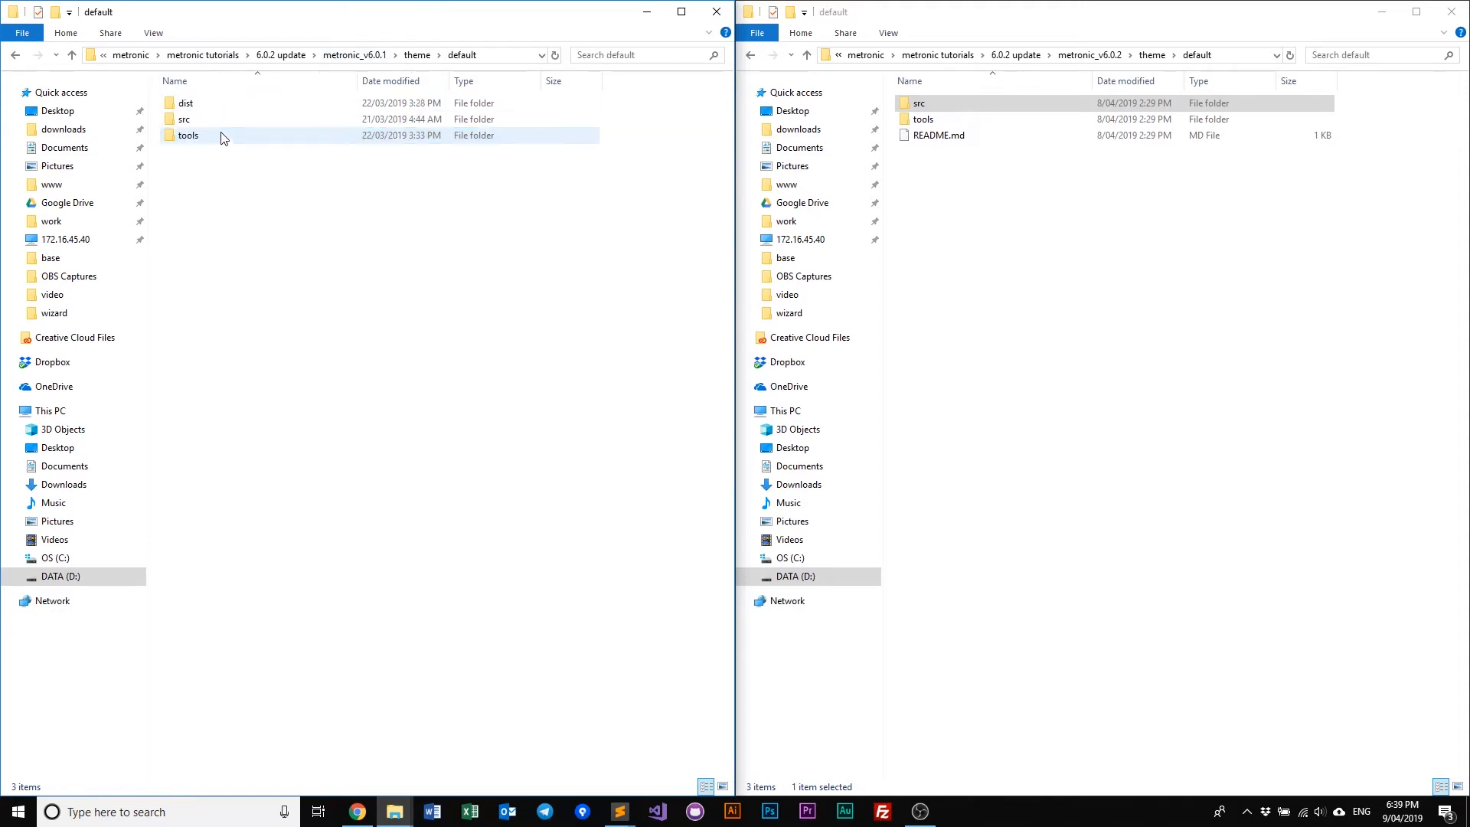
double_click(189, 134)
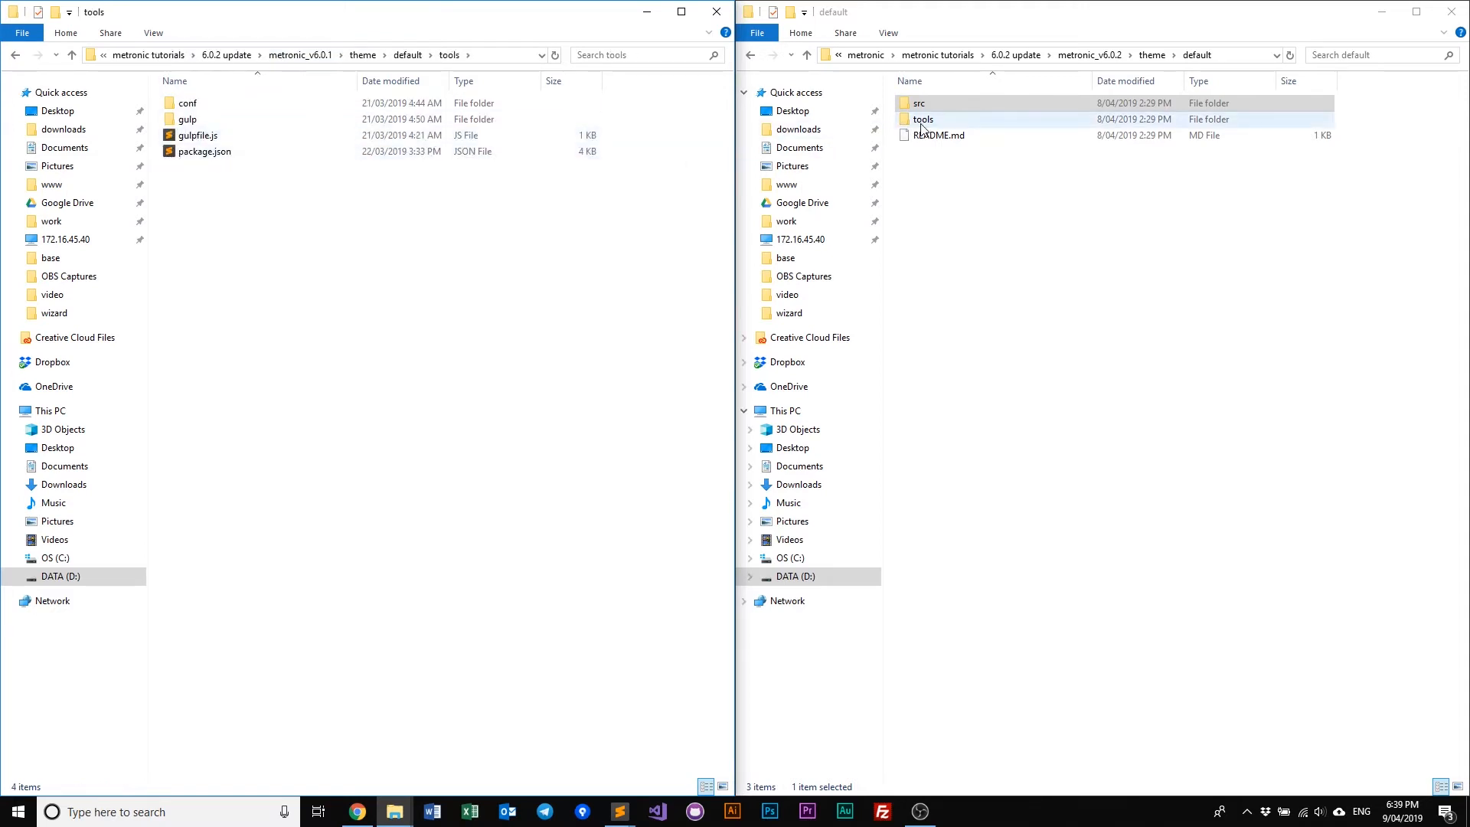
double_click(922, 120)
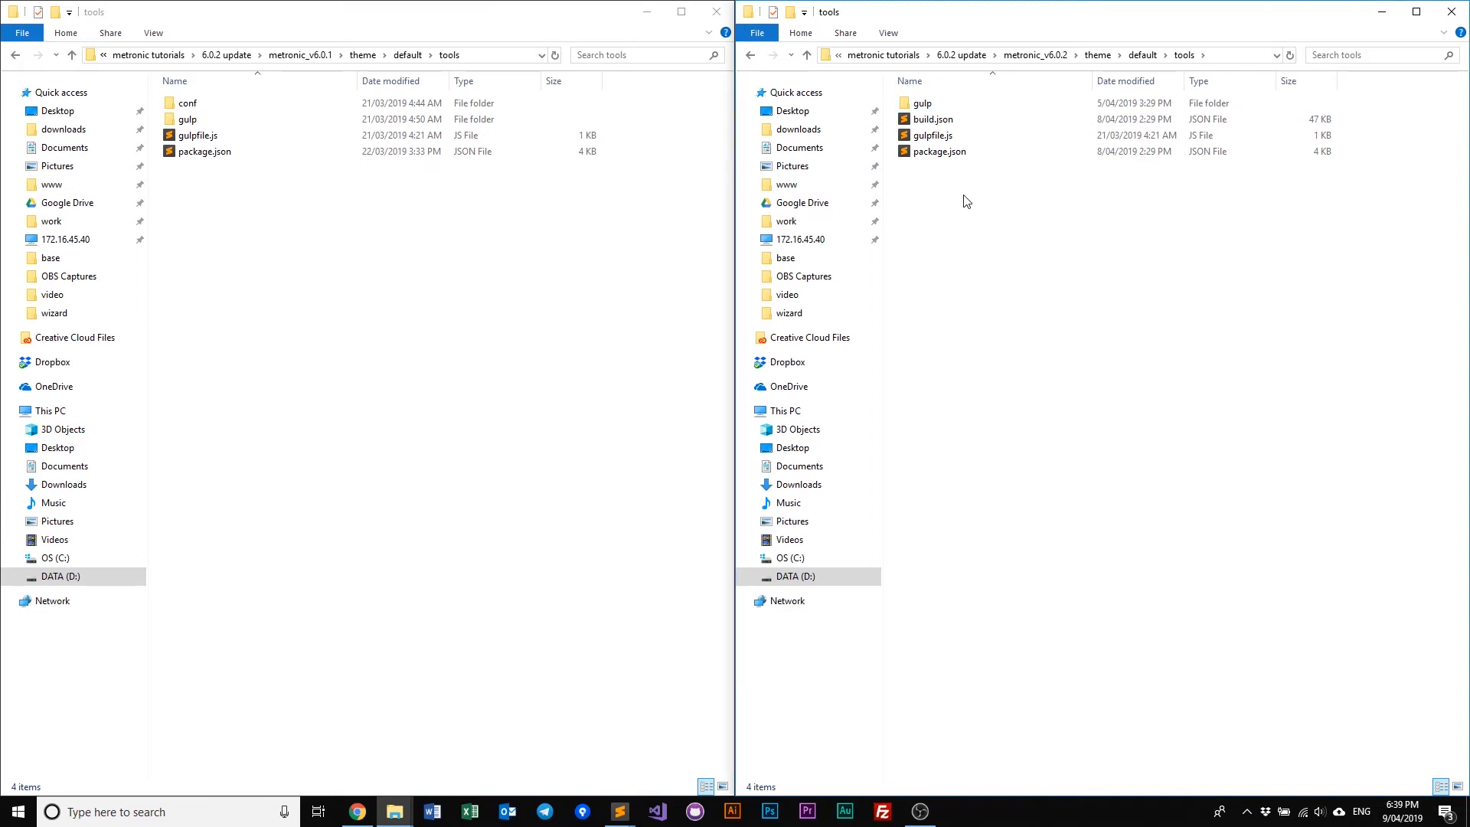
left_click(937, 82)
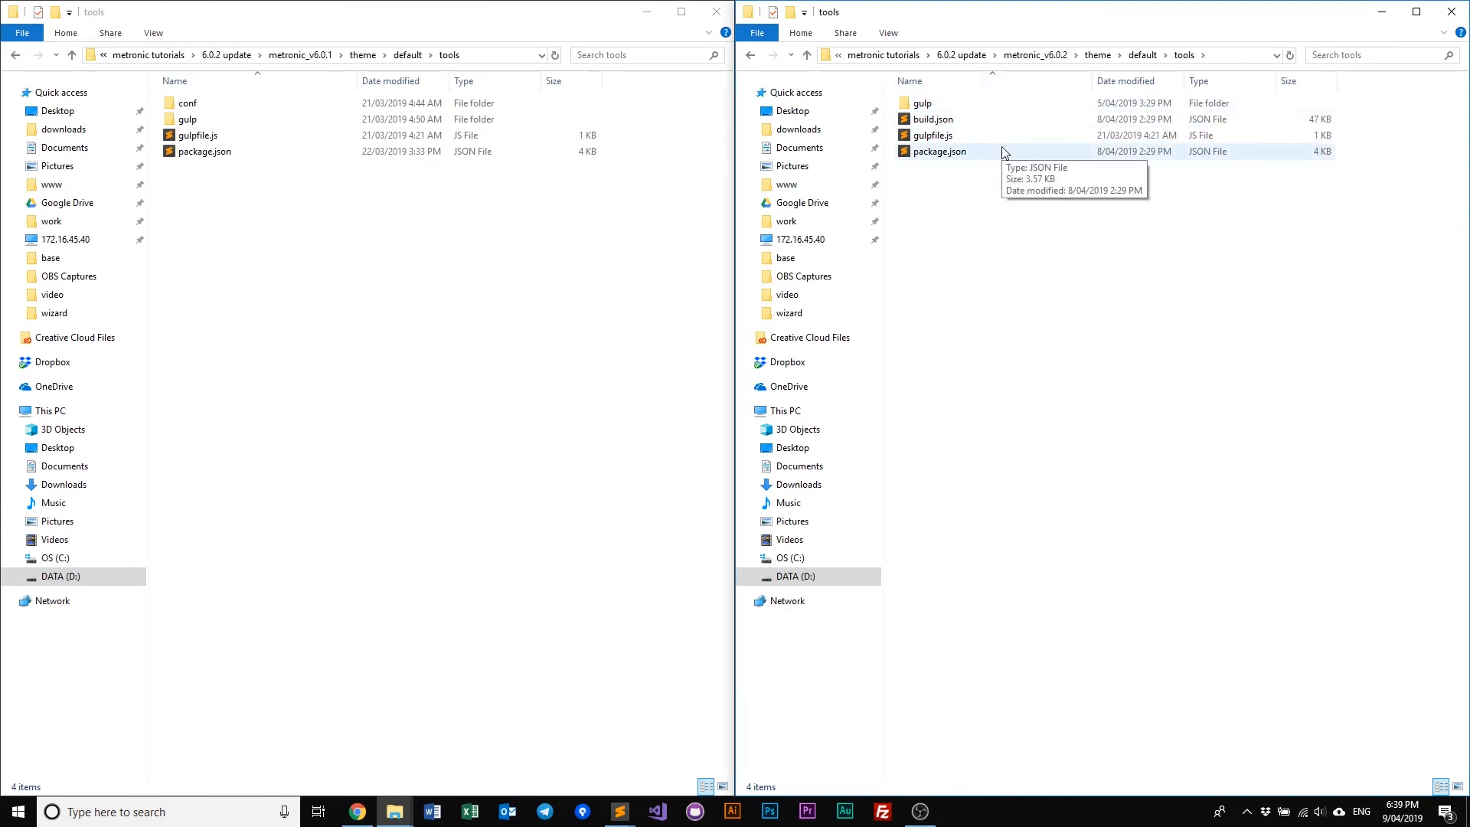
left_click(186, 102)
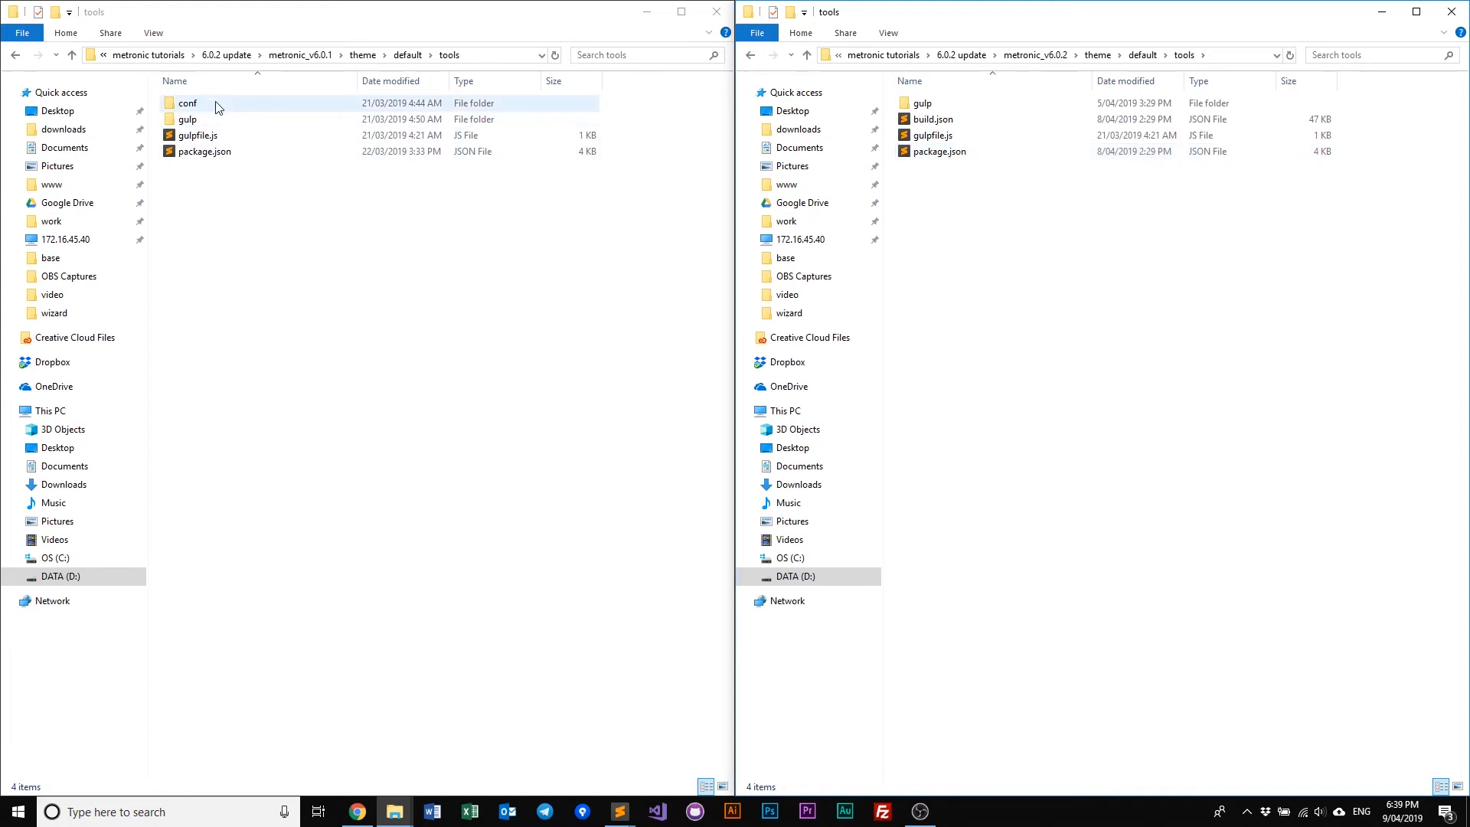
double_click(187, 102)
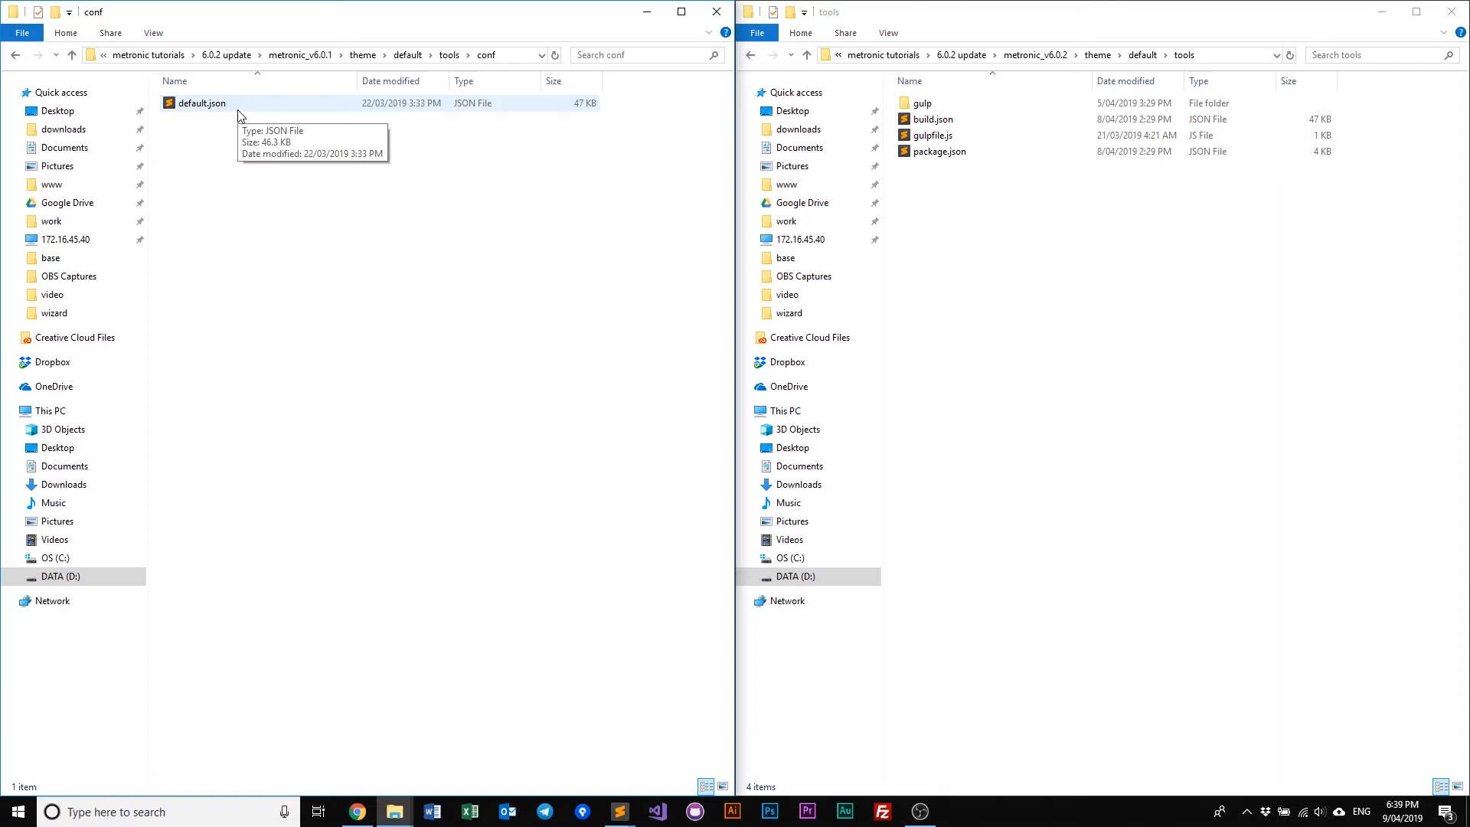
mouse_move(523, 159)
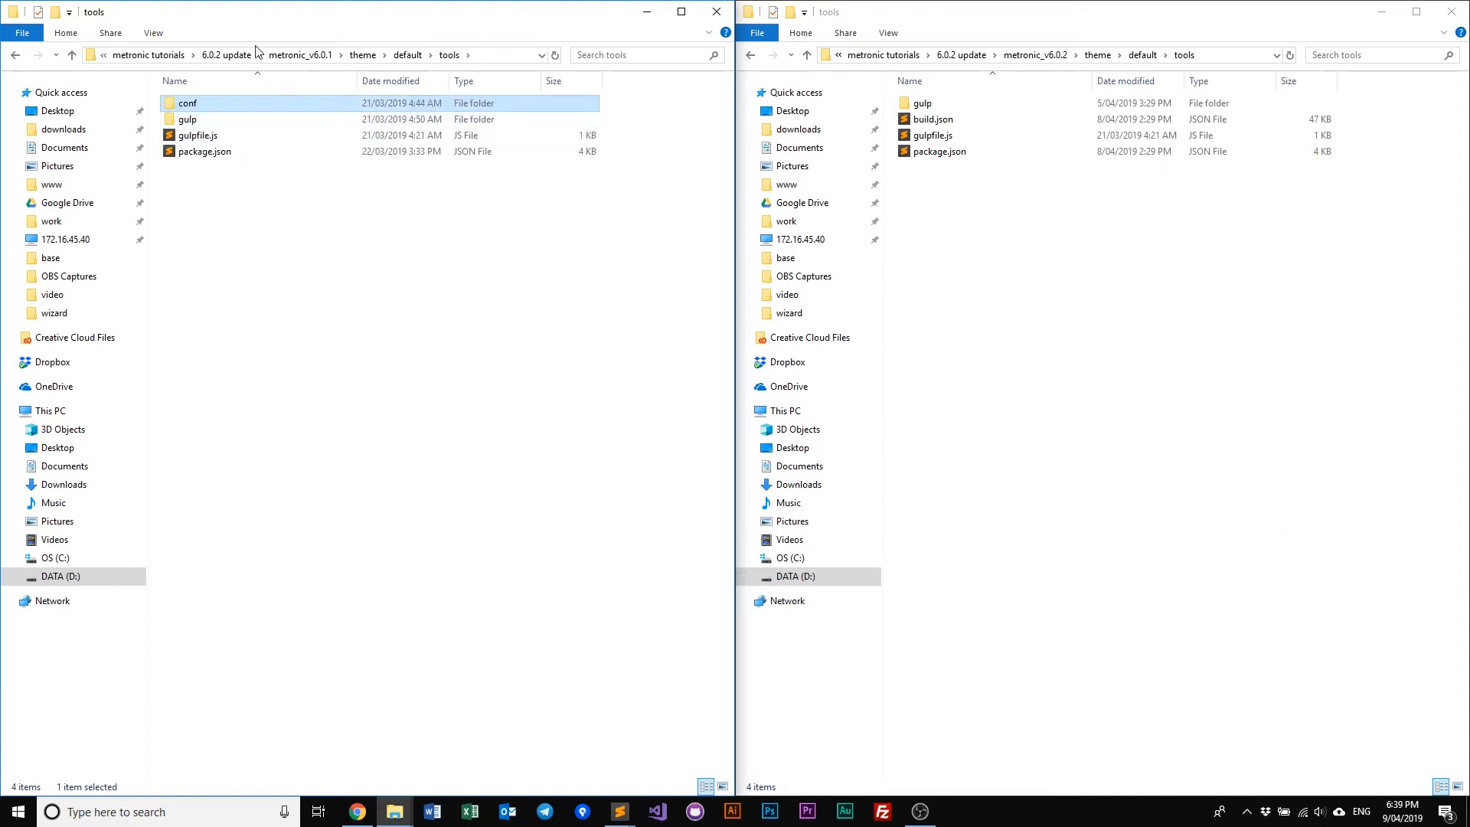
mouse_move(210, 117)
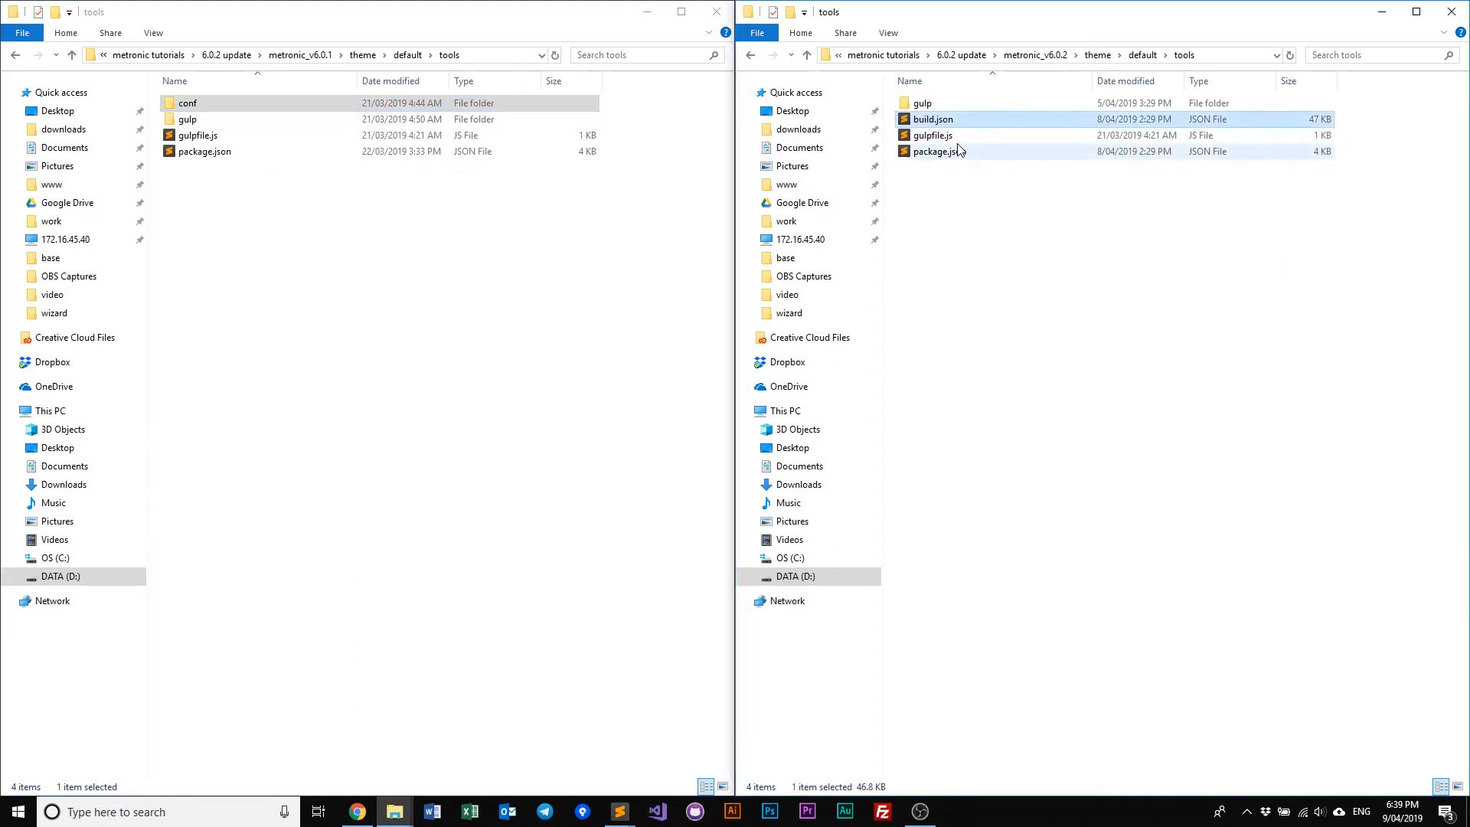
mouse_move(933, 135)
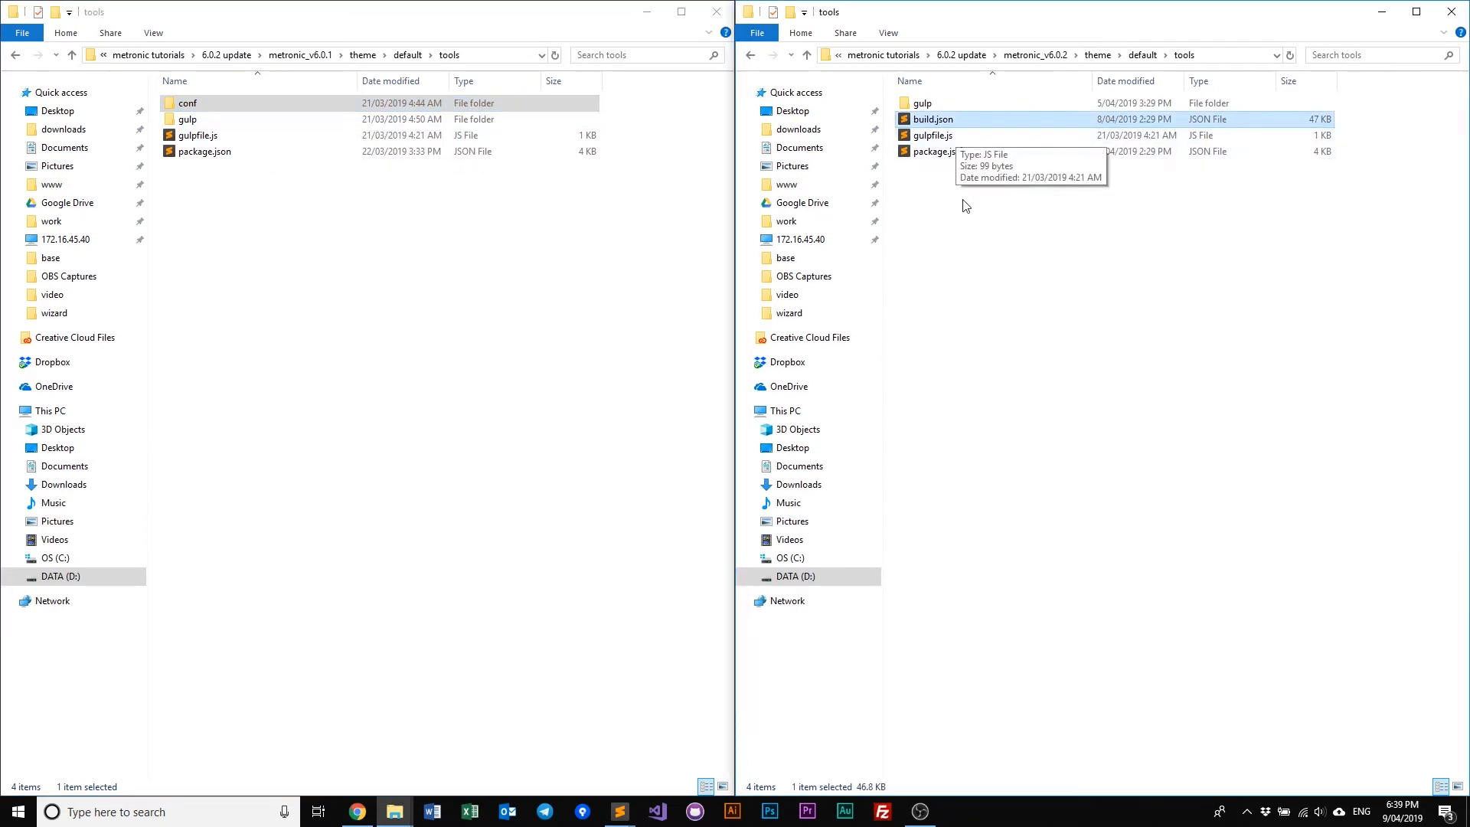
mouse_move(962, 247)
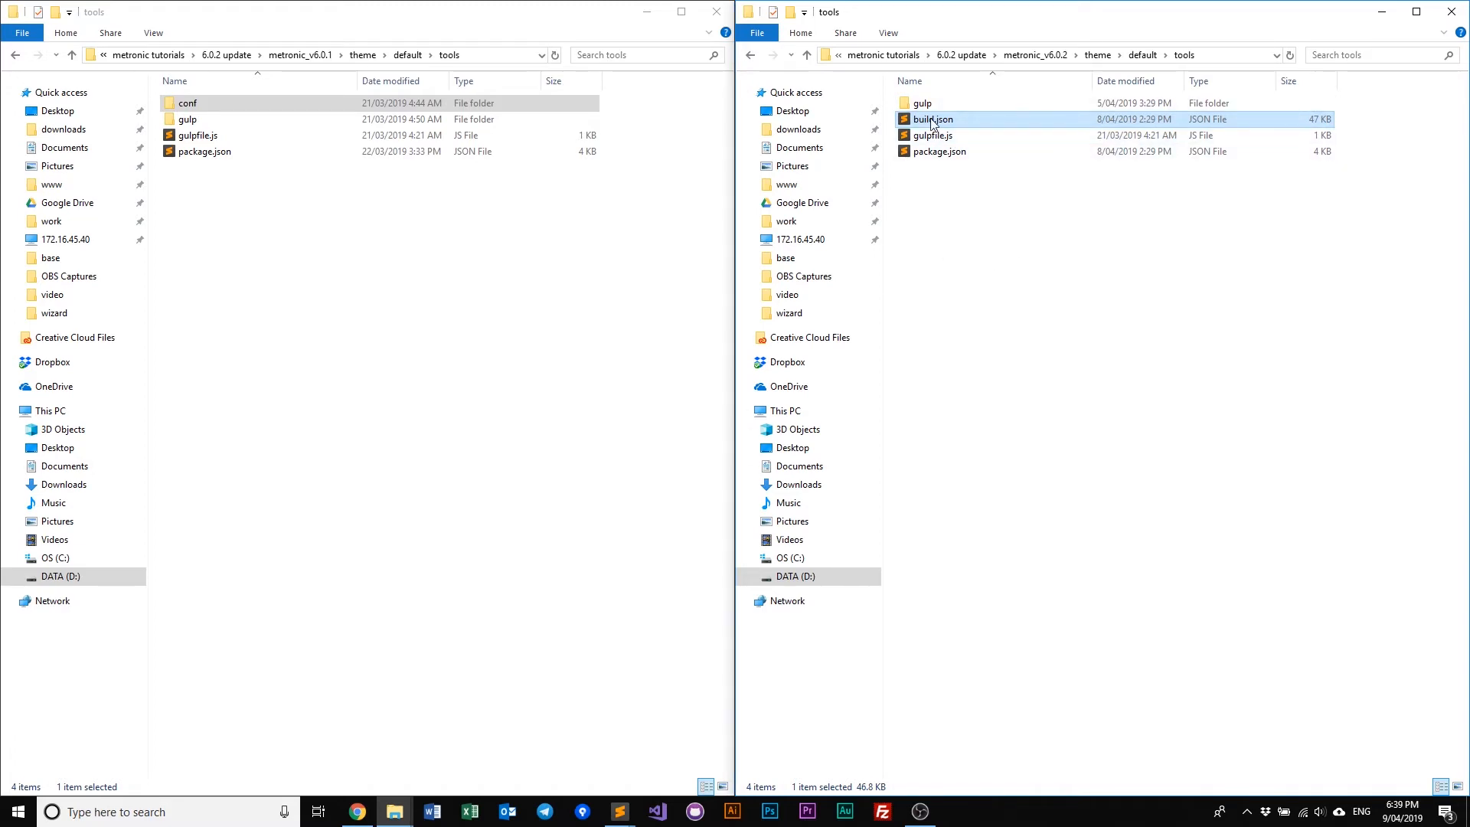
double_click(933, 119)
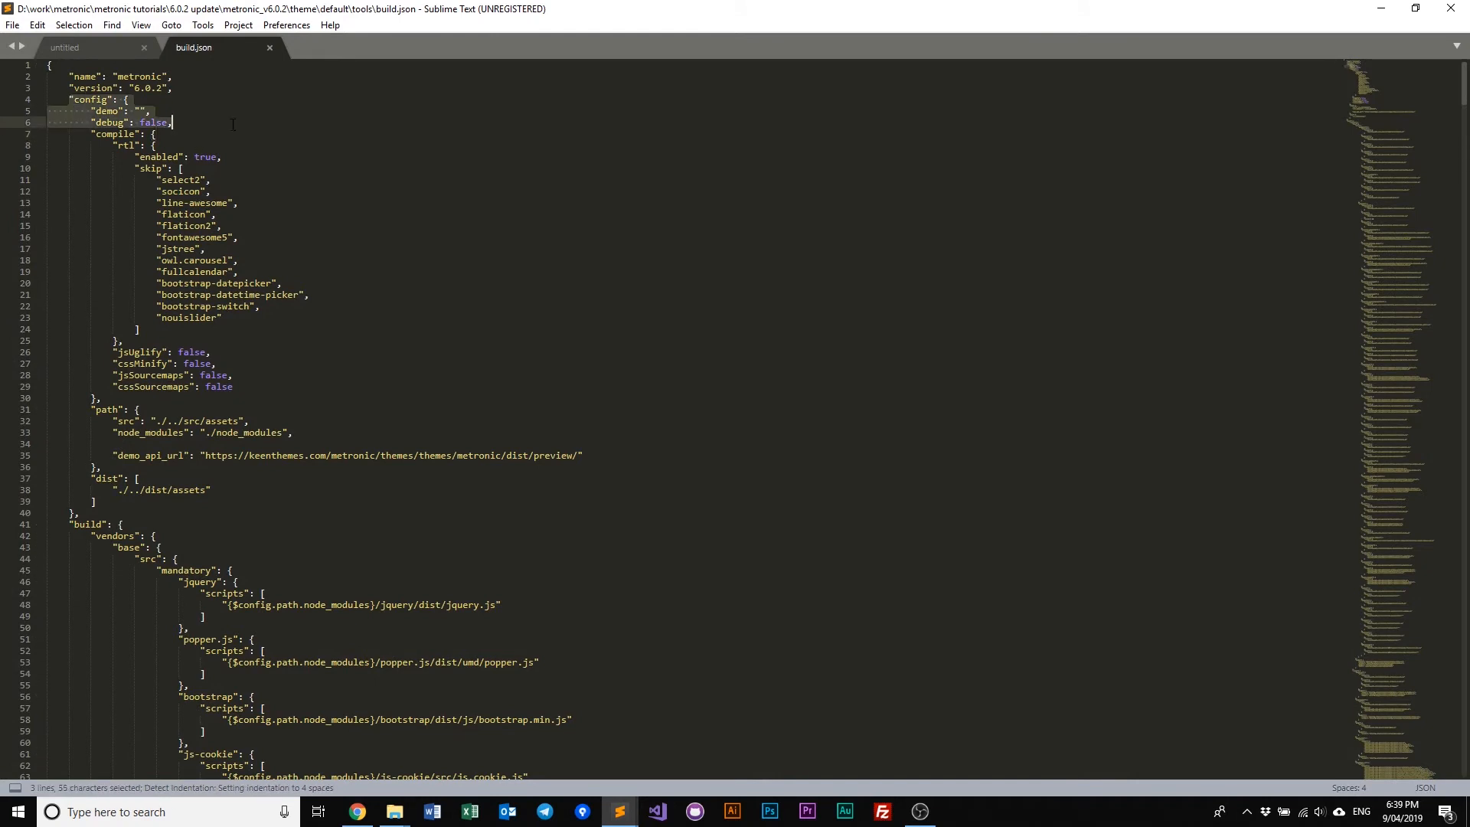
Set the "demo" value in build.json to an empty string "".
left_click(431, 305)
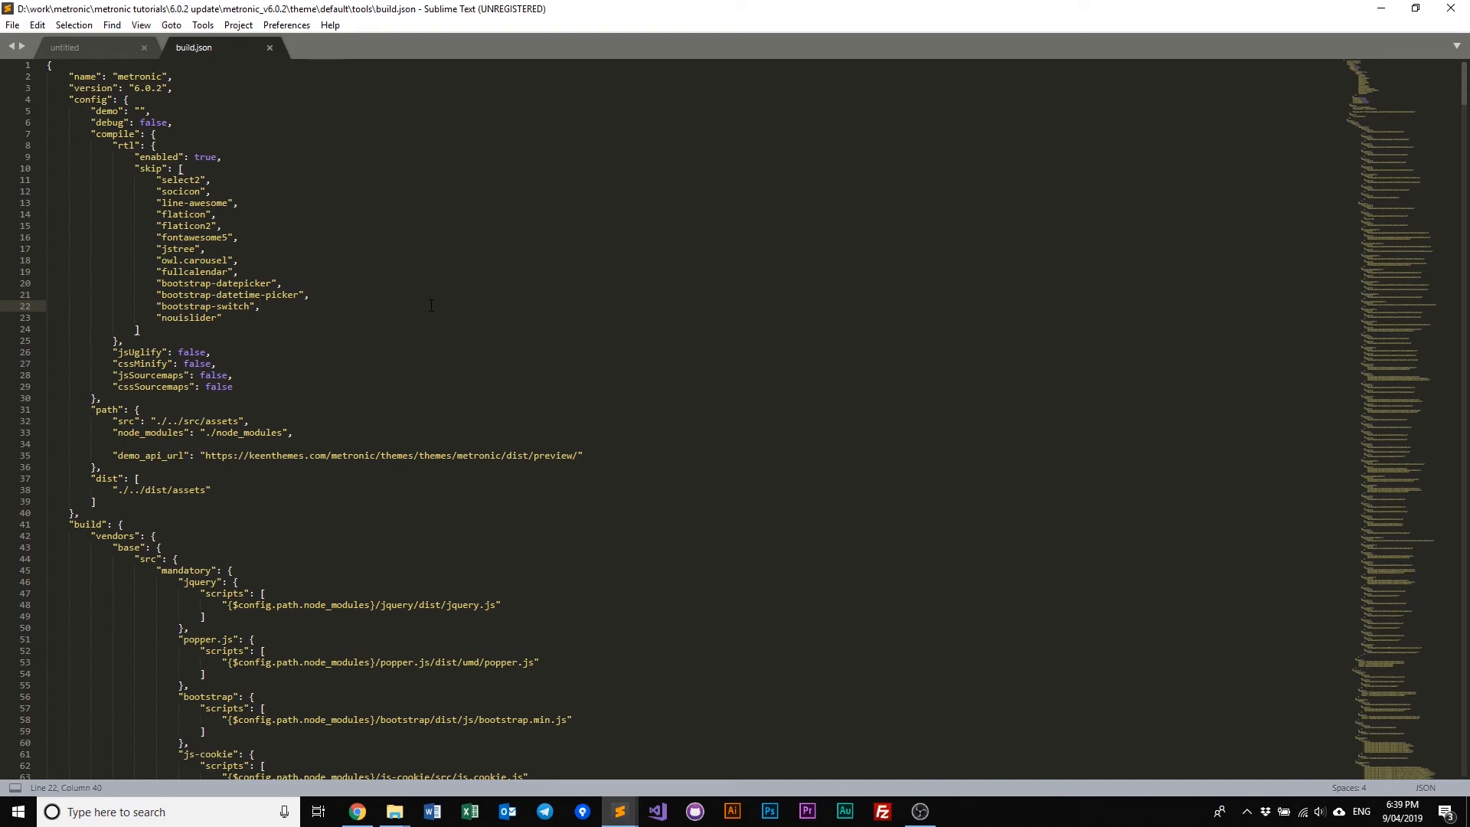
left_click(260, 171)
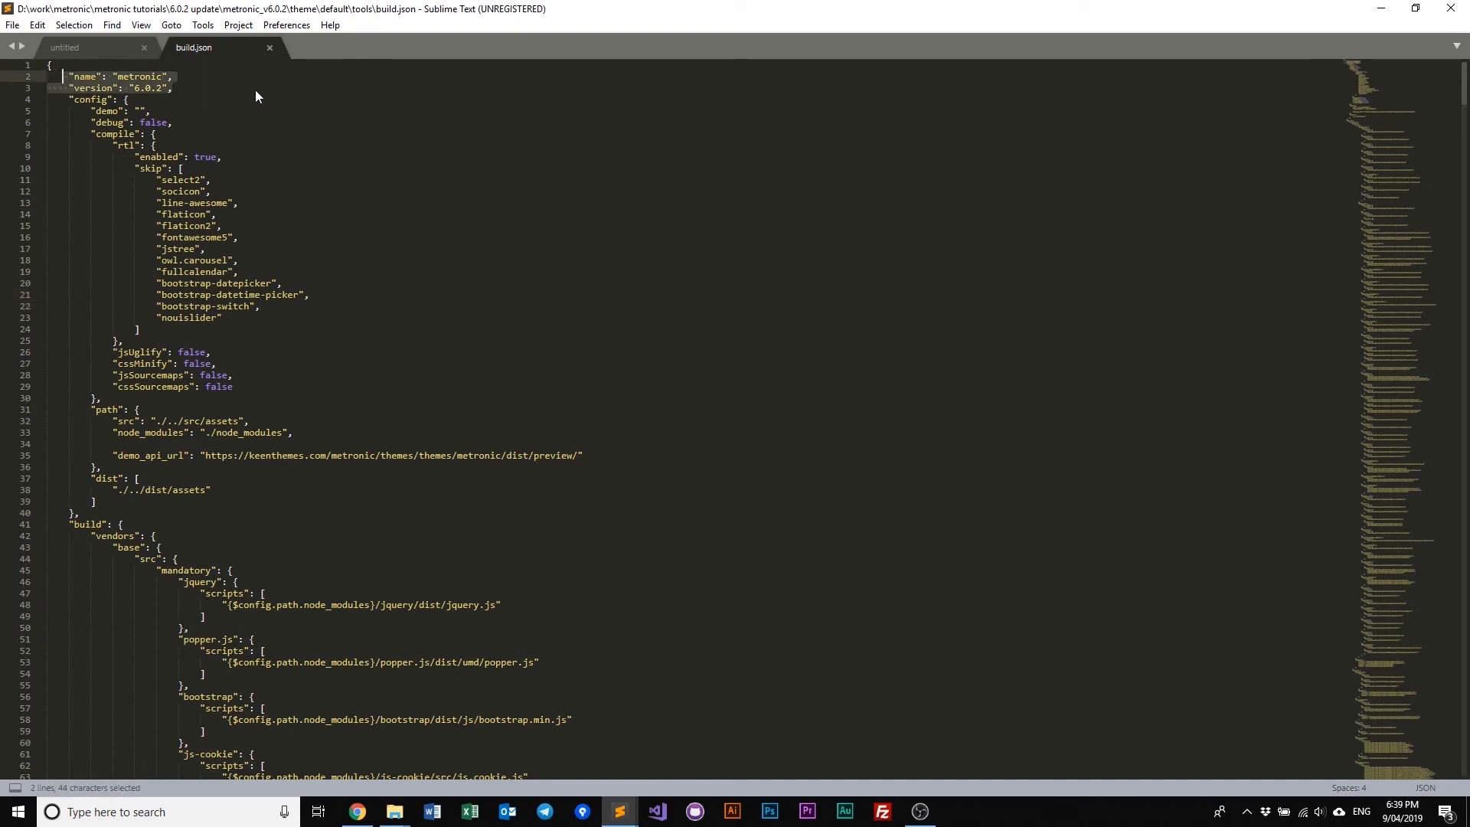
left_click(256, 83)
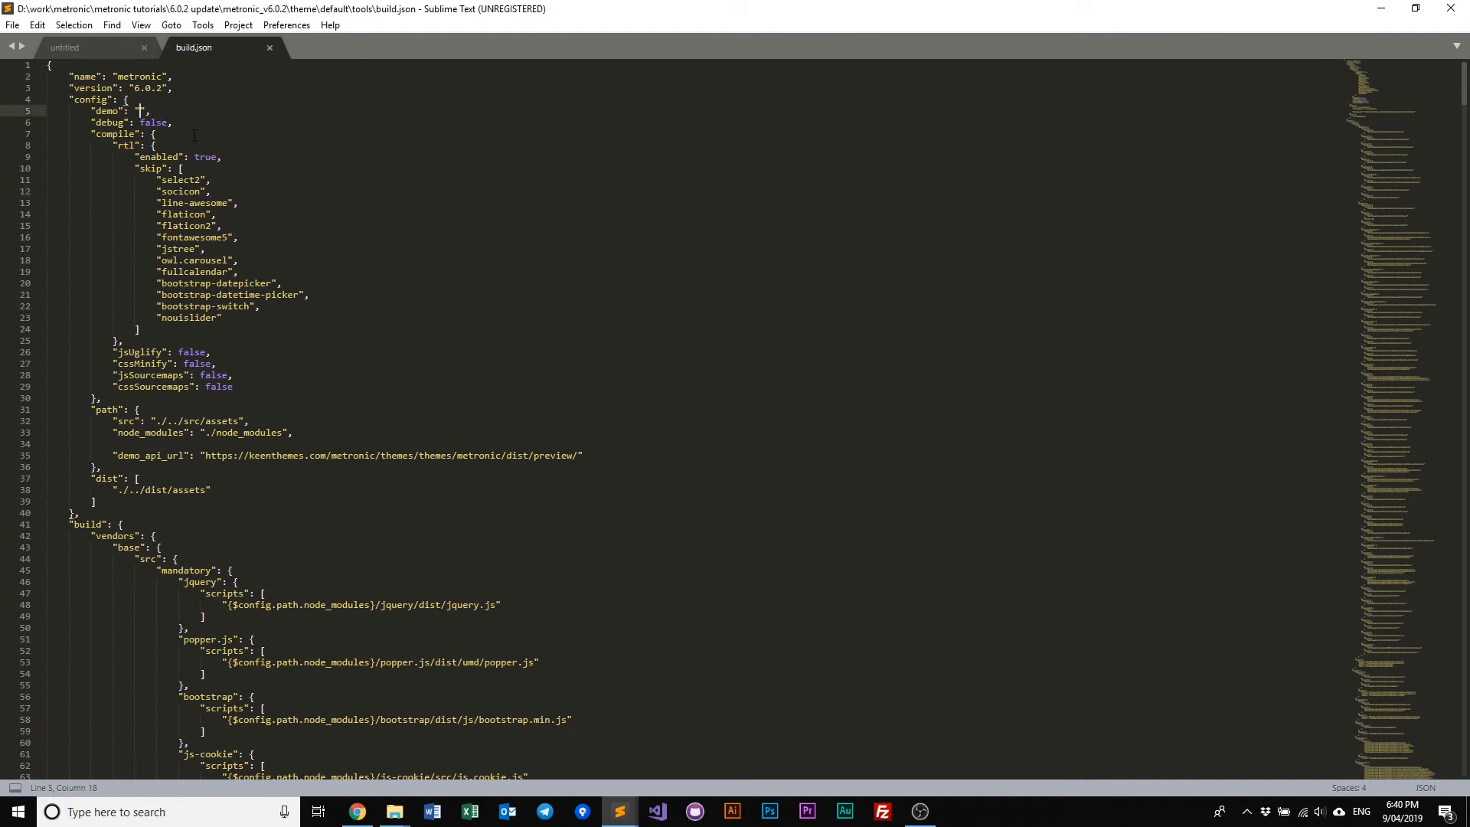
type("\"\"")
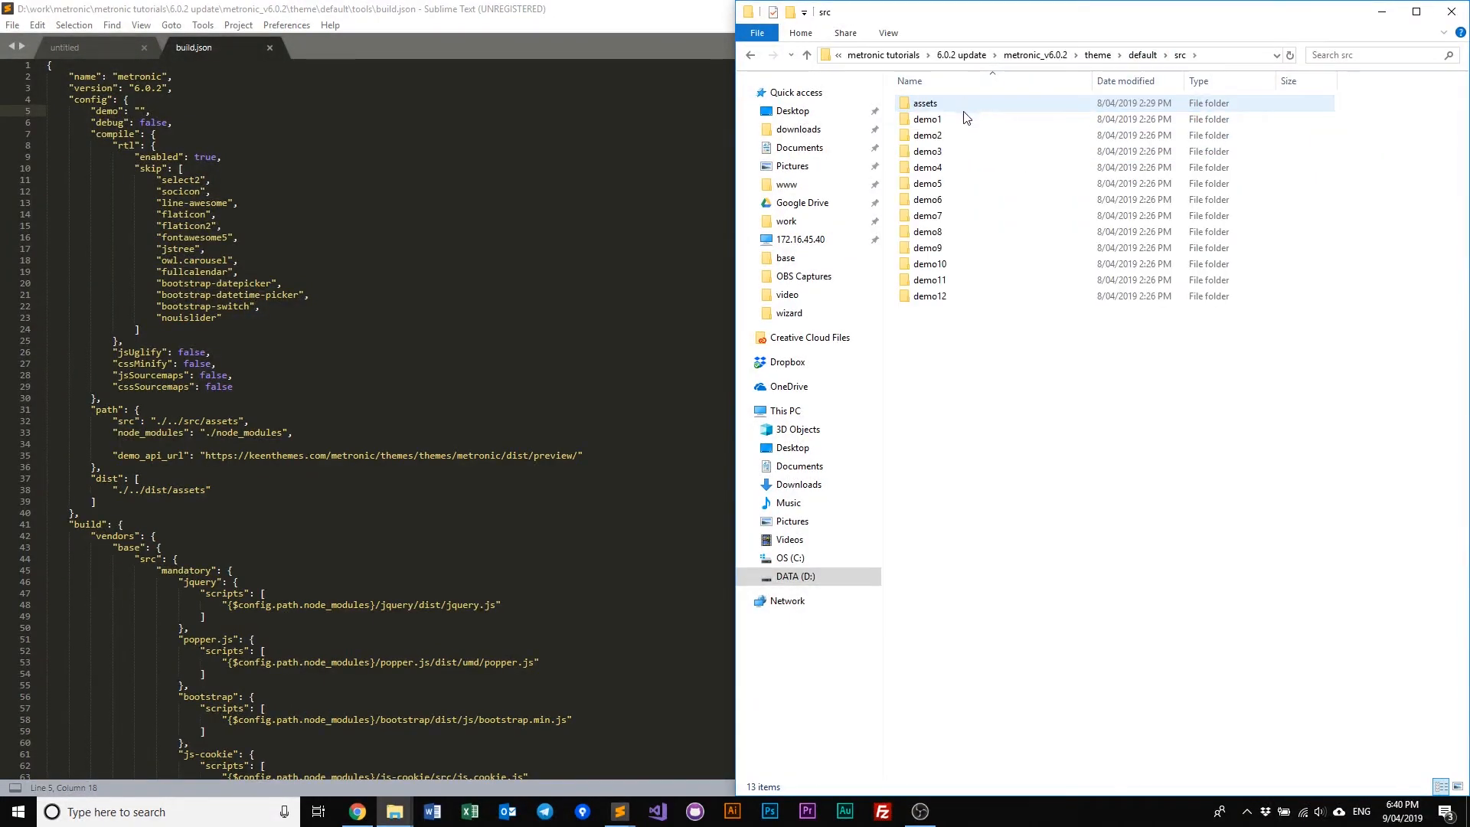
Return from src to theme/default and go into the tools folder with build.json and gulpfile.js.
key("ctrl+a")
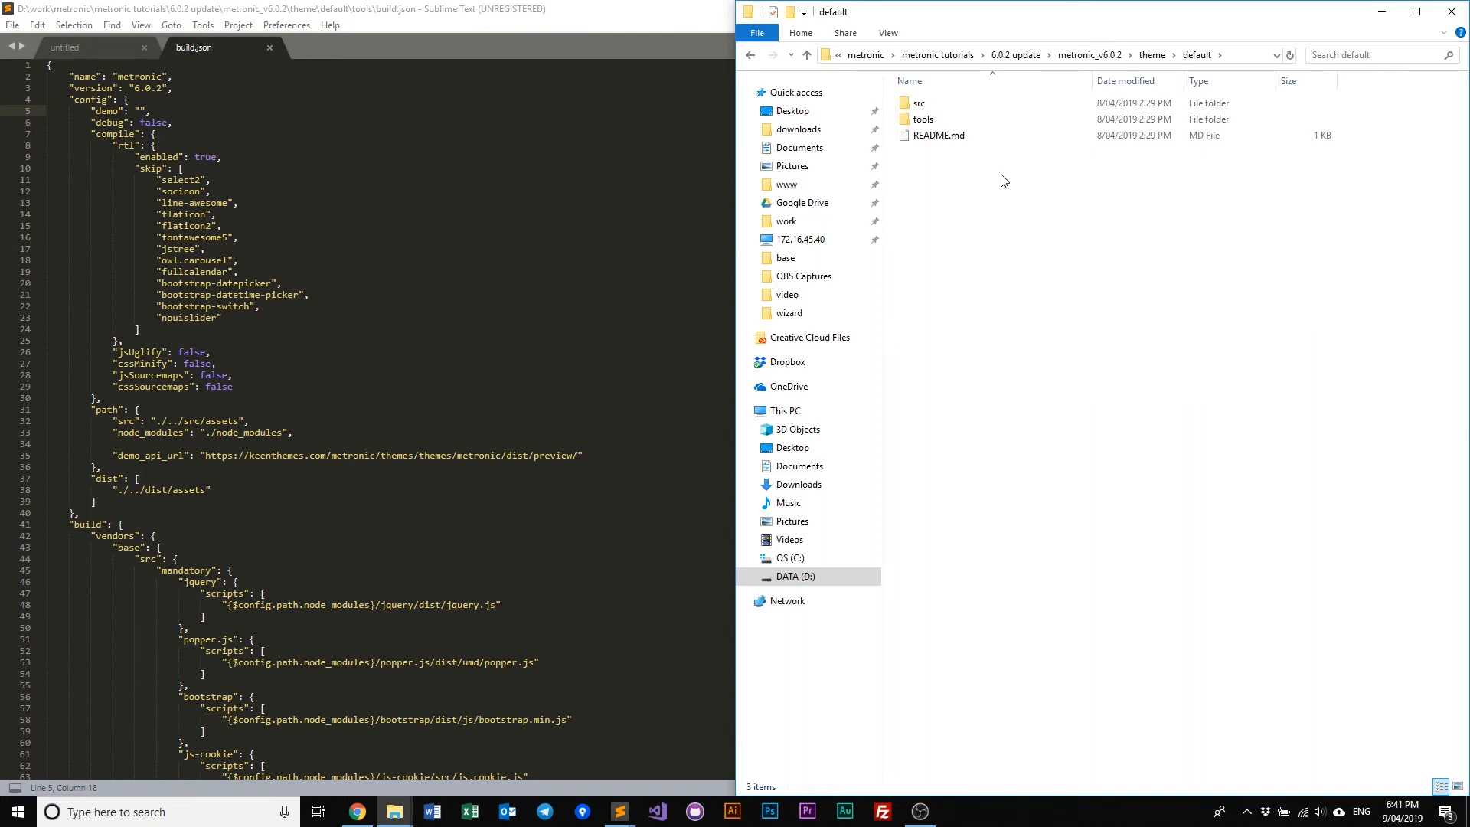
double_click(925, 119)
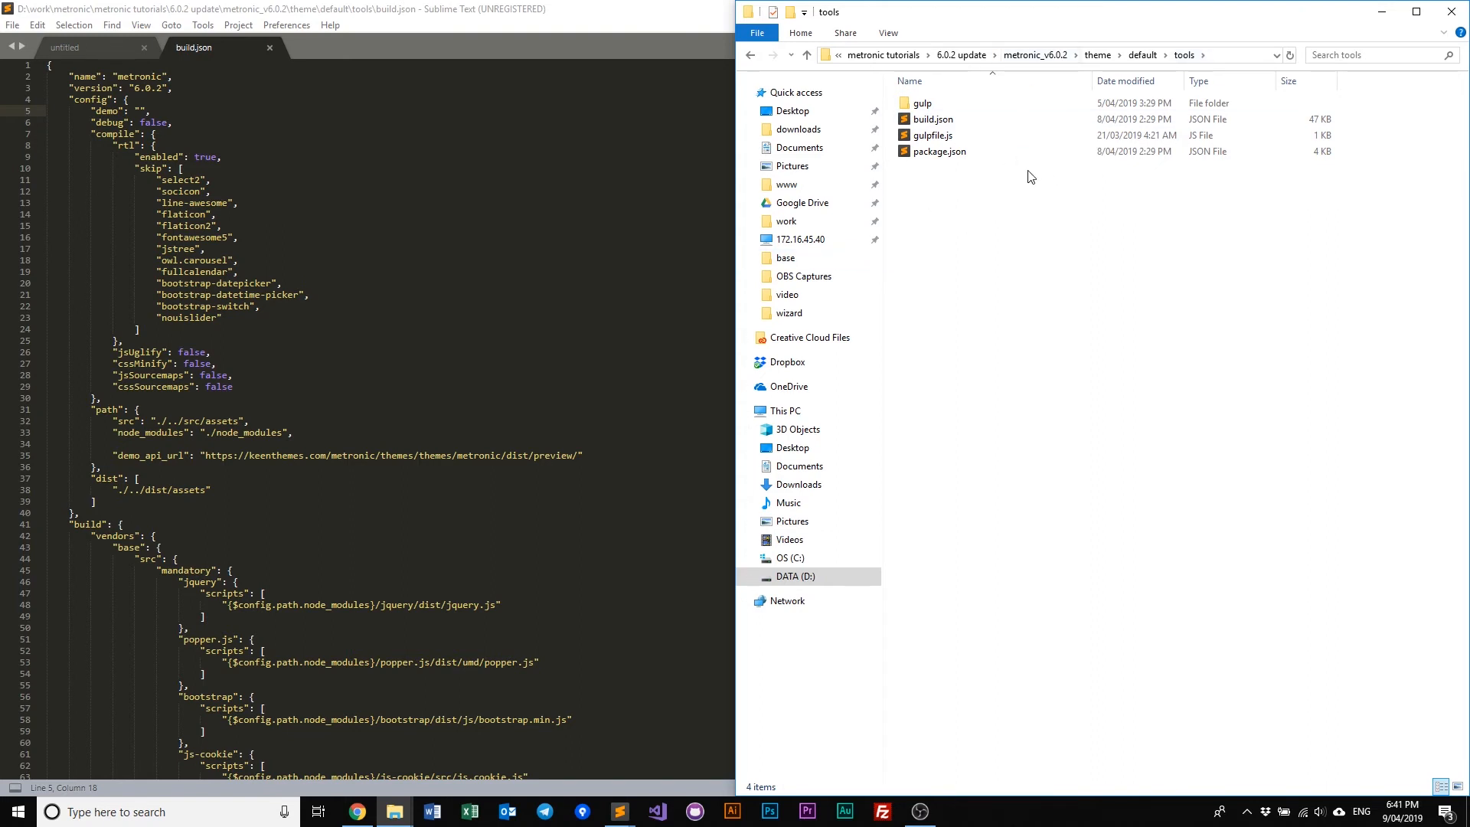
mouse_move(1028, 207)
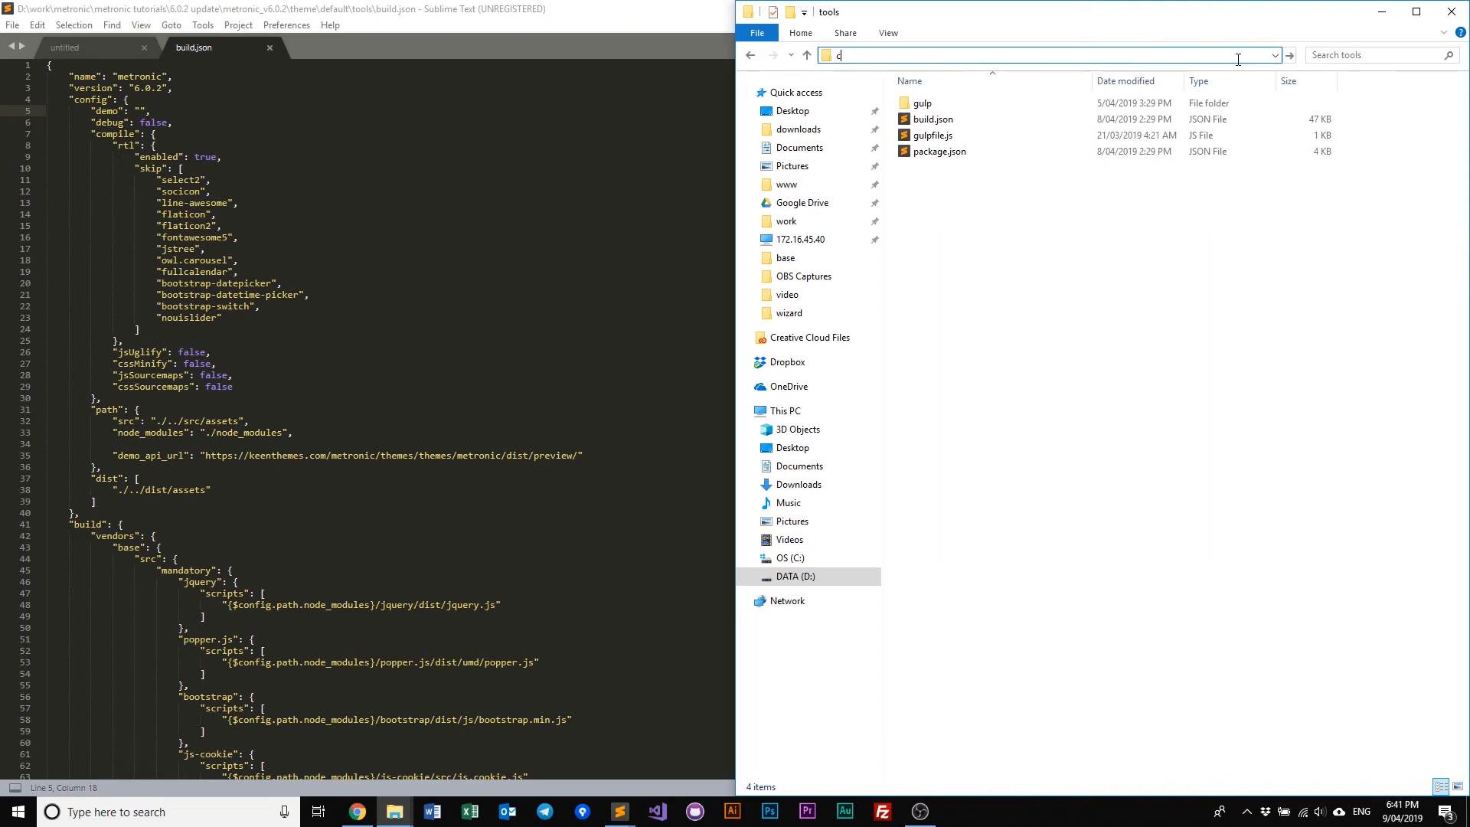
Launch cmd.exe from the tools folder address bar and run yarn to install node_modules.
type("C:\\Windows\\System32\\cmd.exe")
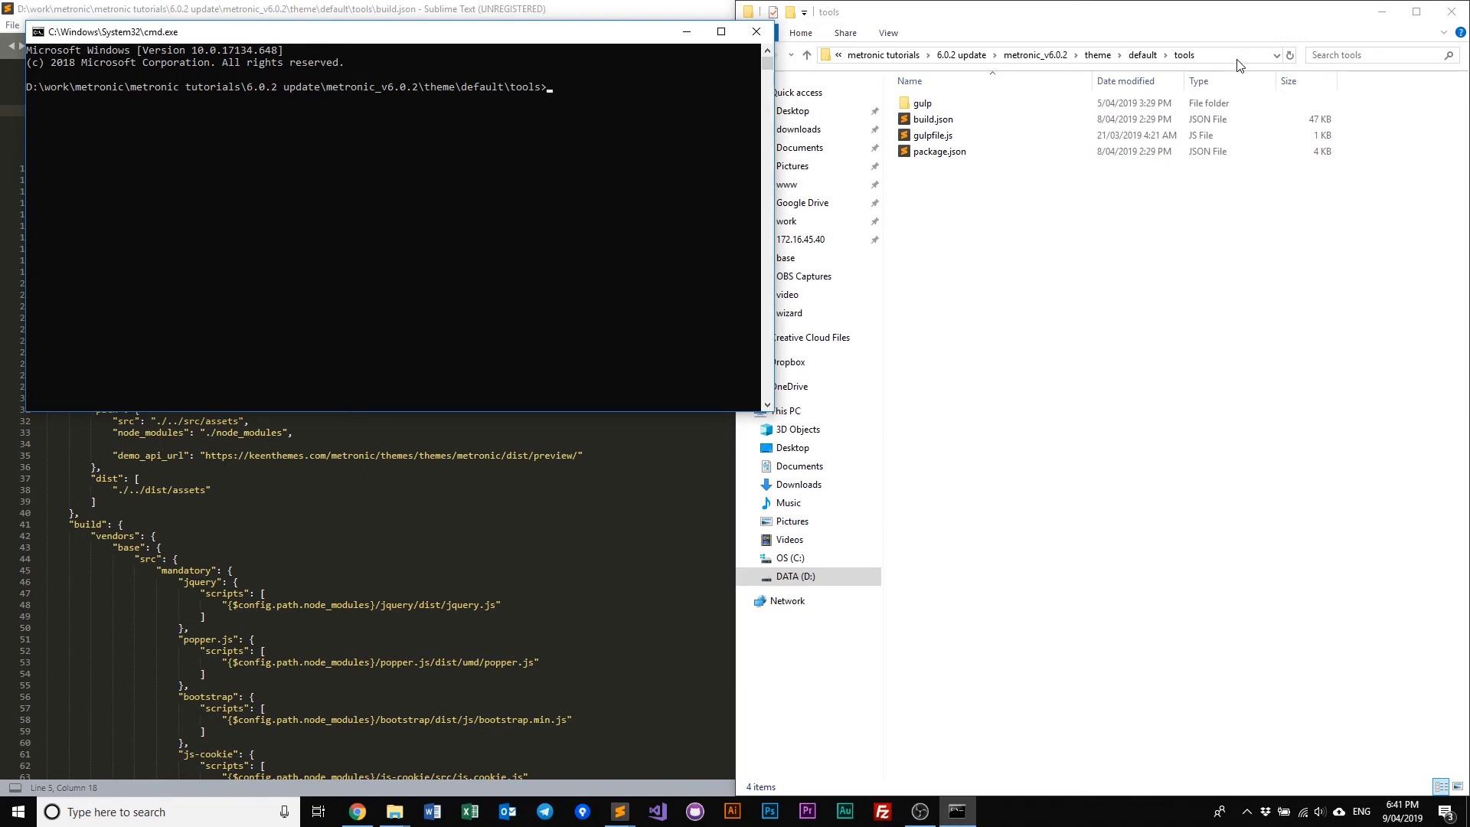
mouse_move(582, 216)
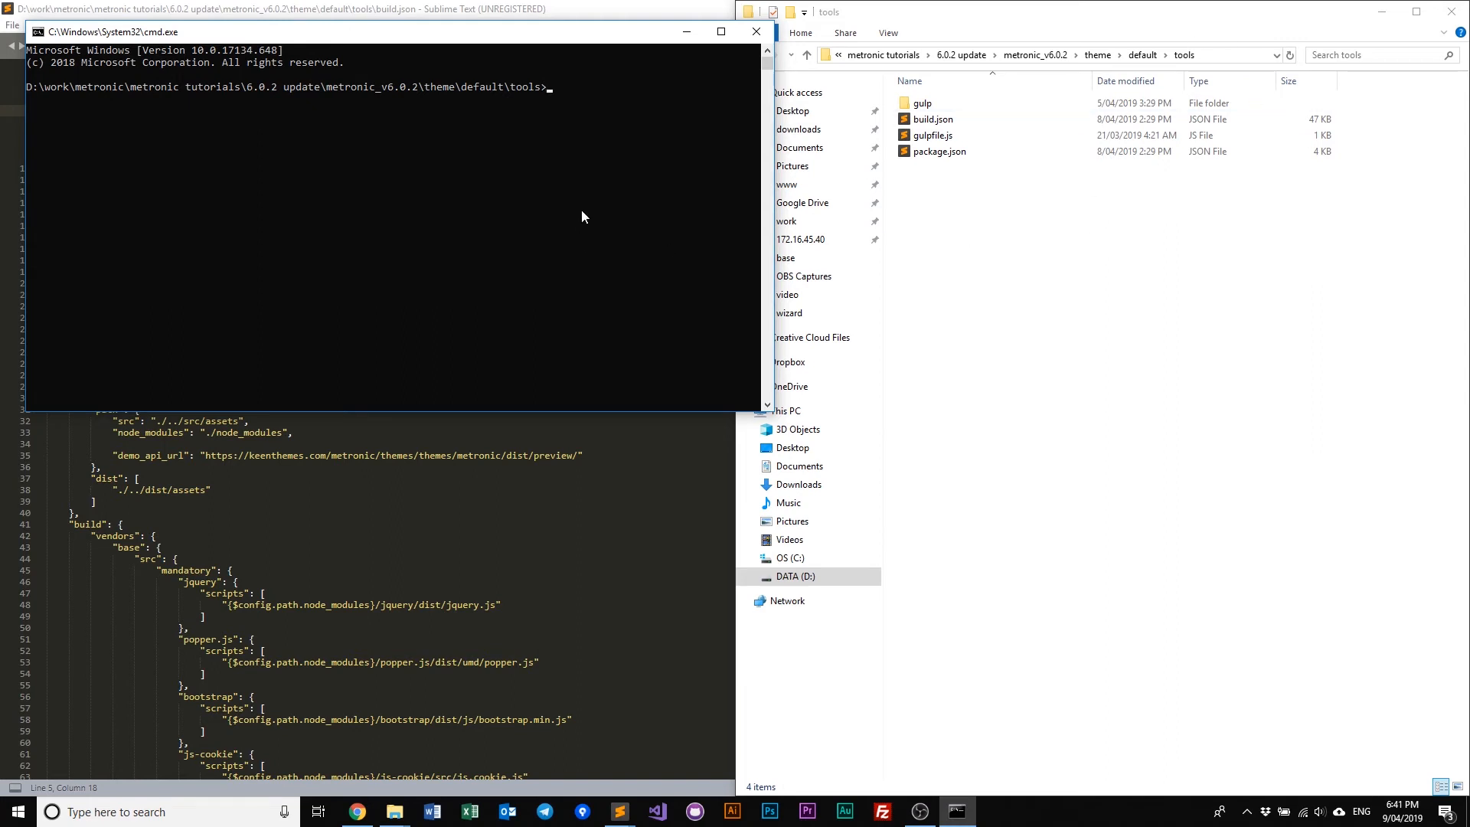
type("yarn")
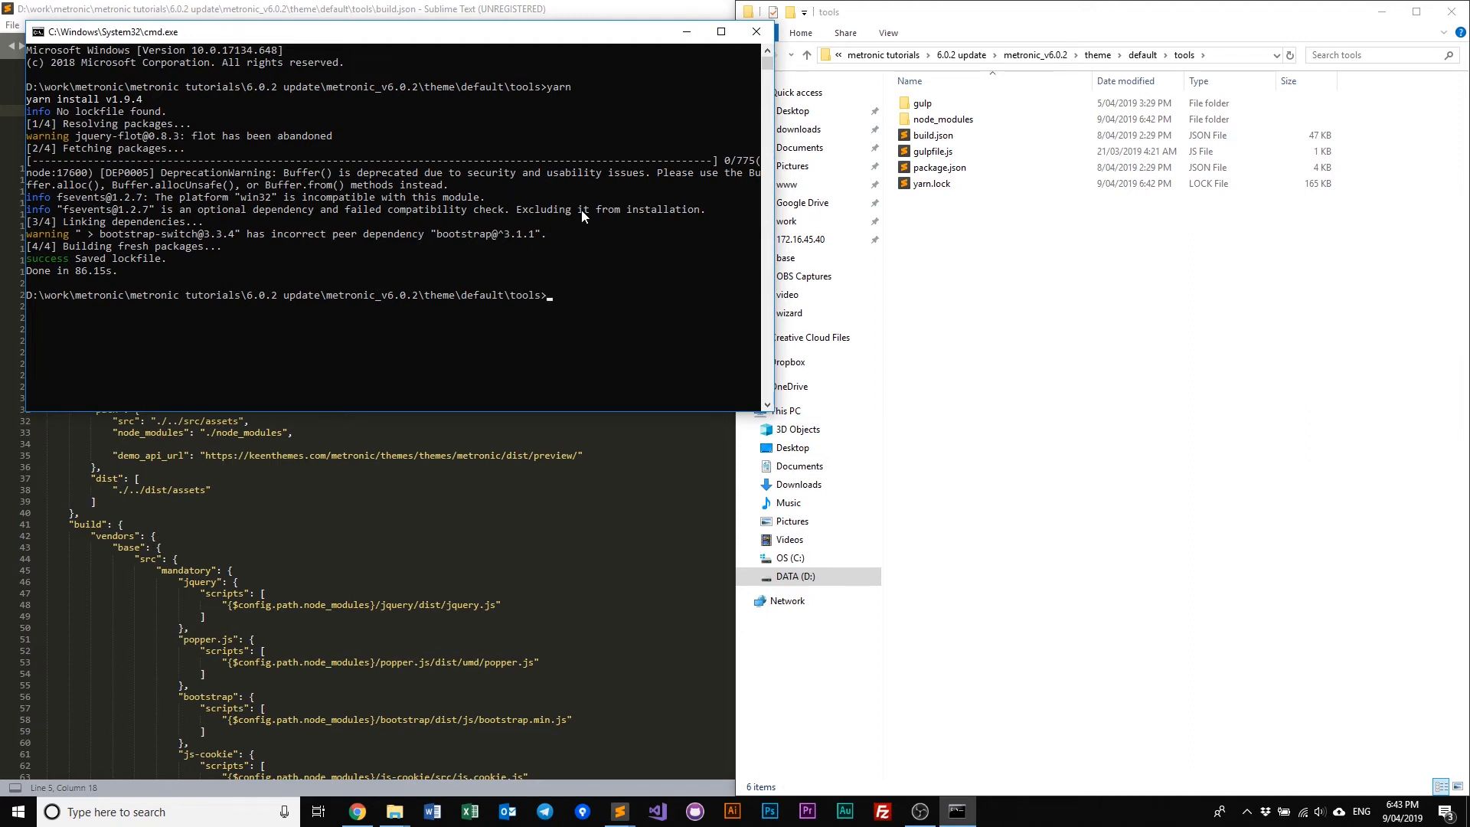
Run gulp build in the prompt so a dist folder appears under theme/default.
type("gu")
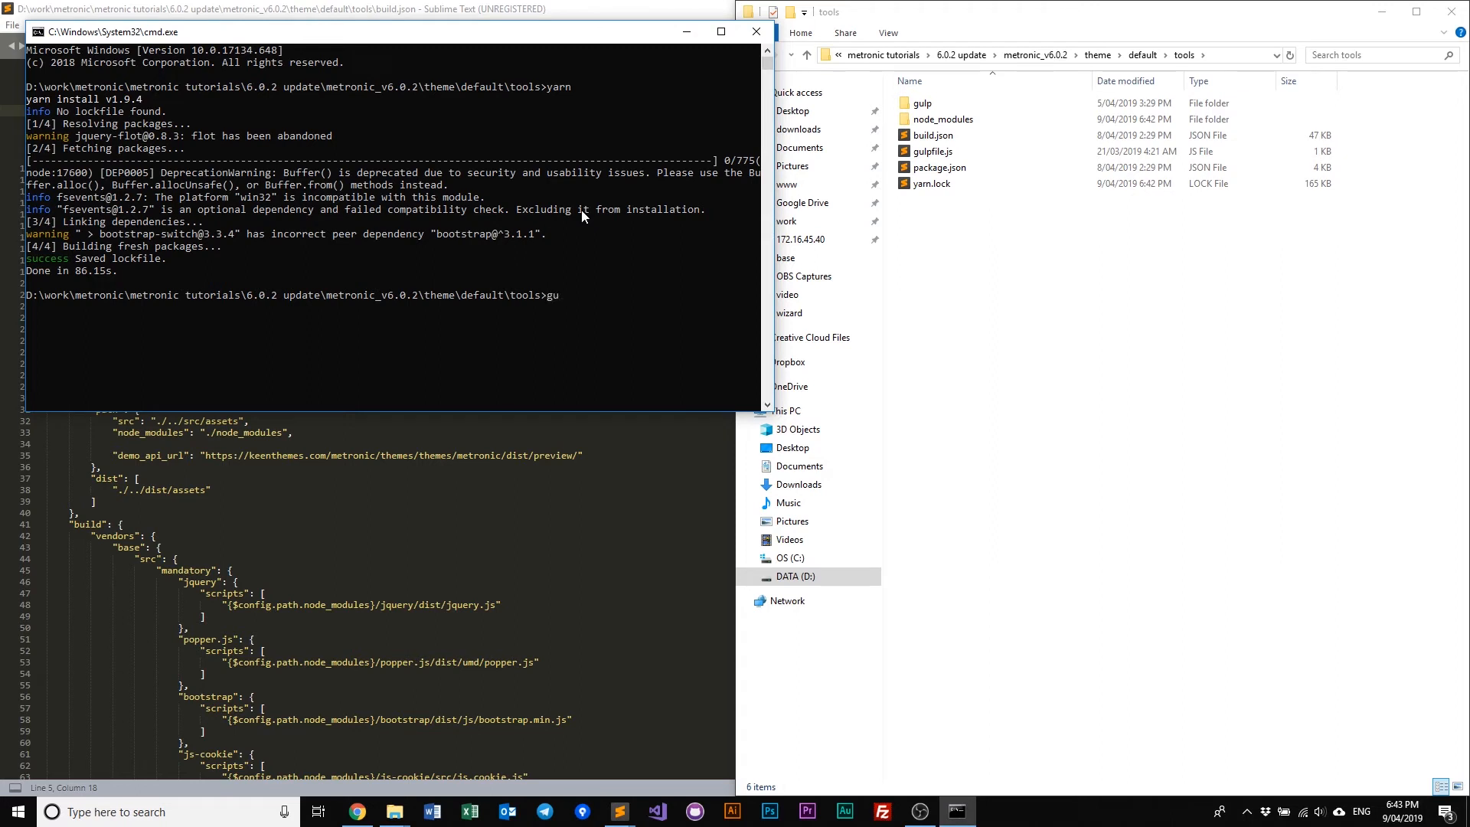
type("lp")
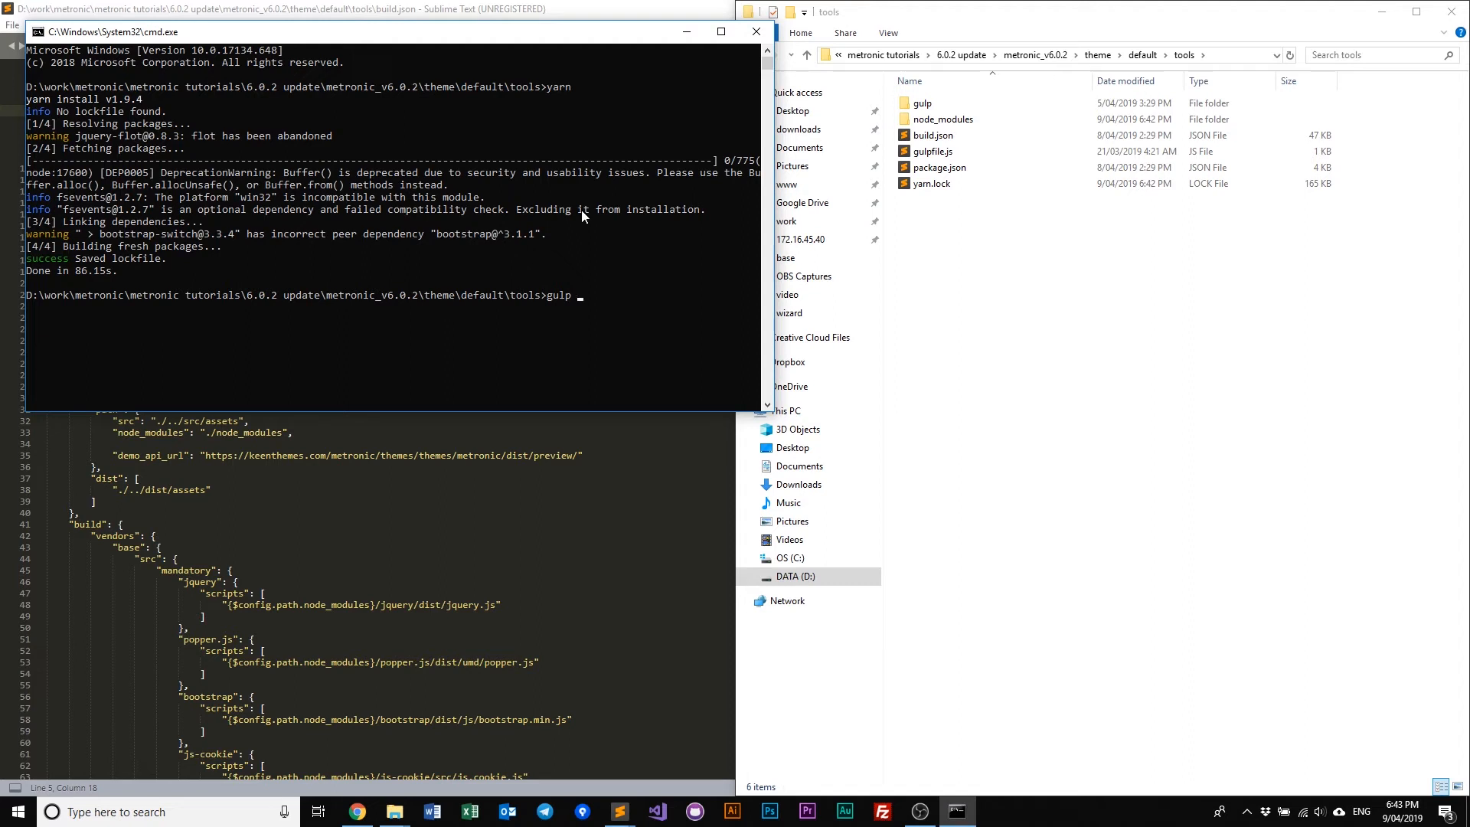
type("build")
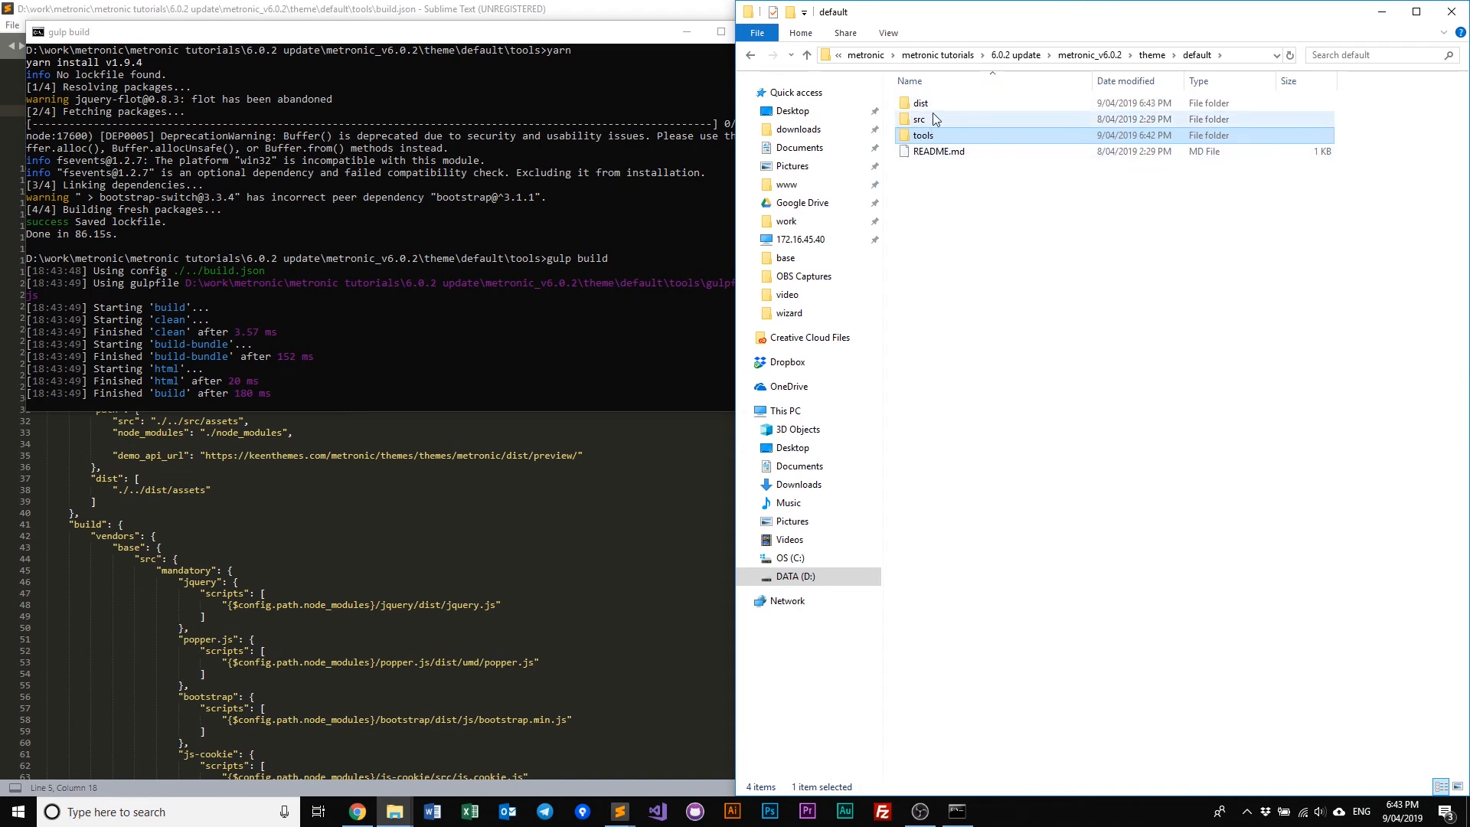
mouse_move(934, 104)
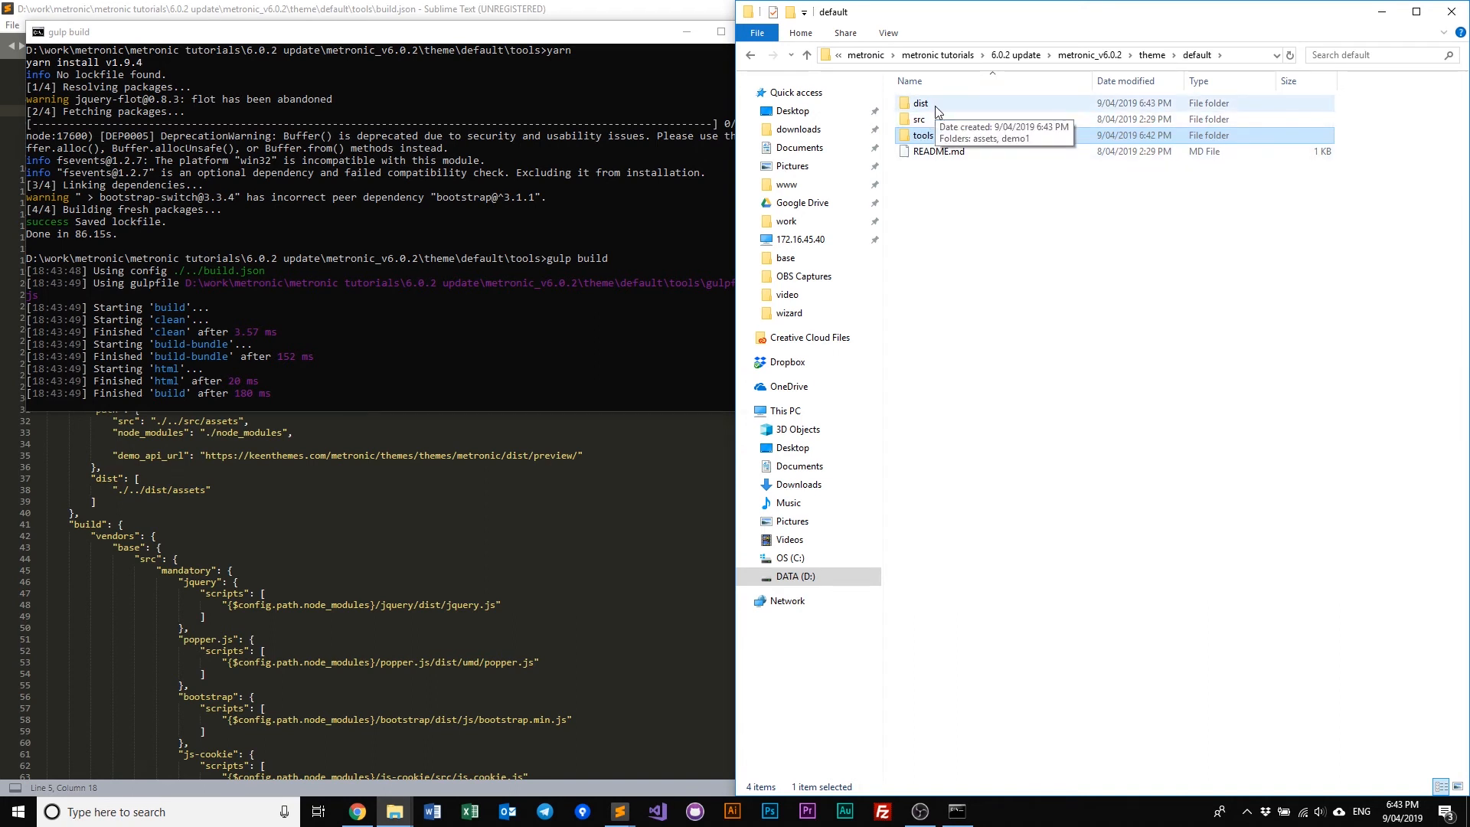
Enter the built dist folder with assets and demo1–demo12 and pick demo1.
double_click(922, 103)
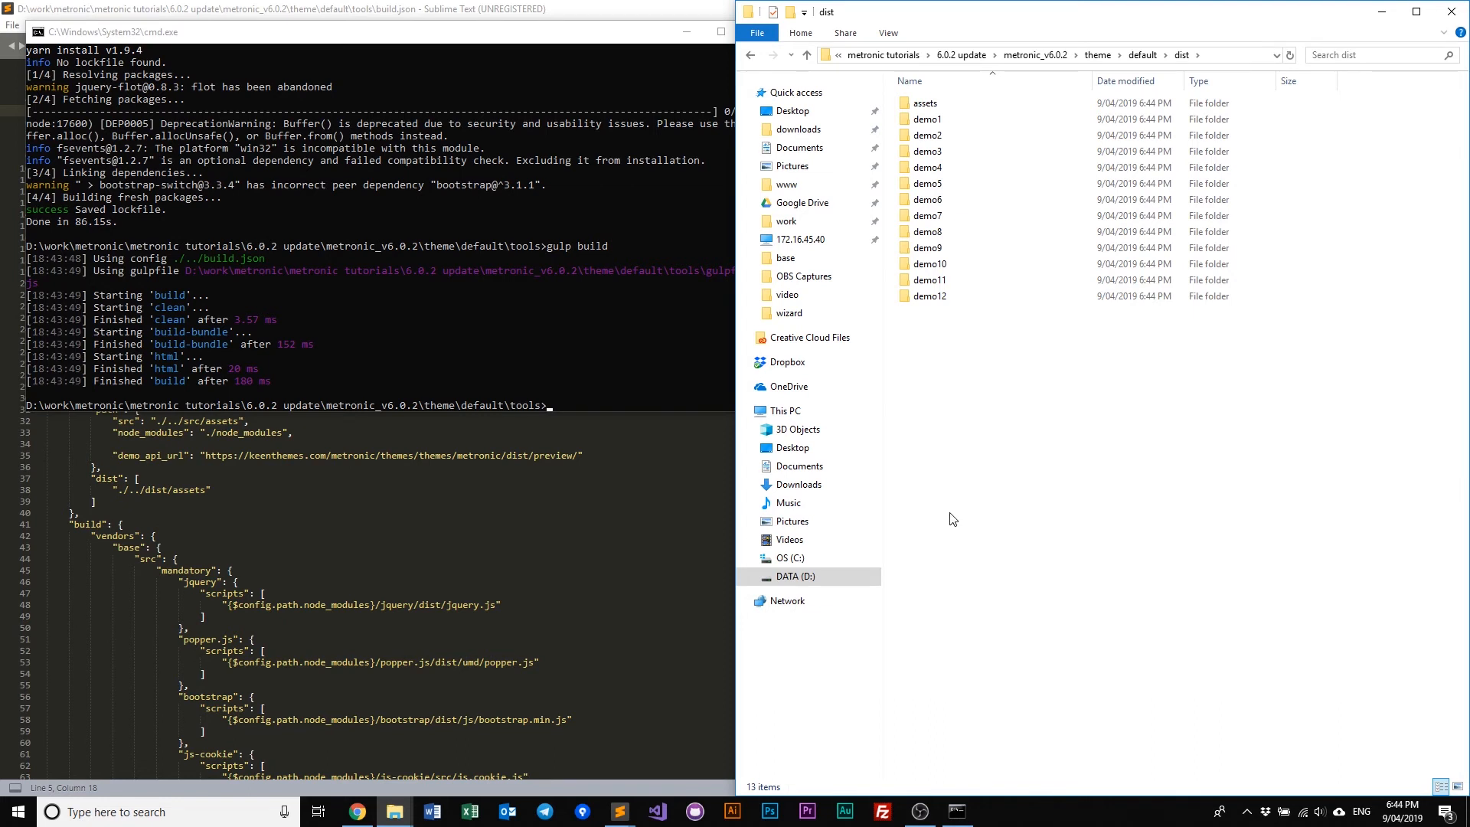
mouse_move(976, 549)
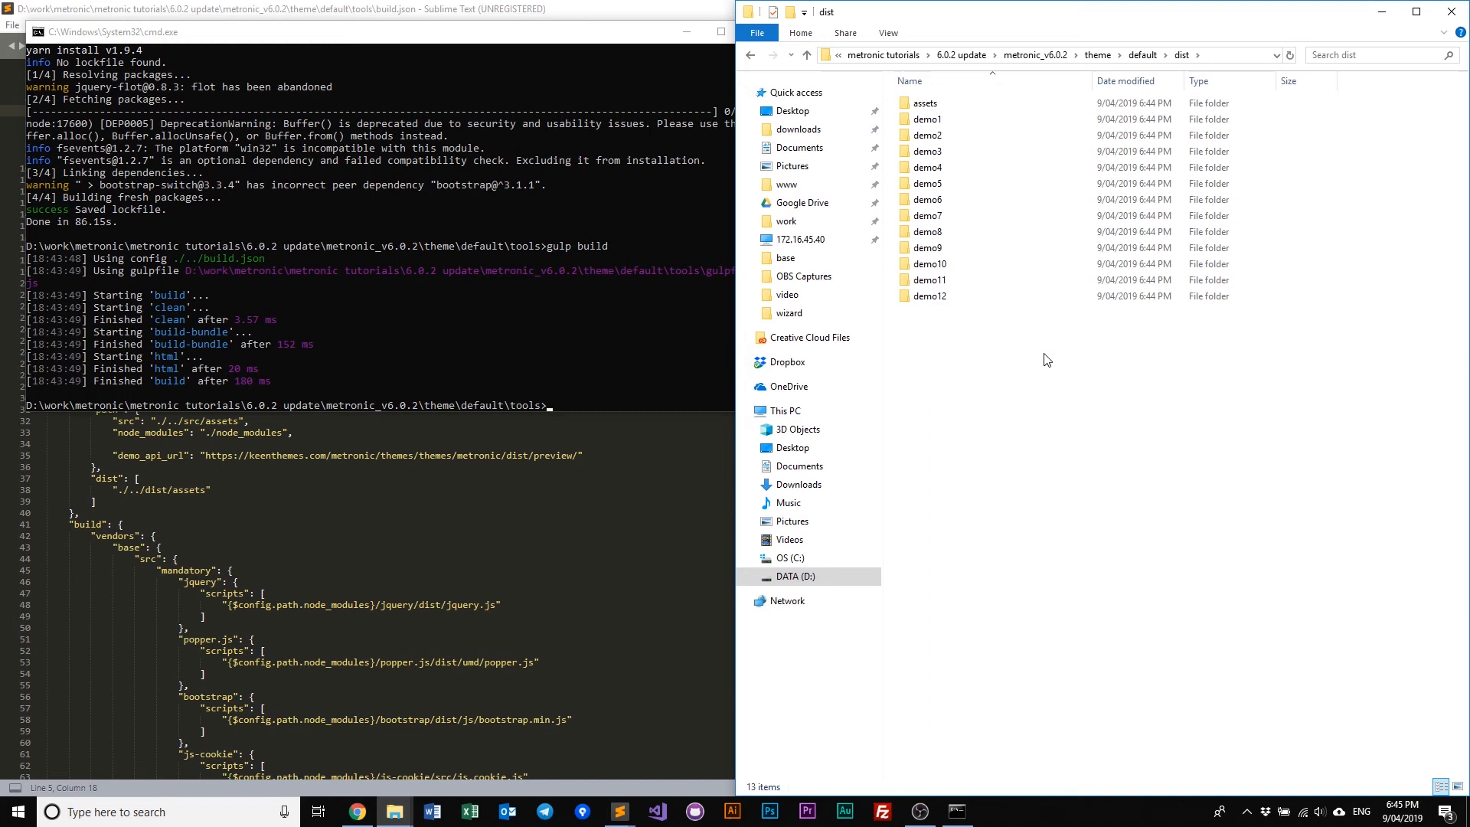
key("ctrl+a")
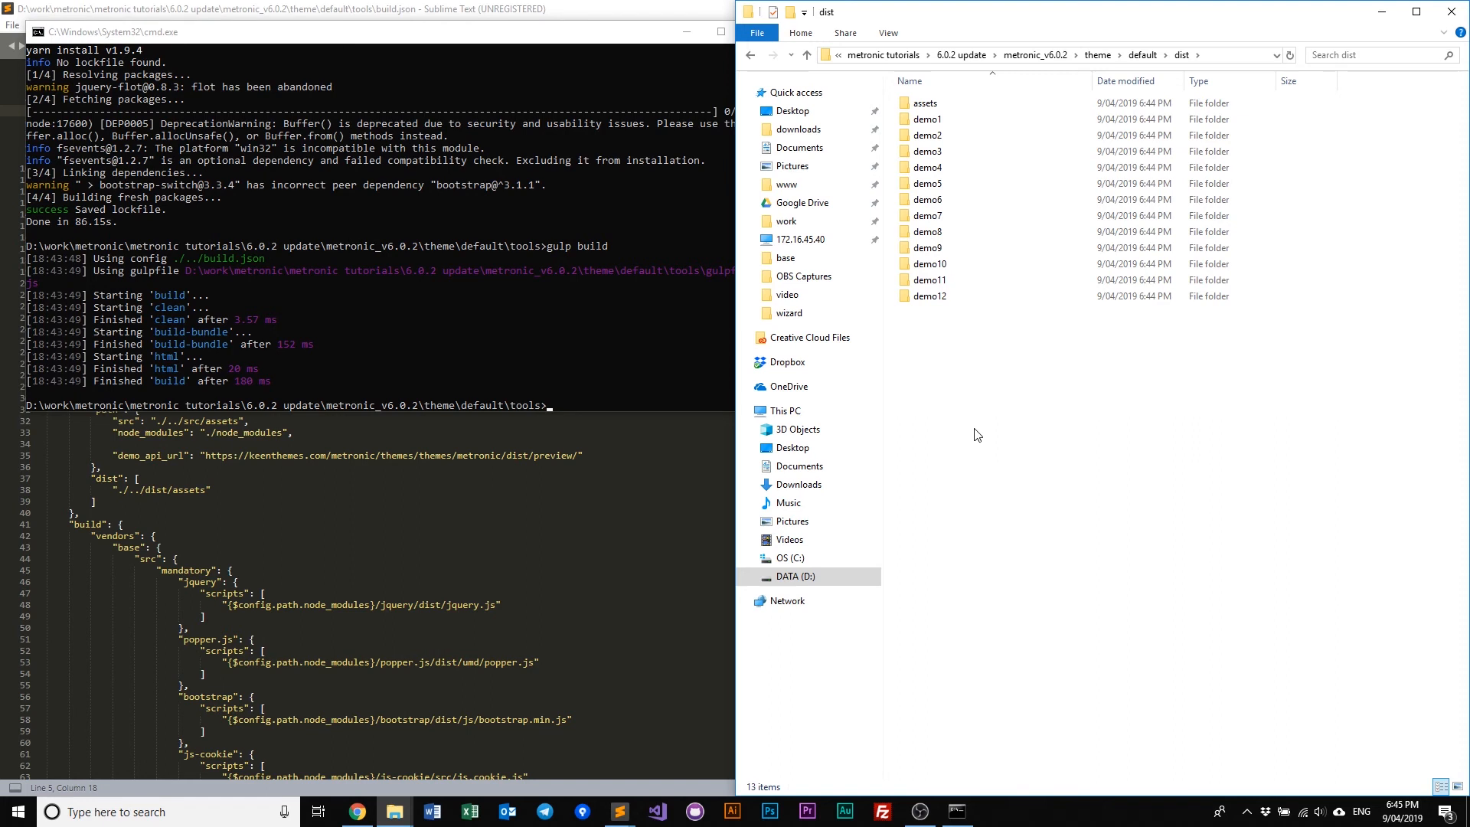
left_click(928, 119)
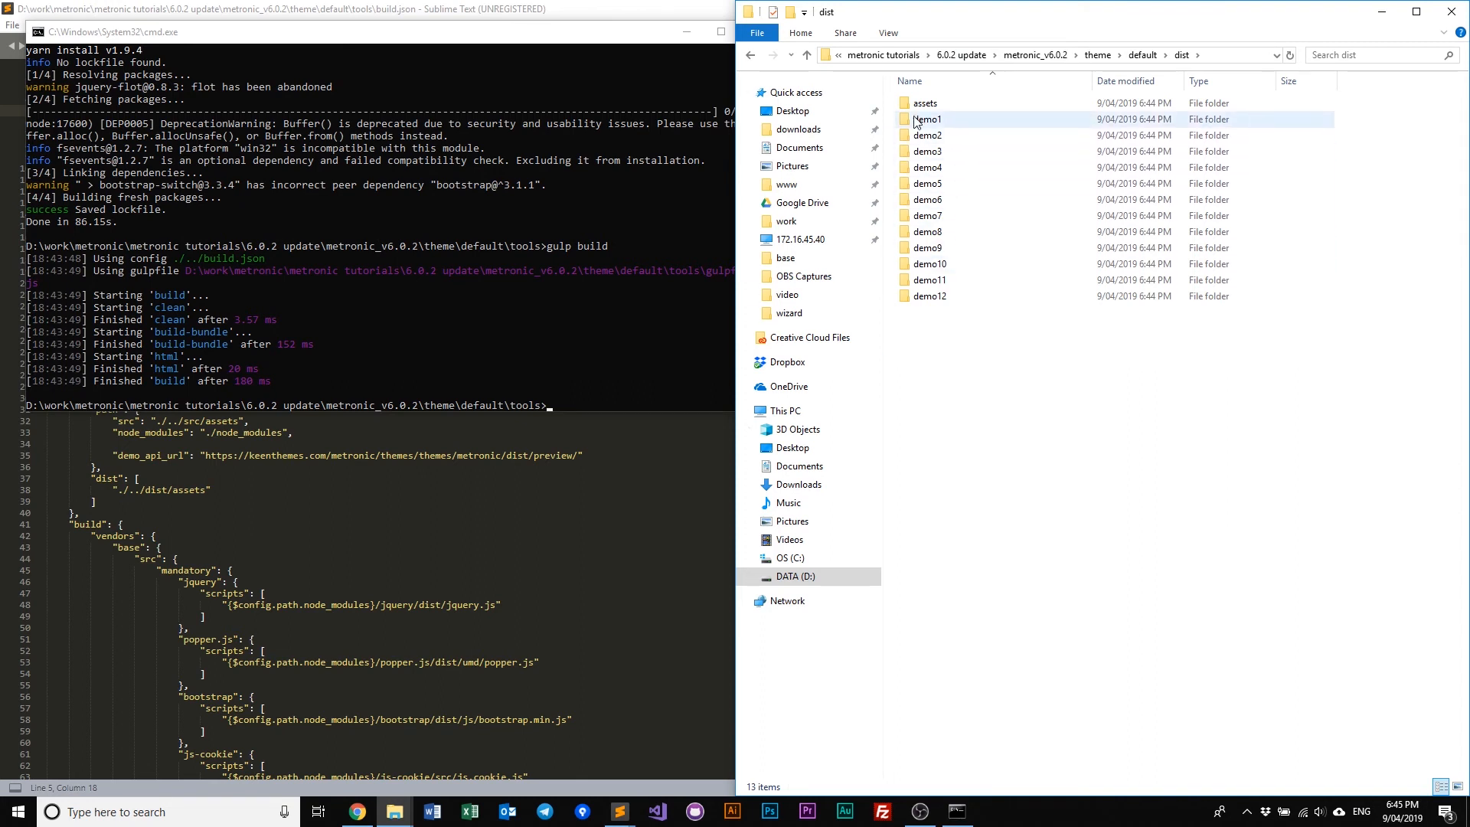
Open dist/demo1/index.html so Chrome renders the built Metronic dashboard.
double_click(928, 120)
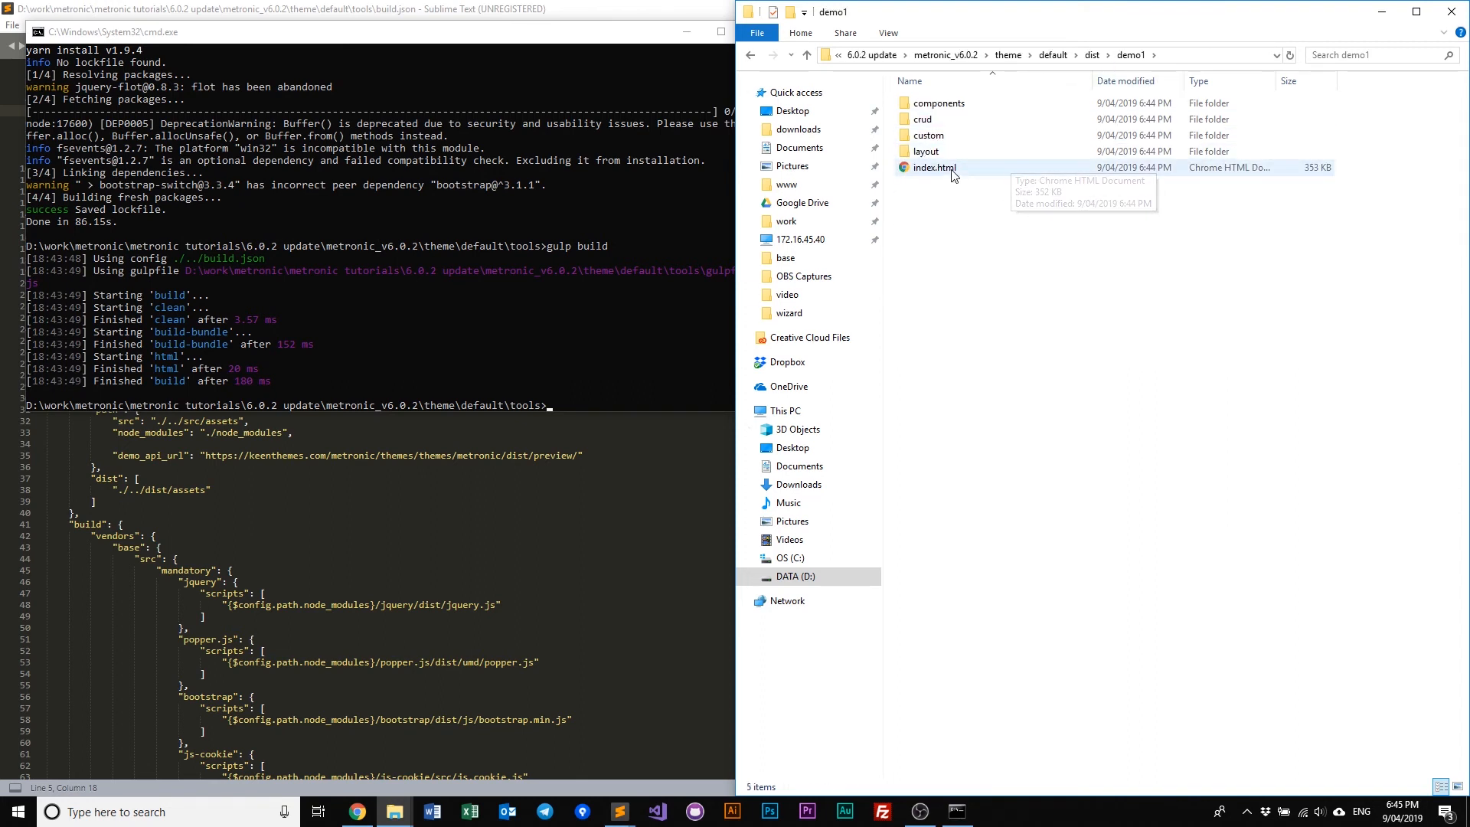
double_click(933, 167)
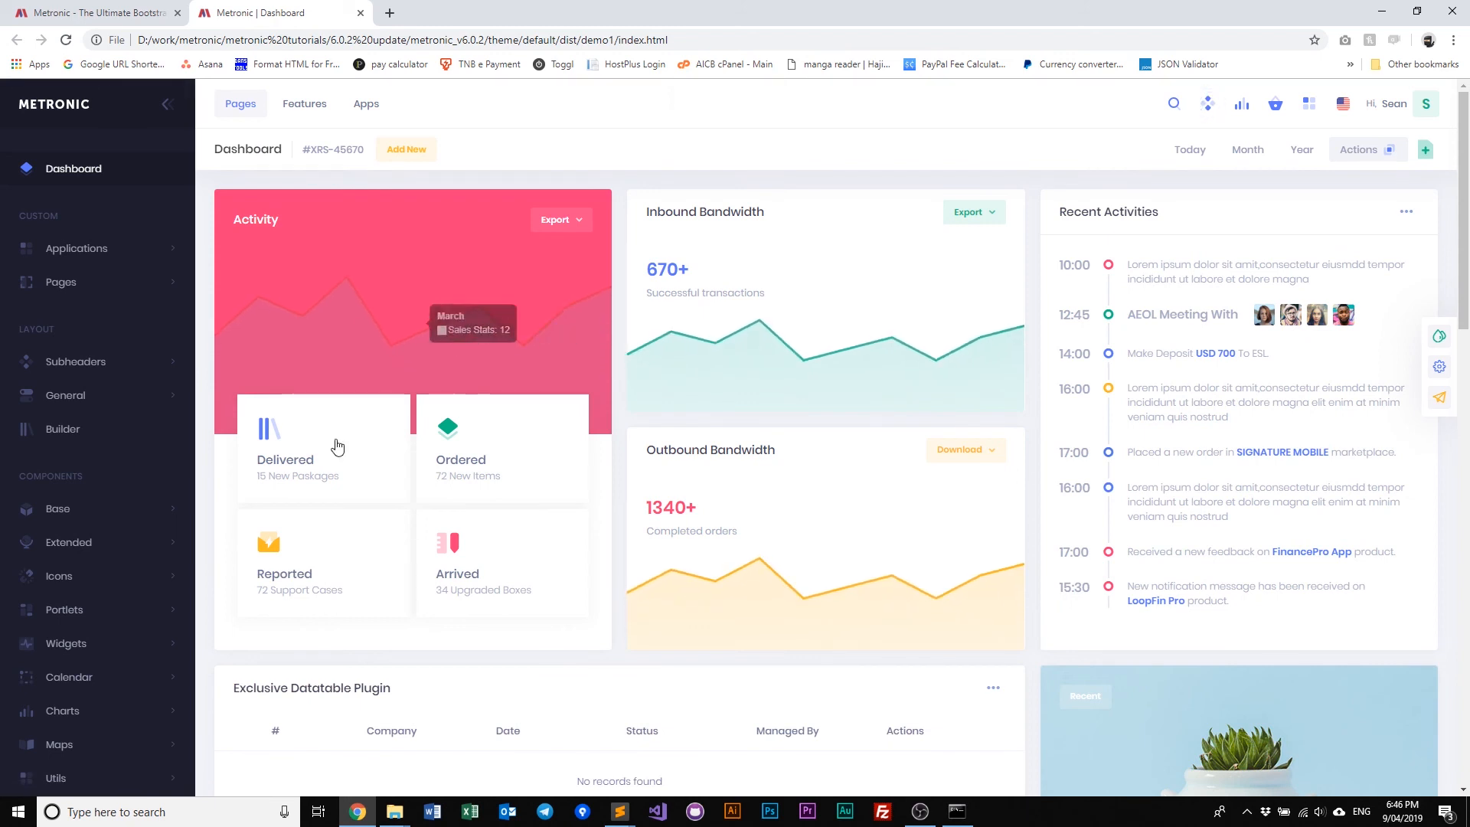
Expand the Applications and General sidebar sections, dismiss the demo selector, and return to the demo1 folder window.
left_click(77, 248)
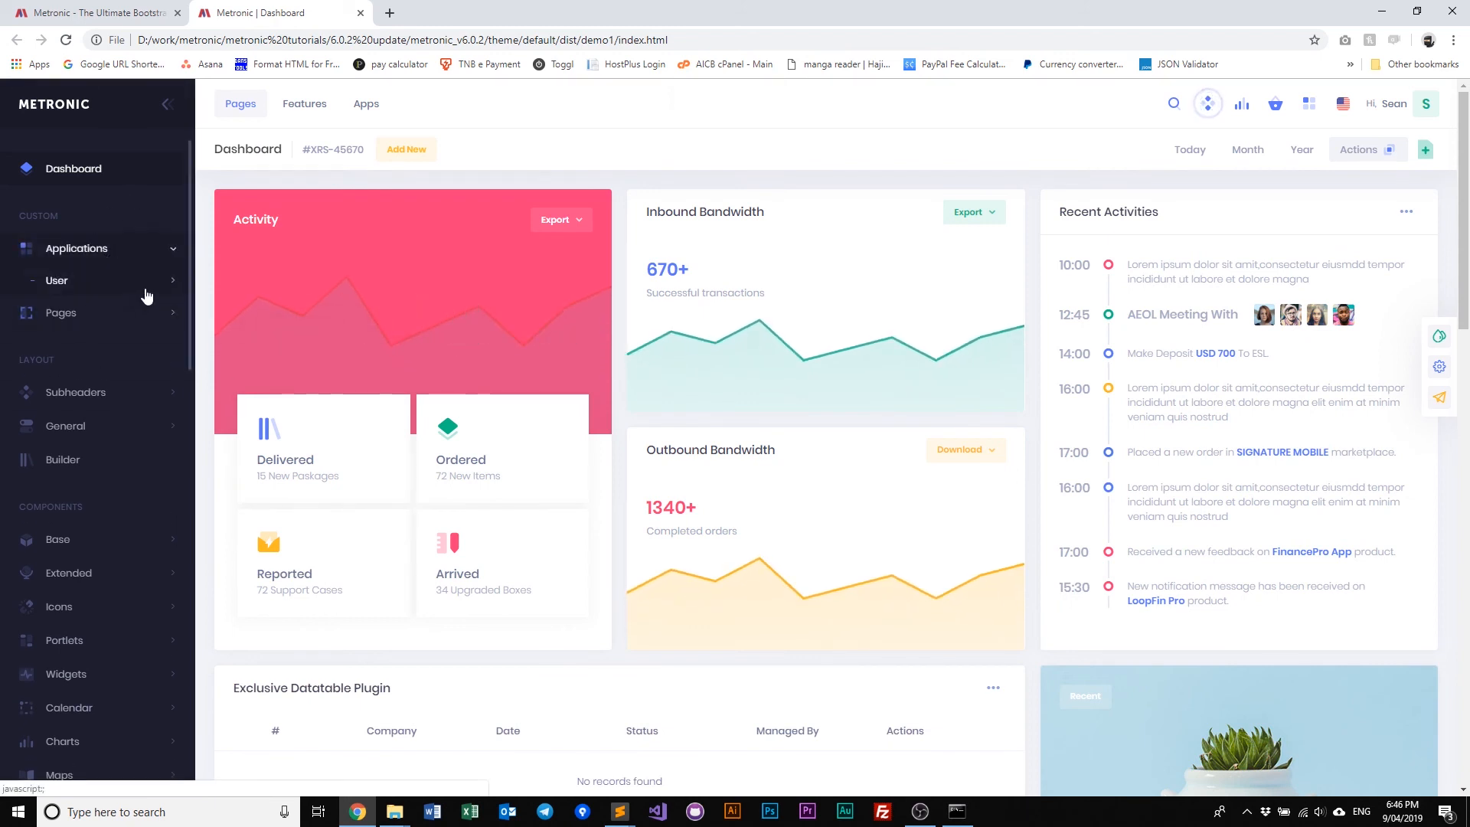
left_click(62, 312)
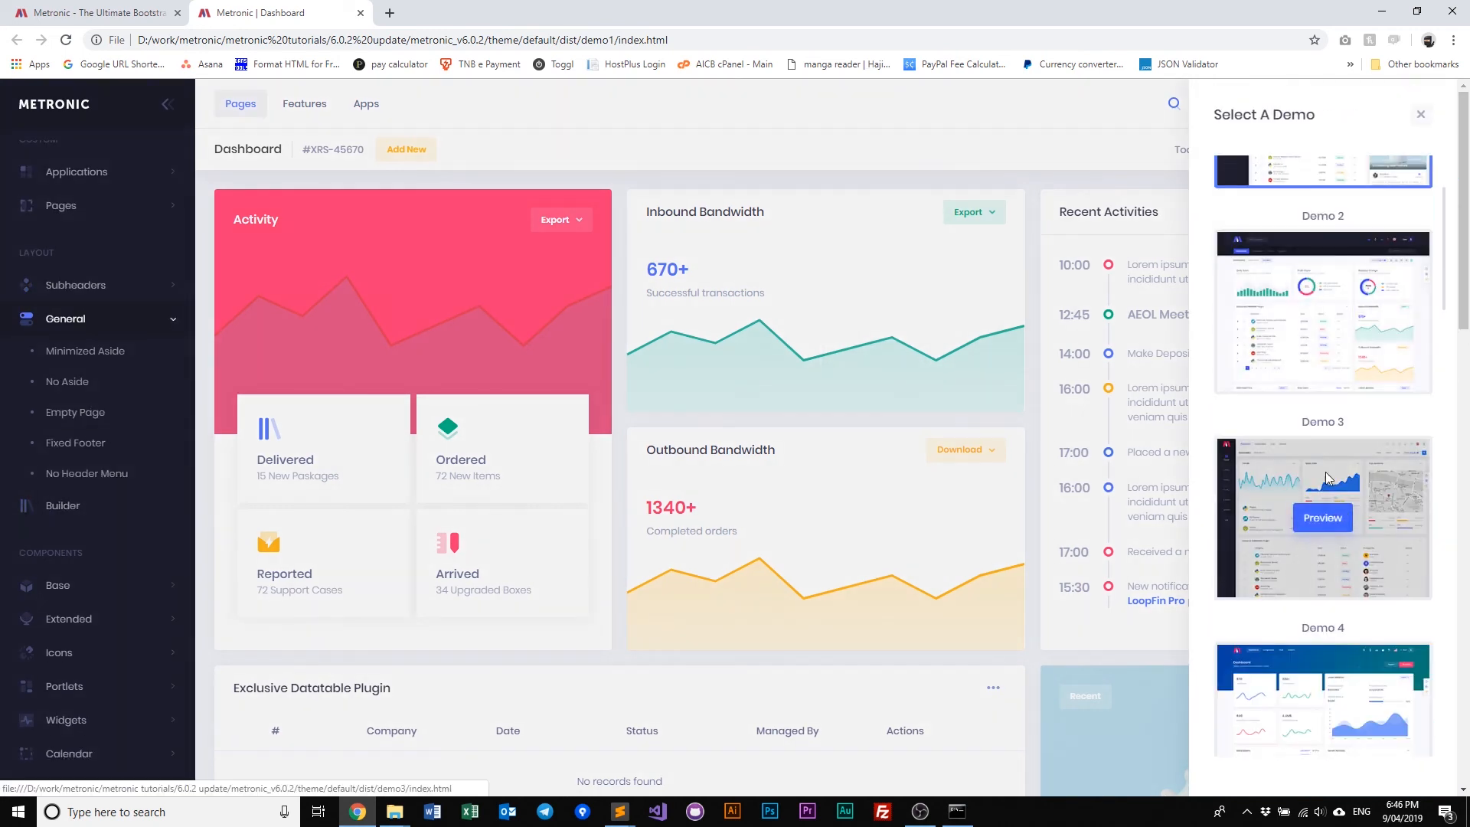
left_click(1419, 115)
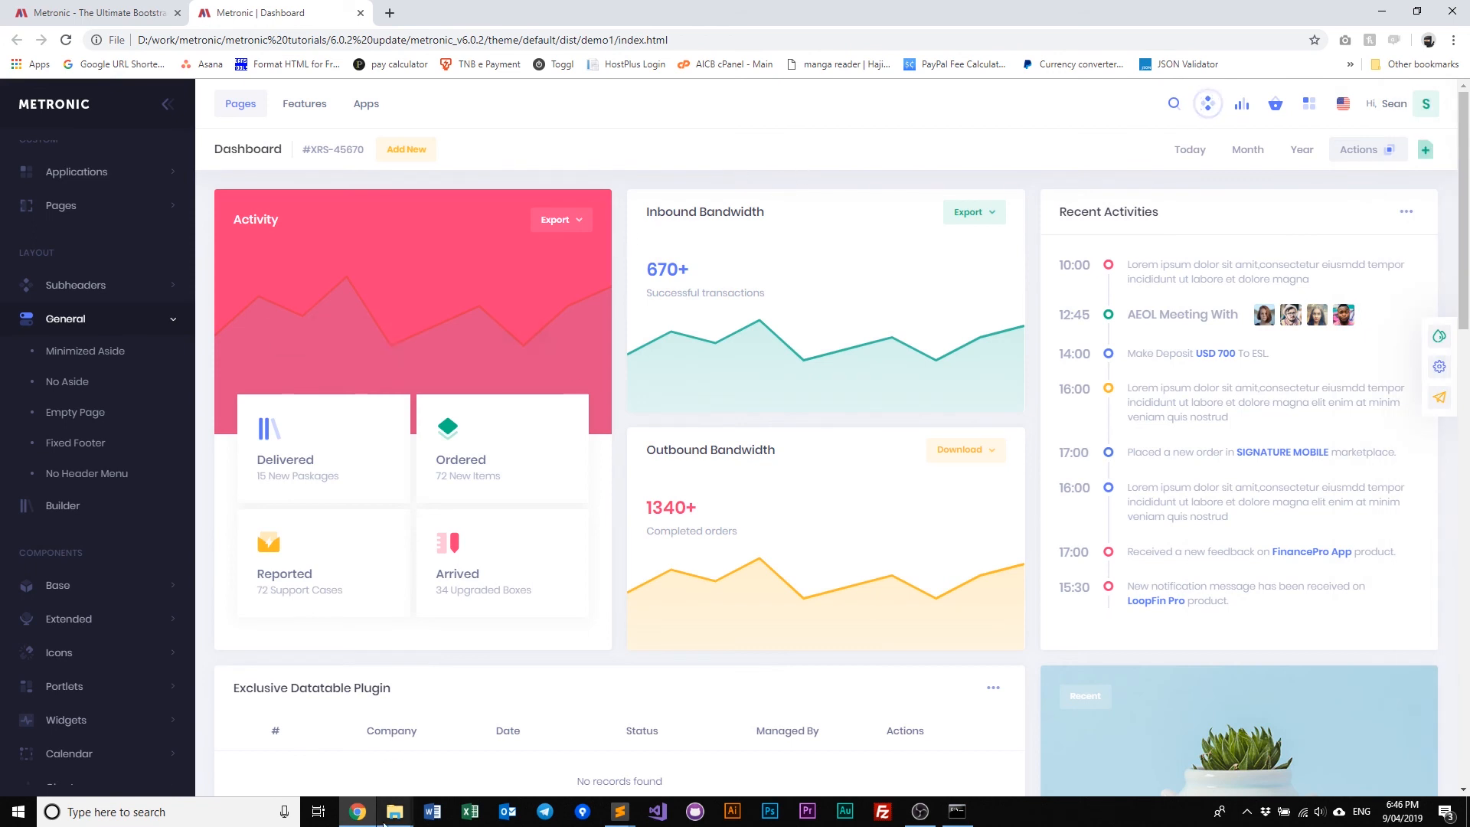
left_click(394, 811)
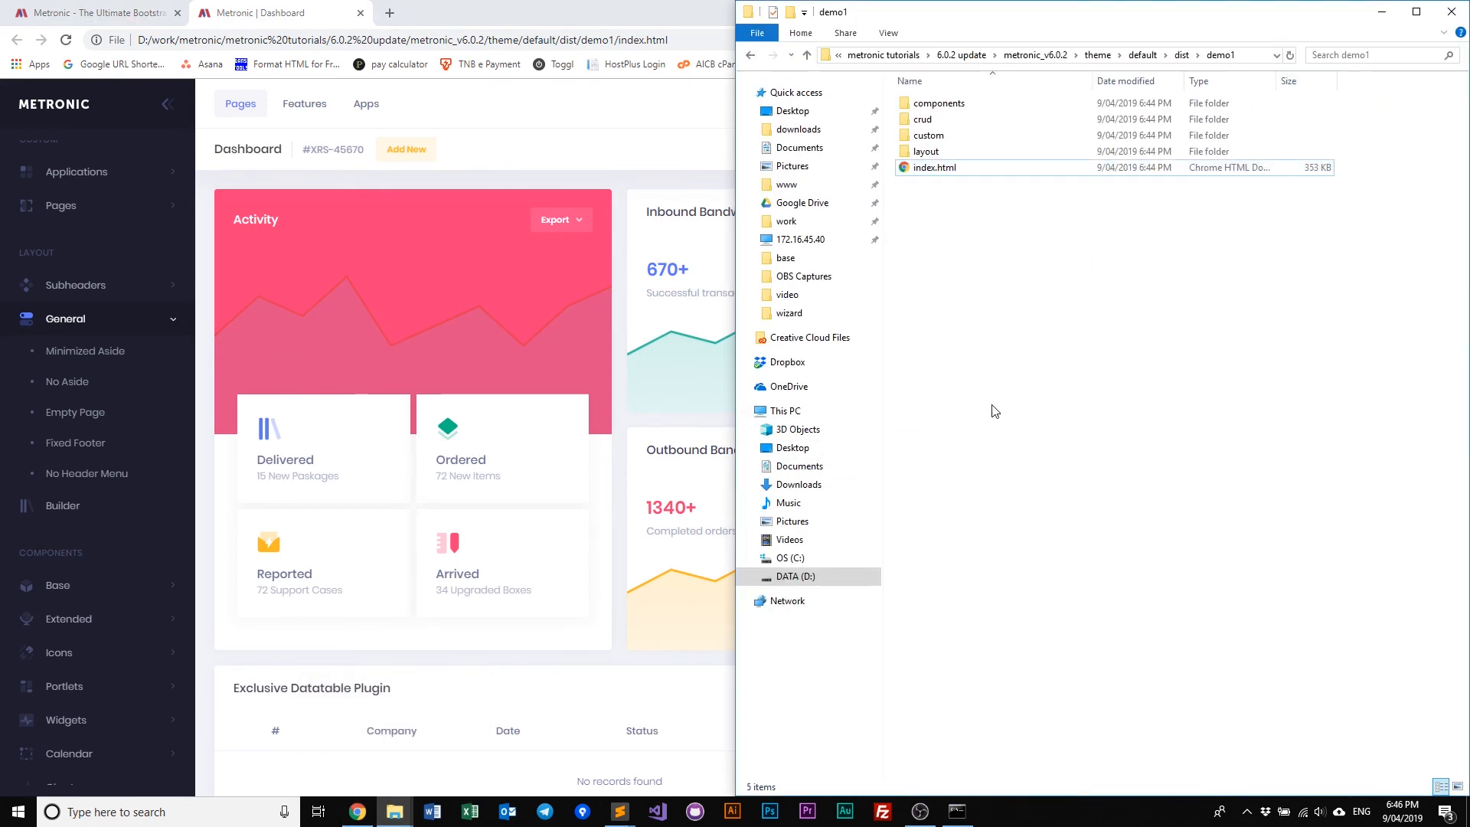